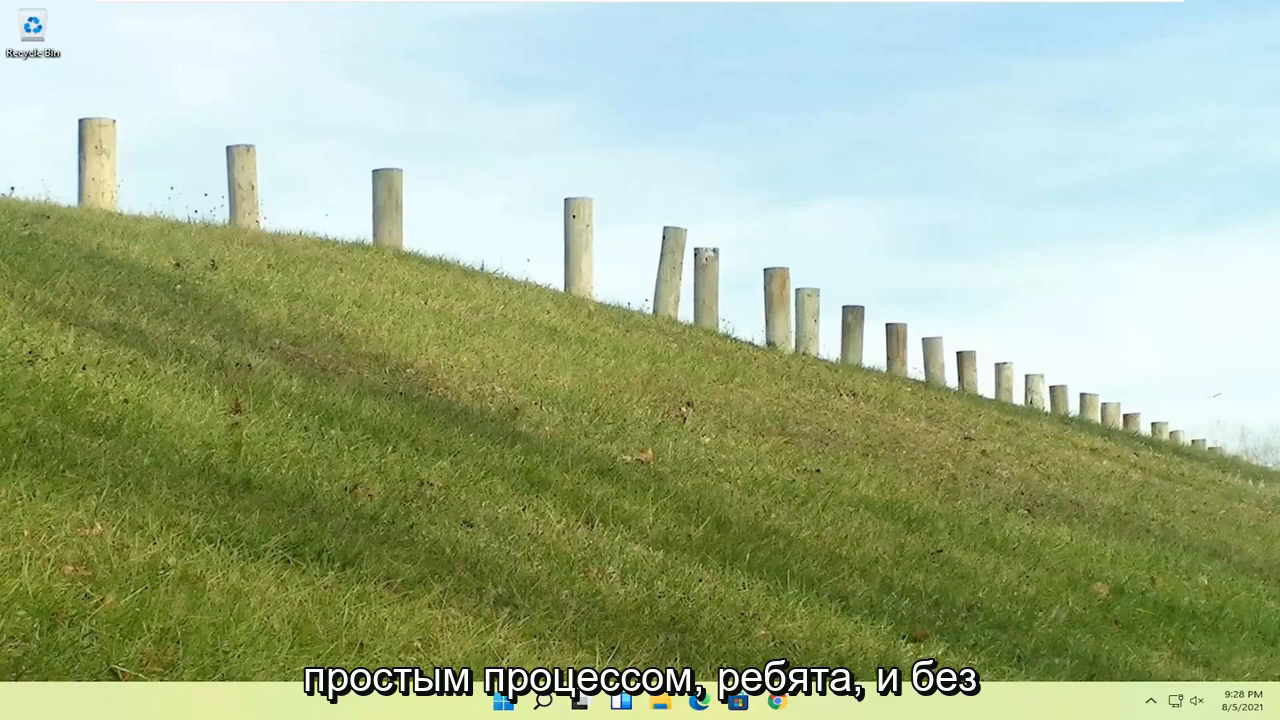
mouse_move(668, 504)
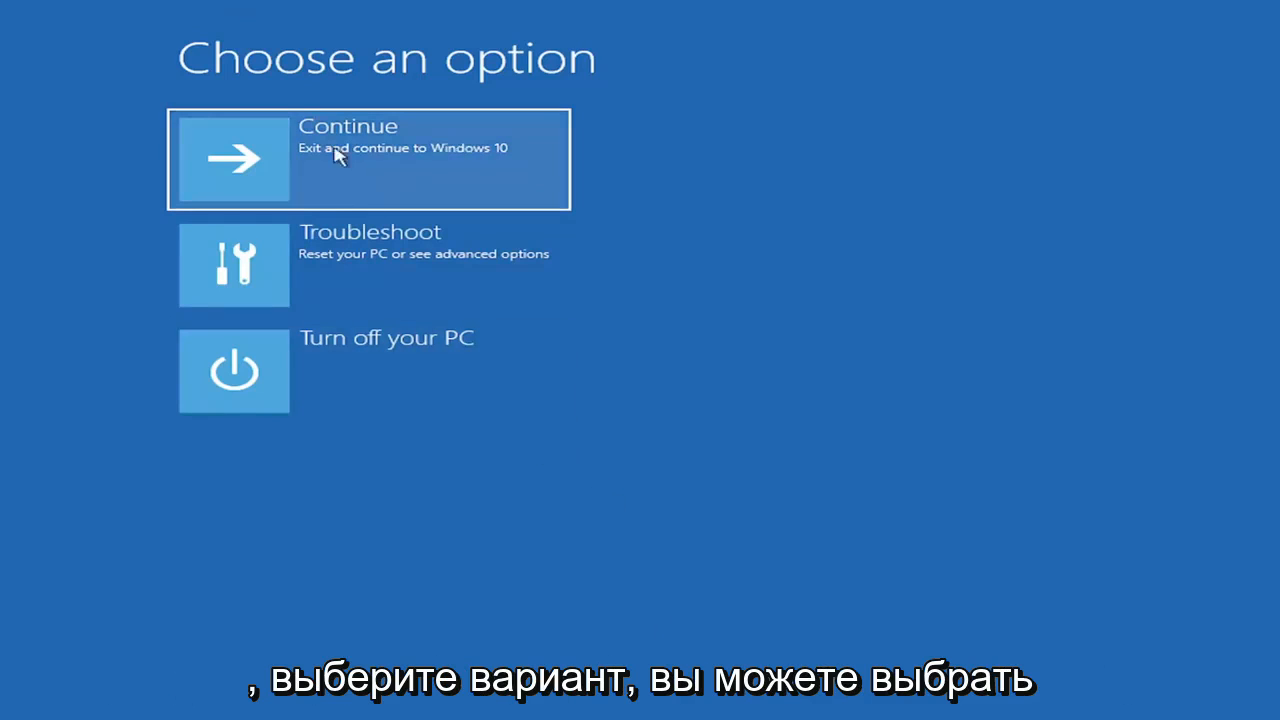
mouse_move(364, 272)
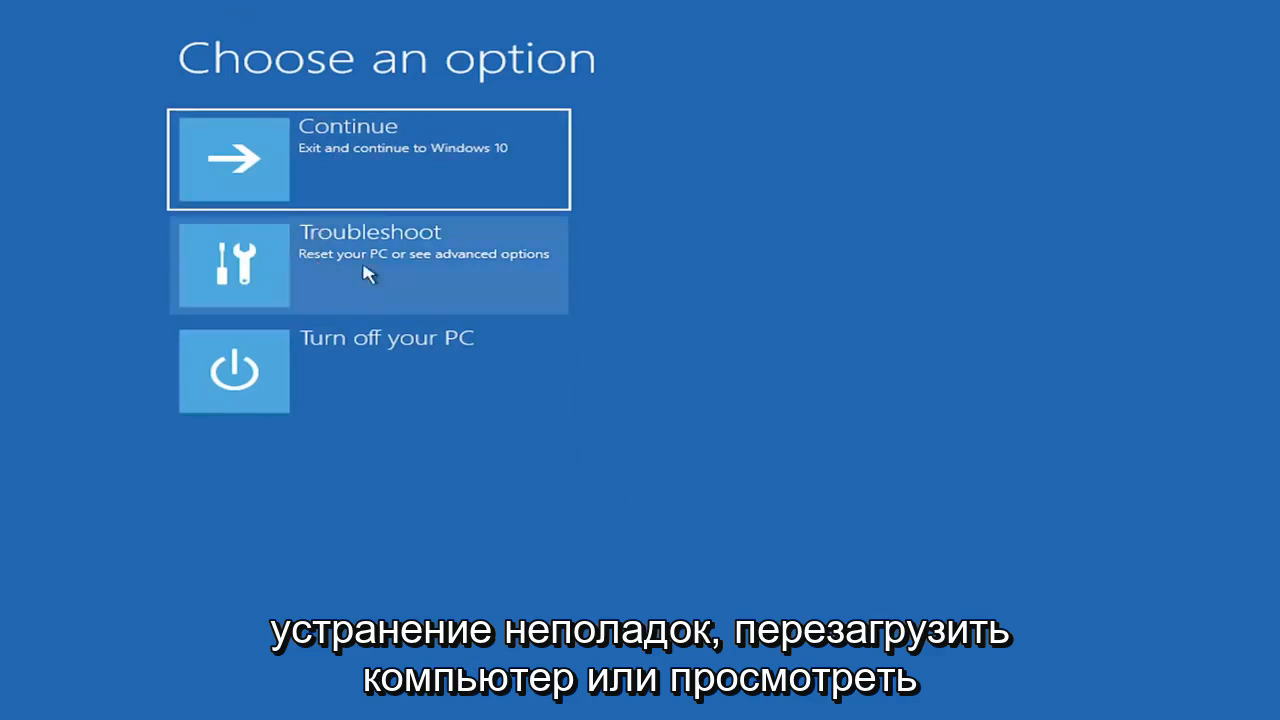
mouse_move(416, 262)
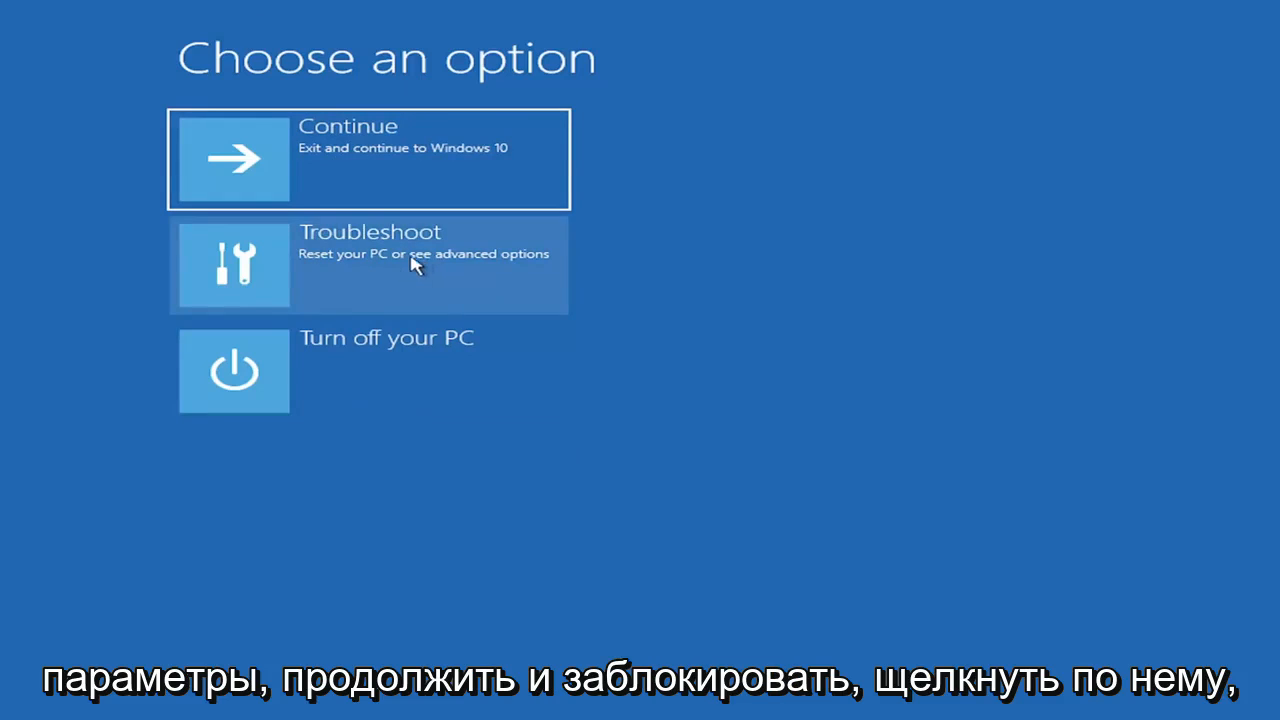
Go to the Troubleshoot screen from the Choose an option menu
left_click(370, 264)
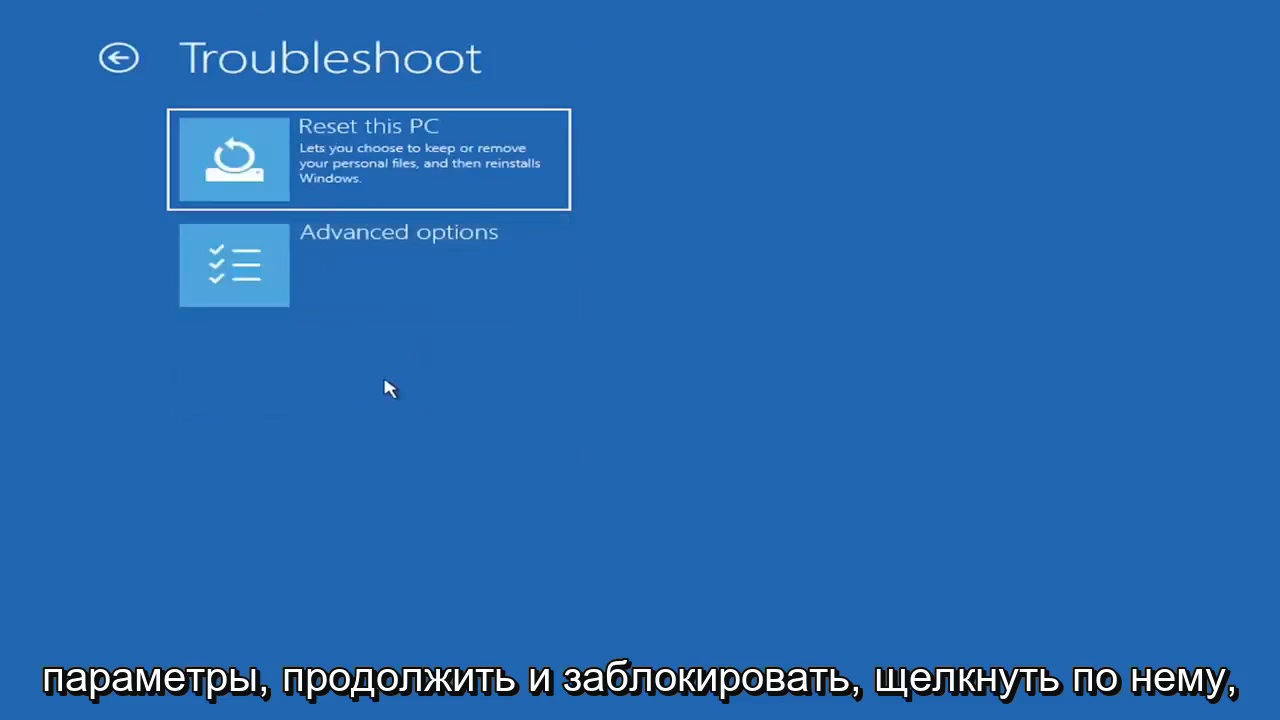
mouse_move(378, 170)
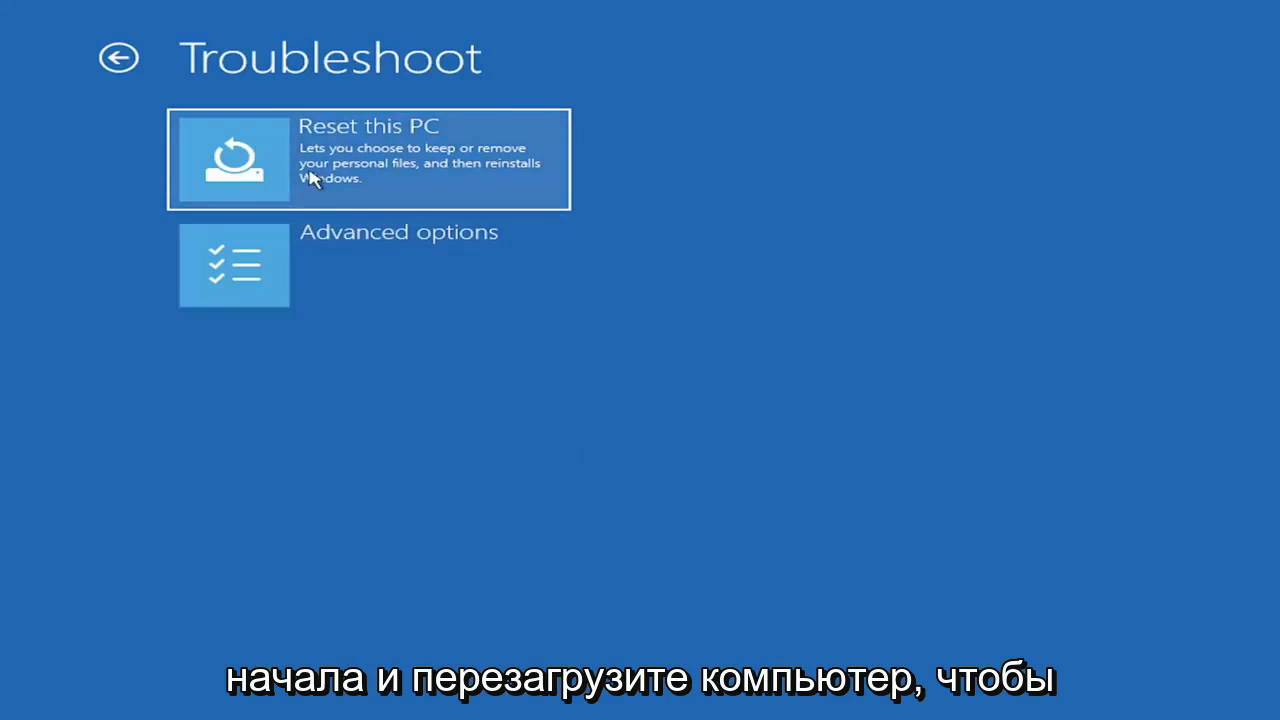
Bring up the Reset this PC choices: Keep my files or Remove everything
left_click(368, 158)
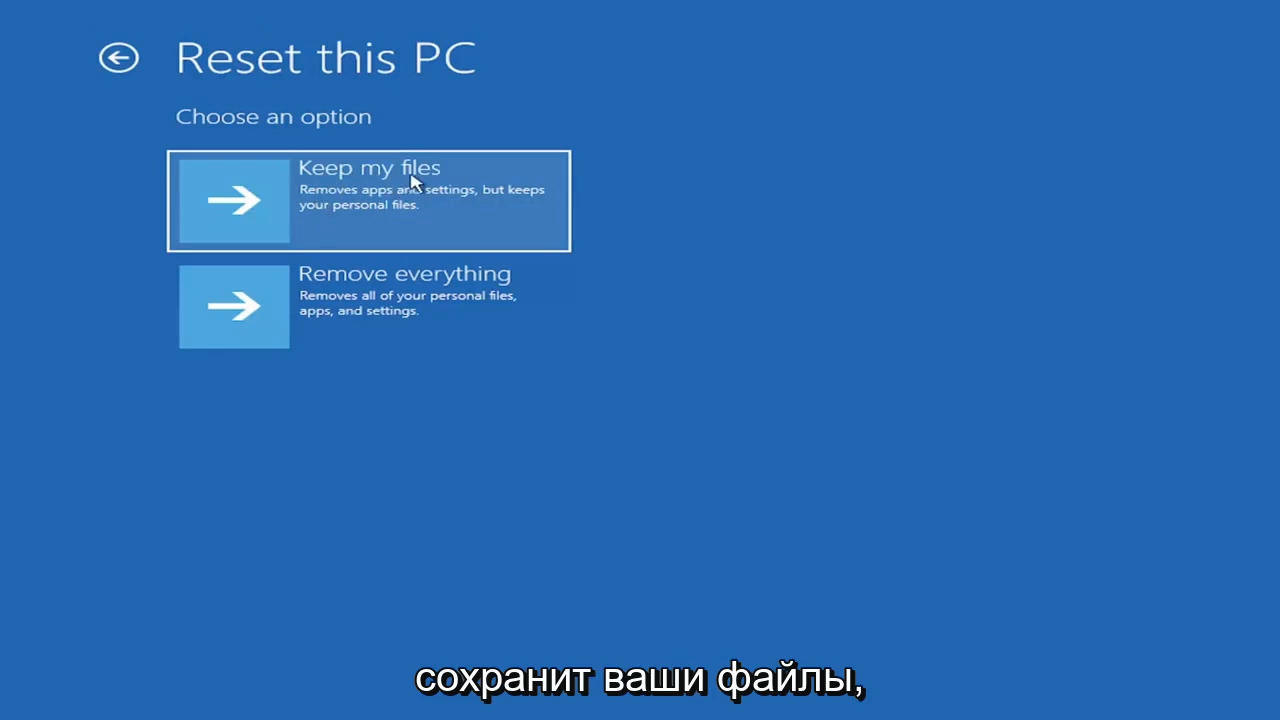
mouse_move(478, 198)
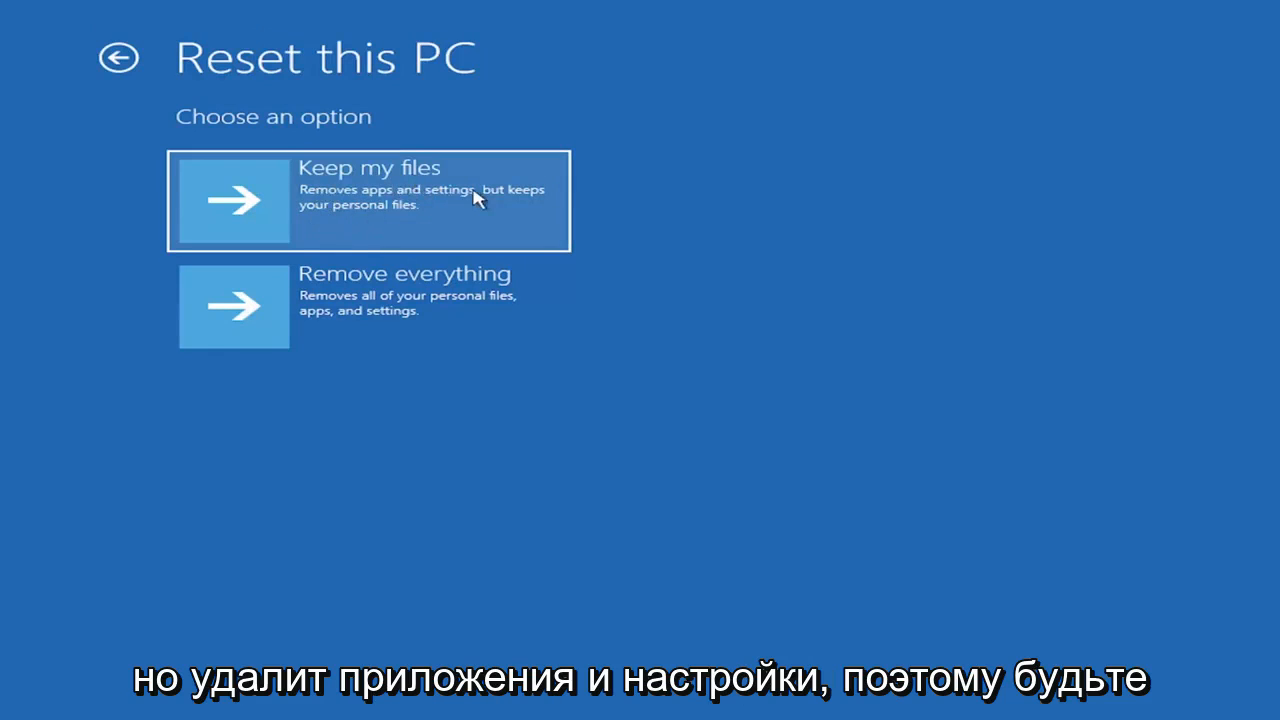
mouse_move(420, 232)
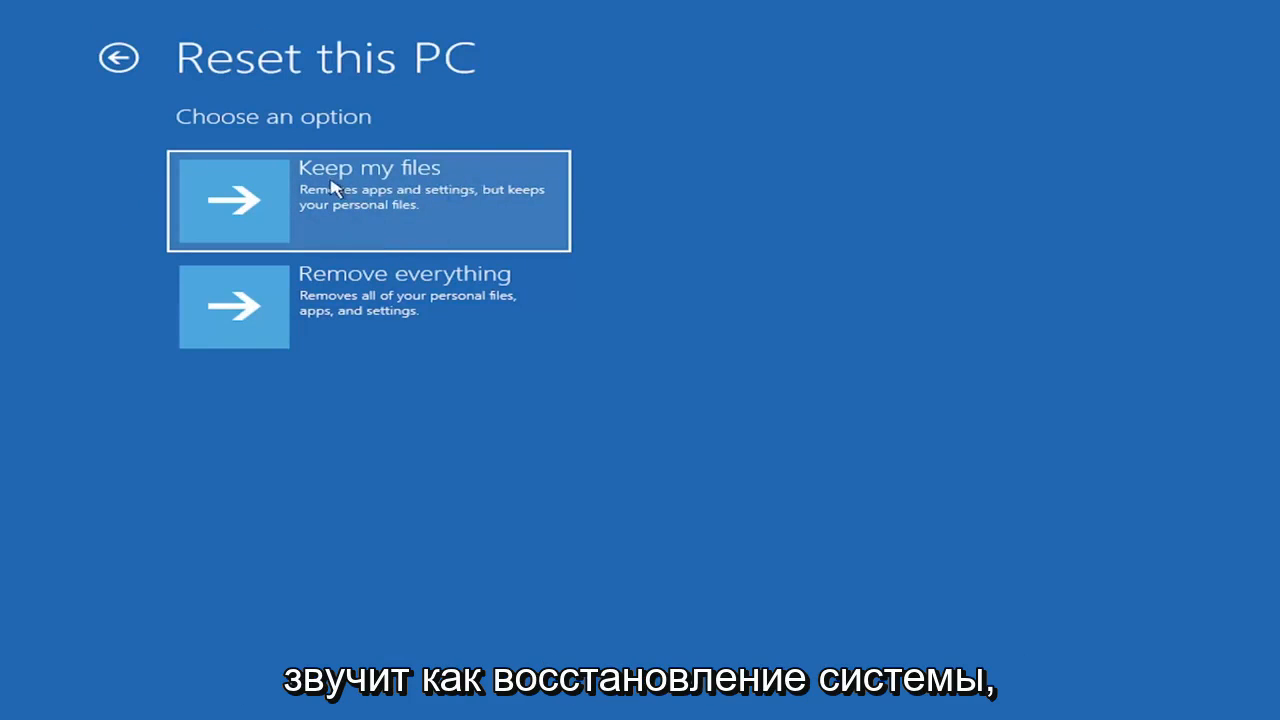
mouse_move(350, 220)
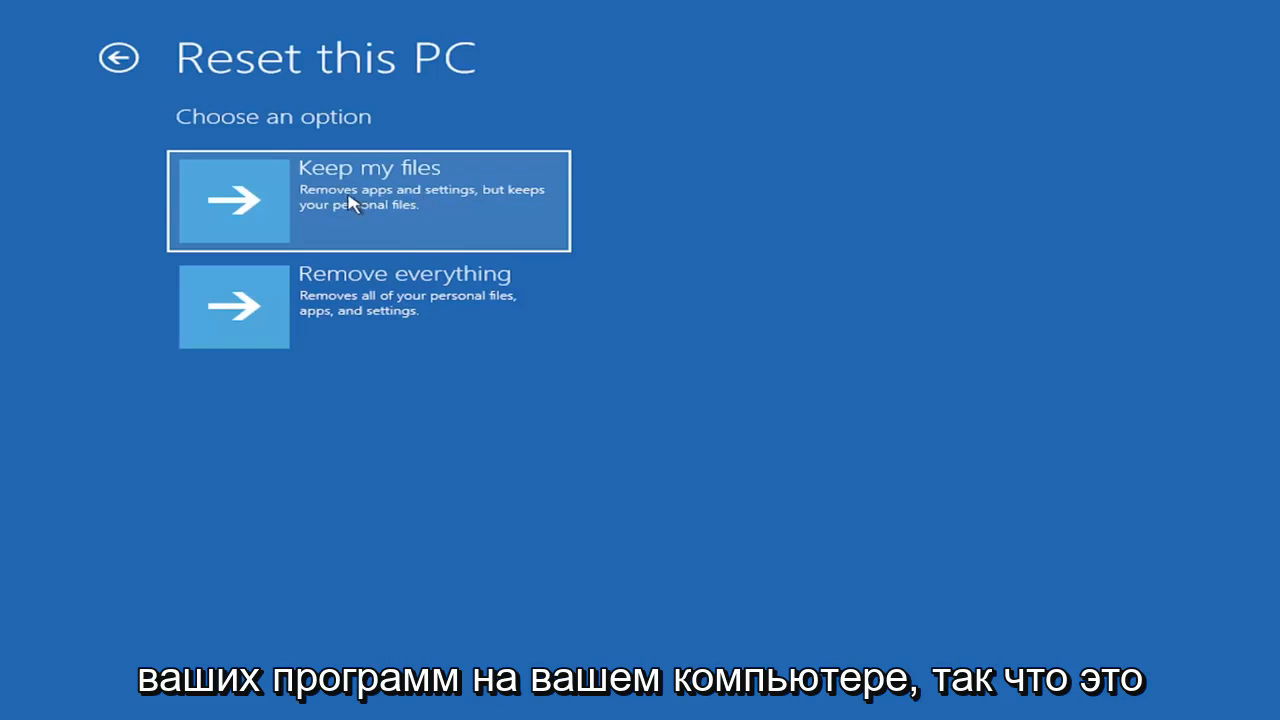
mouse_move(290, 204)
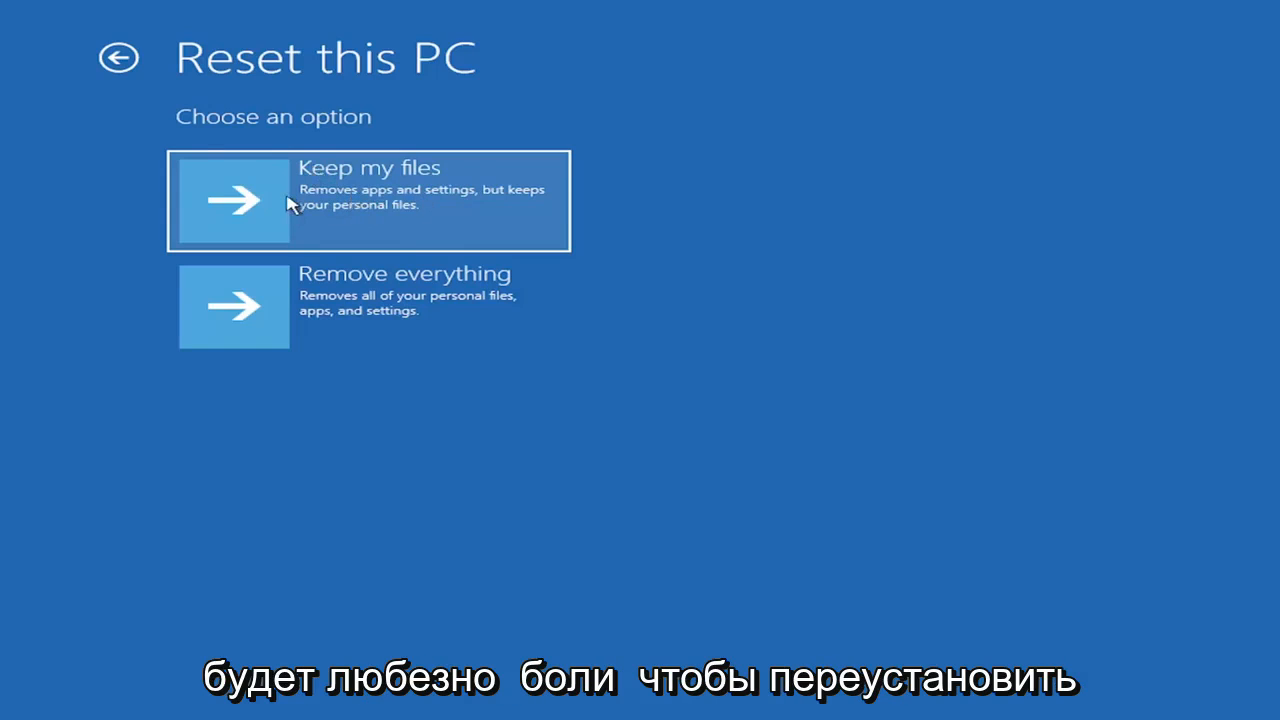
mouse_move(286, 188)
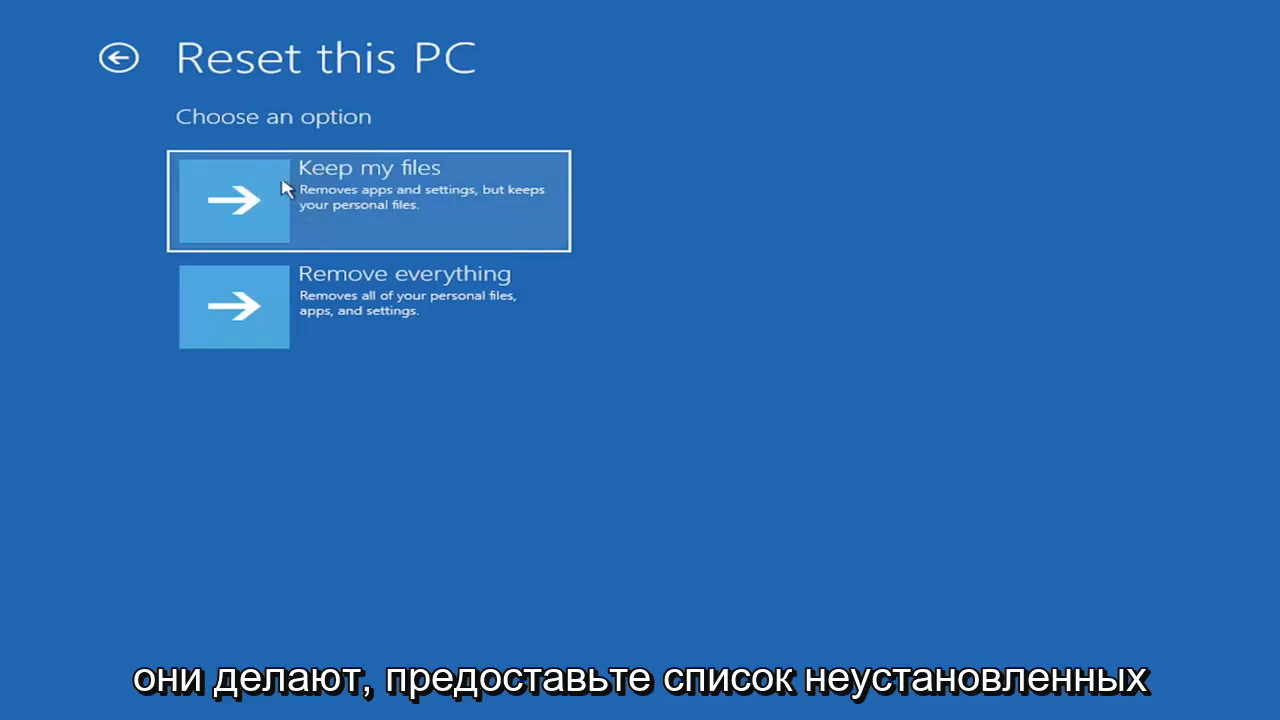
mouse_move(316, 208)
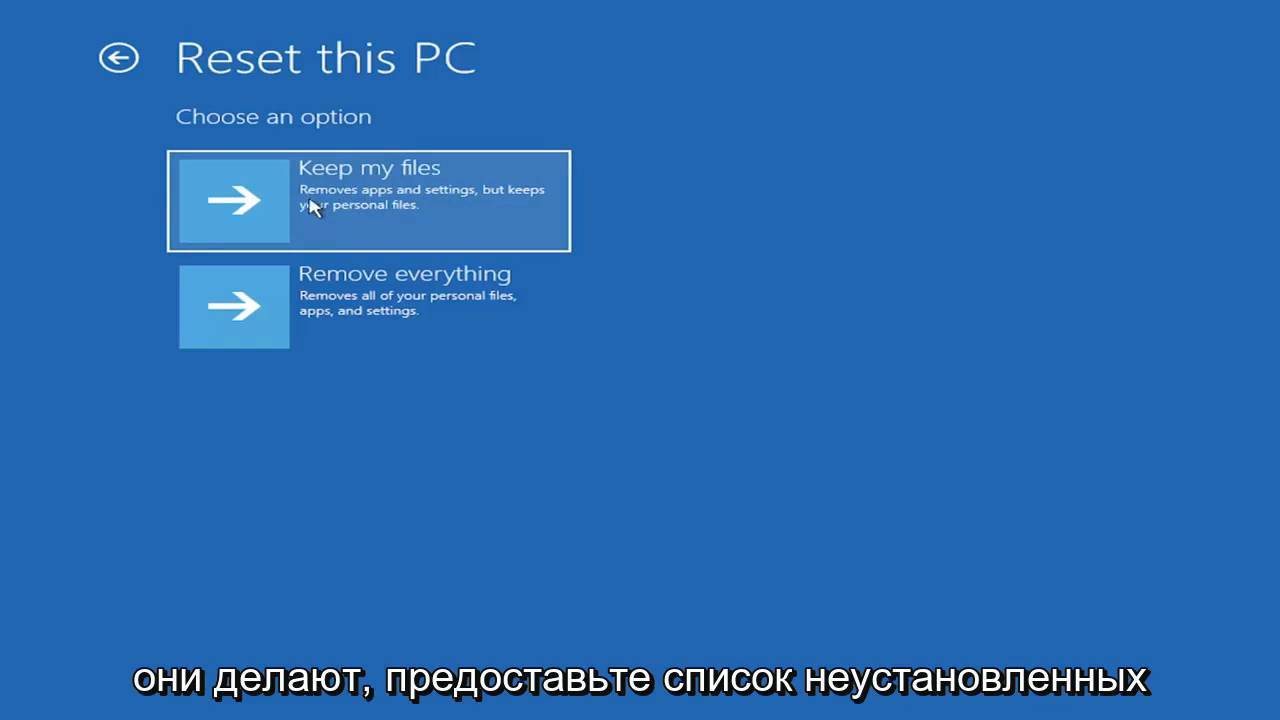
mouse_move(350, 200)
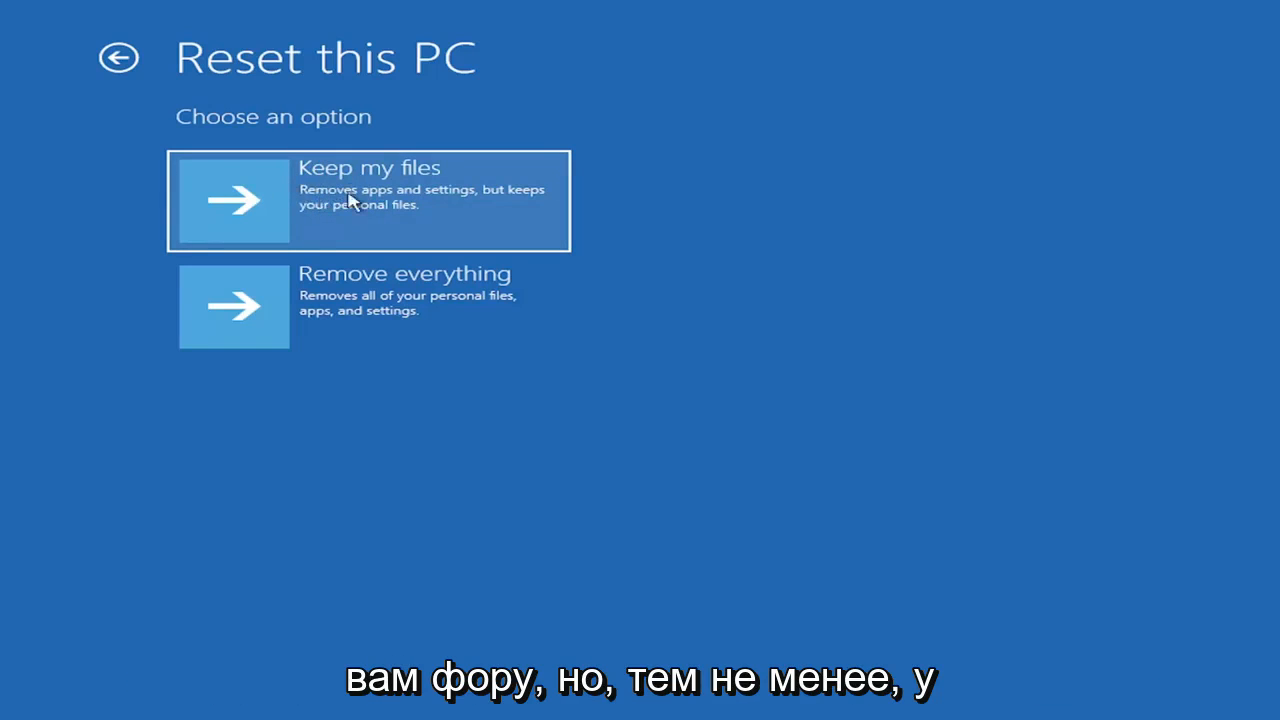
mouse_move(292, 344)
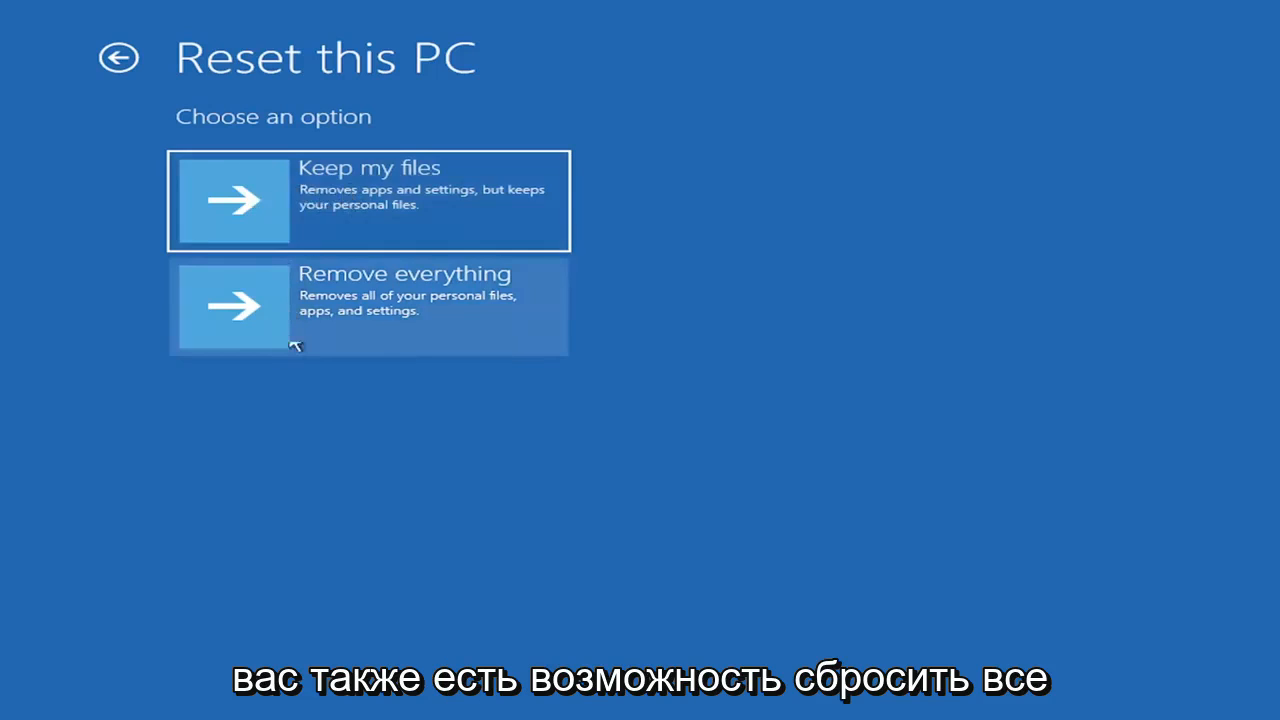
mouse_move(376, 316)
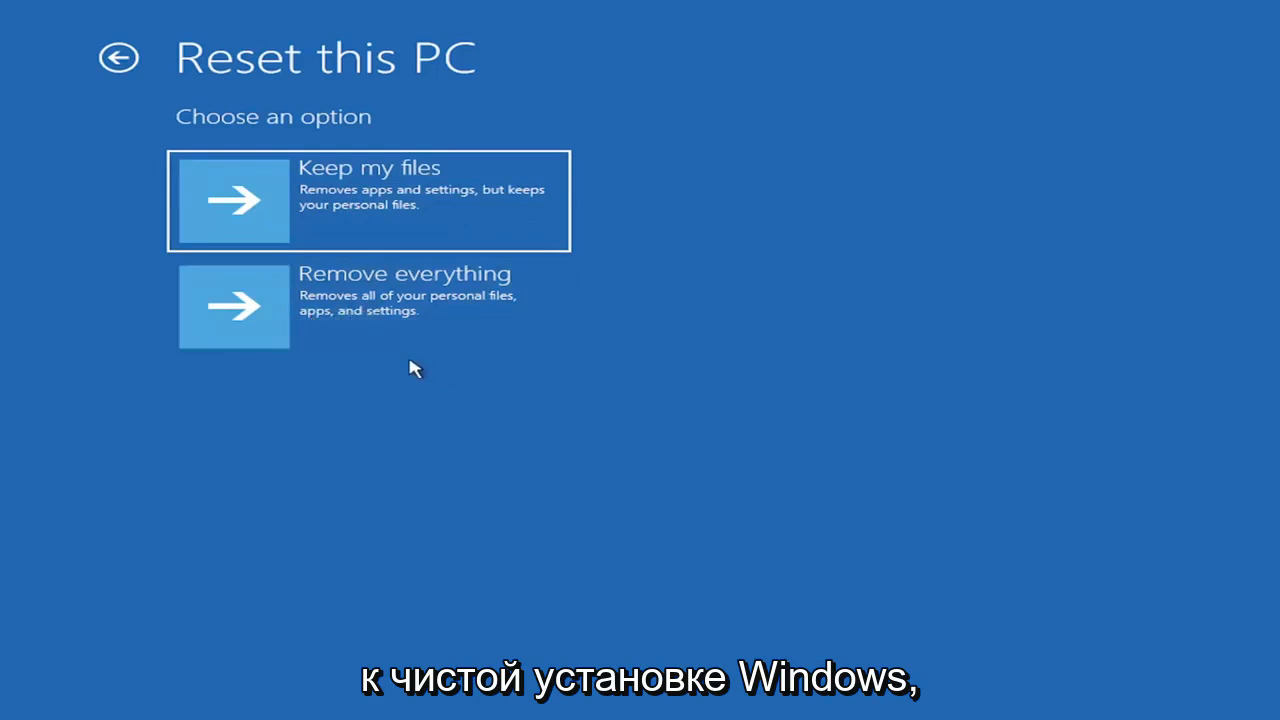
Back out of the reset choices to the Troubleshoot screen without resetting
left_click(118, 56)
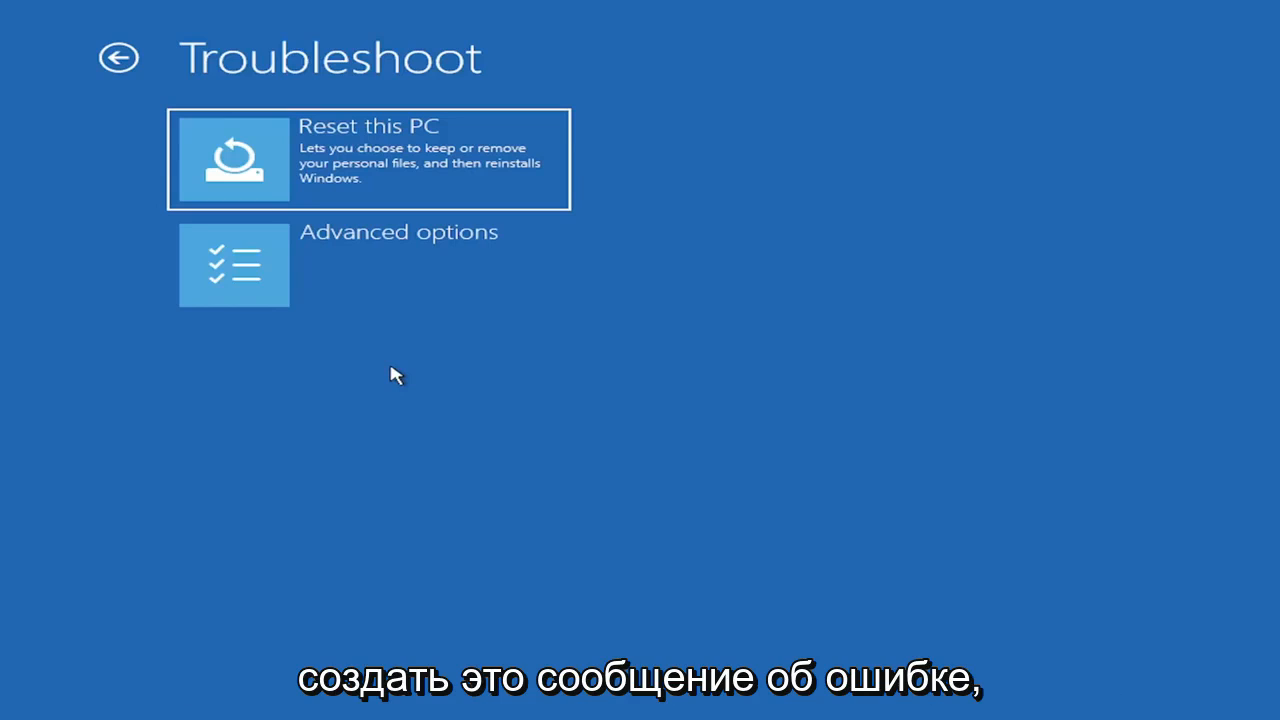
mouse_move(350, 364)
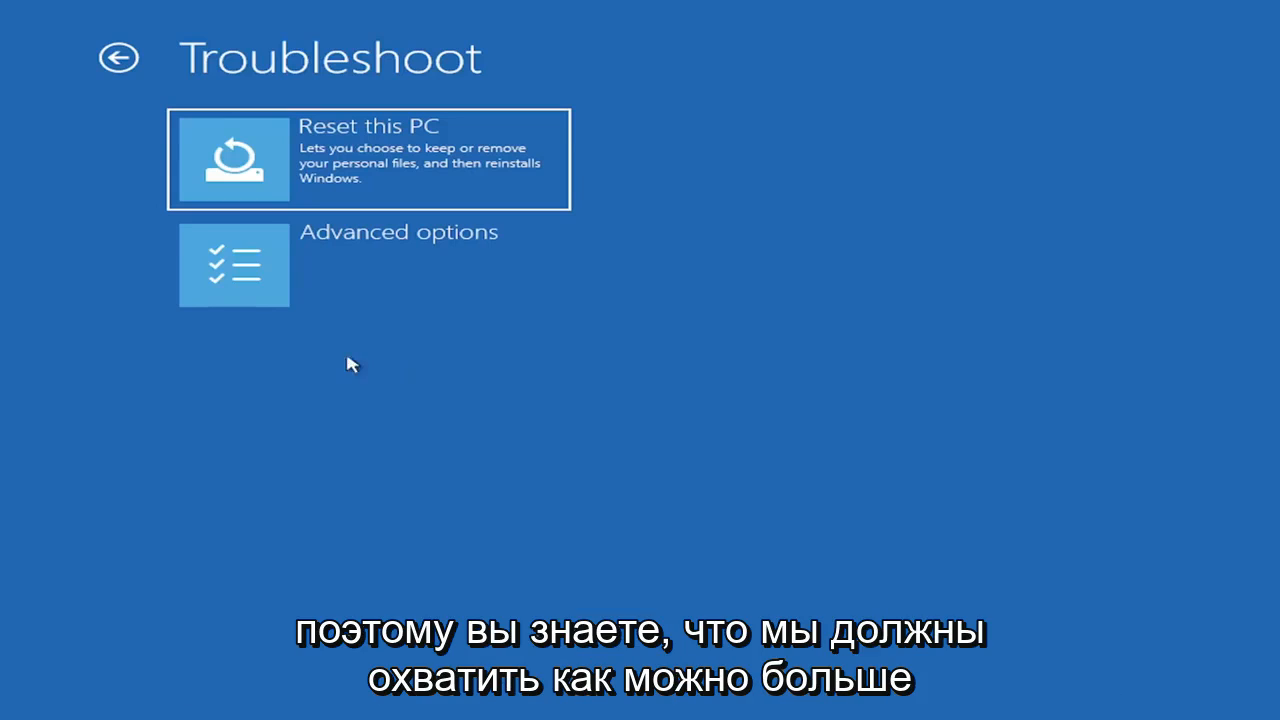
mouse_move(360, 272)
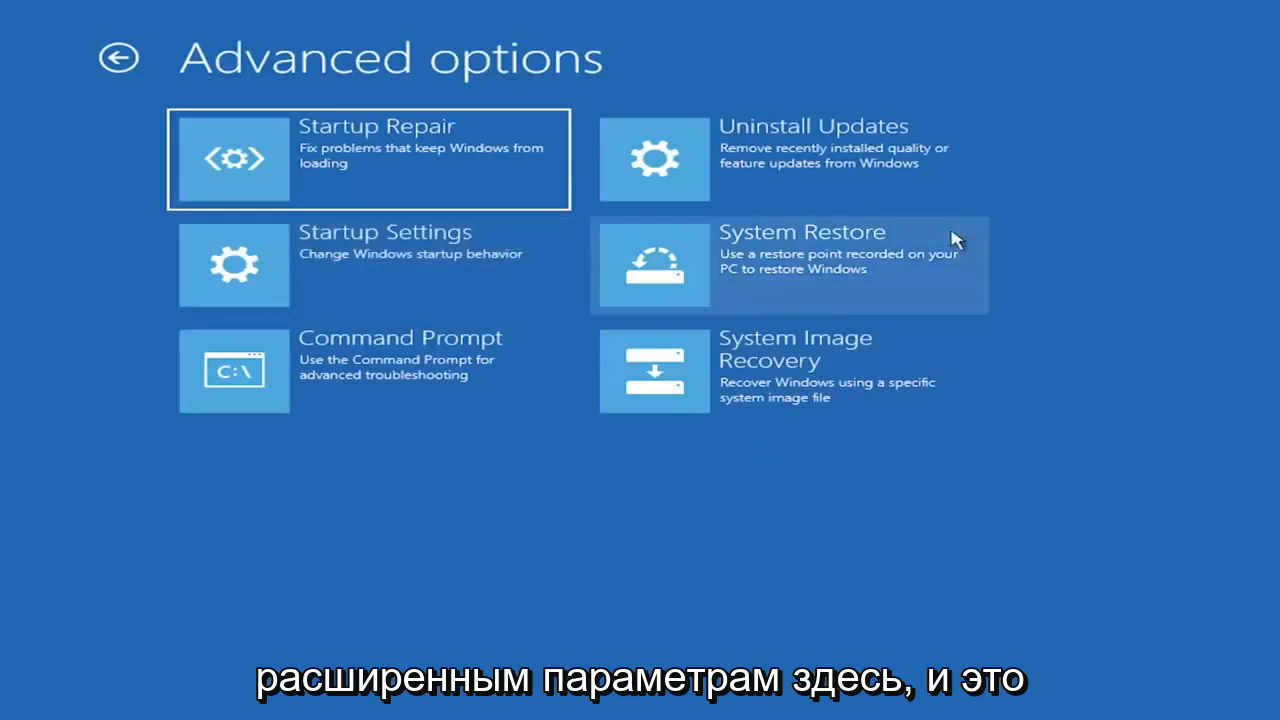
mouse_move(530, 604)
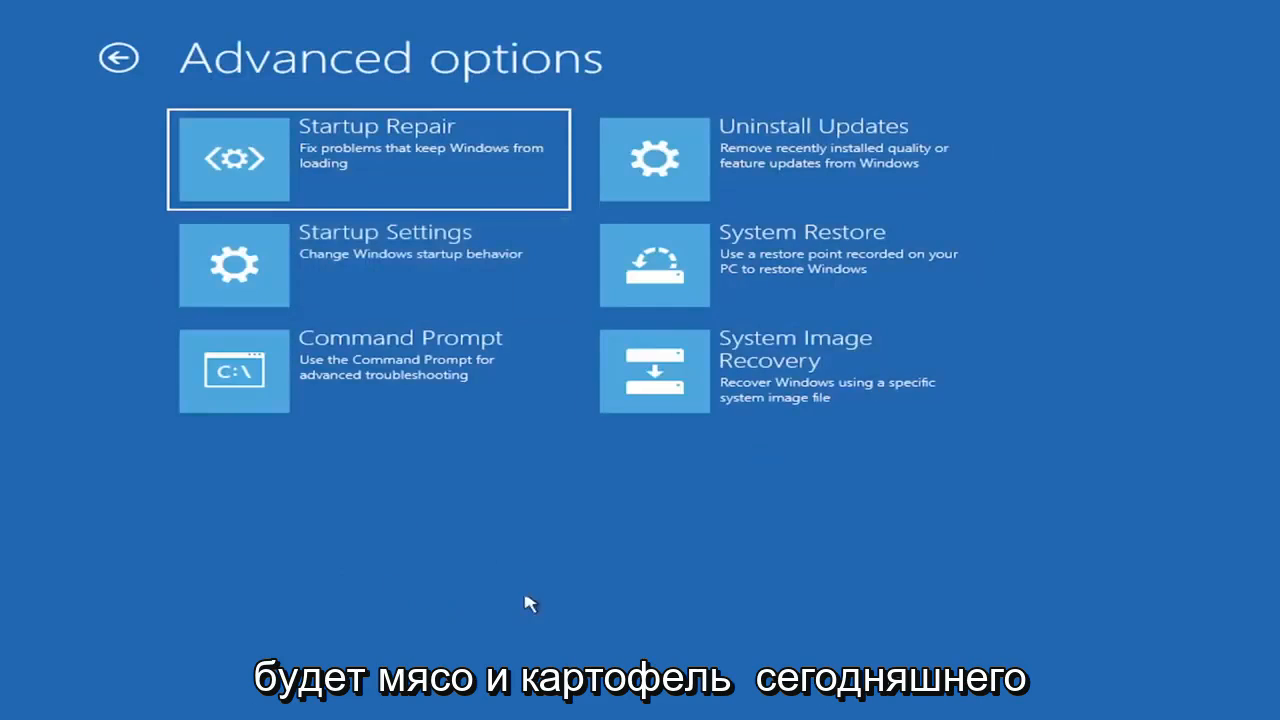
mouse_move(510, 542)
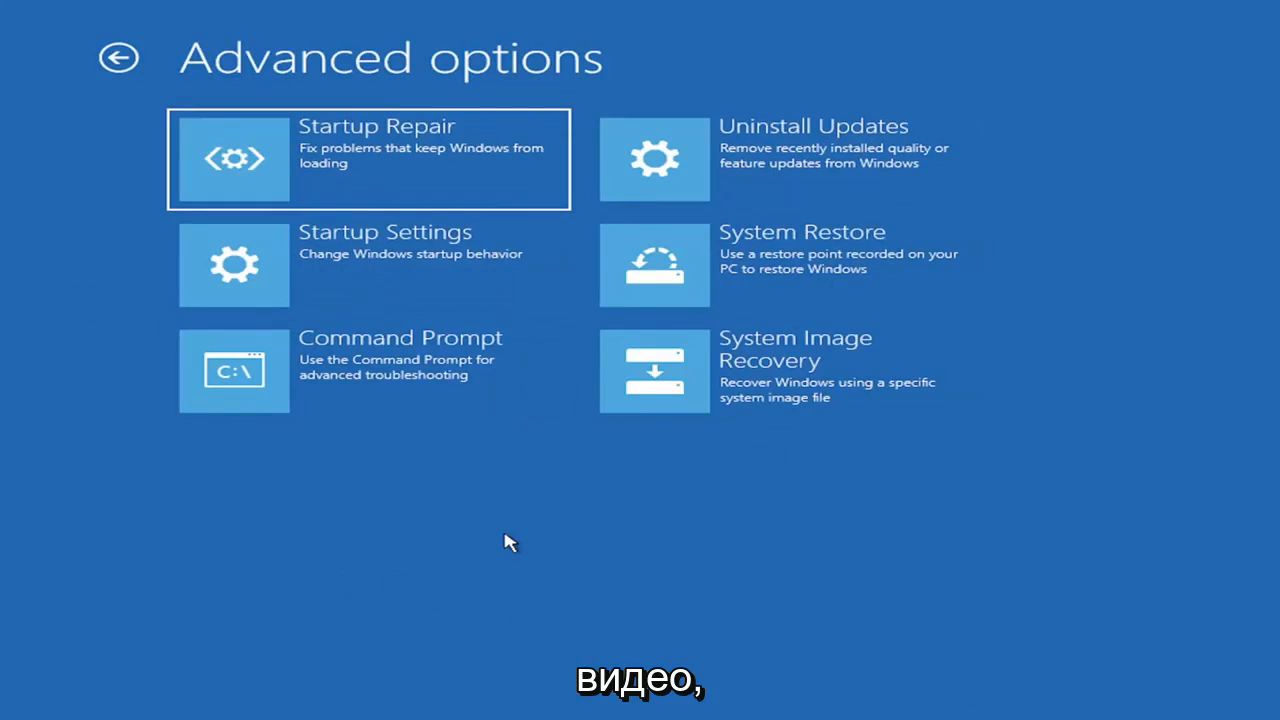
mouse_move(696, 192)
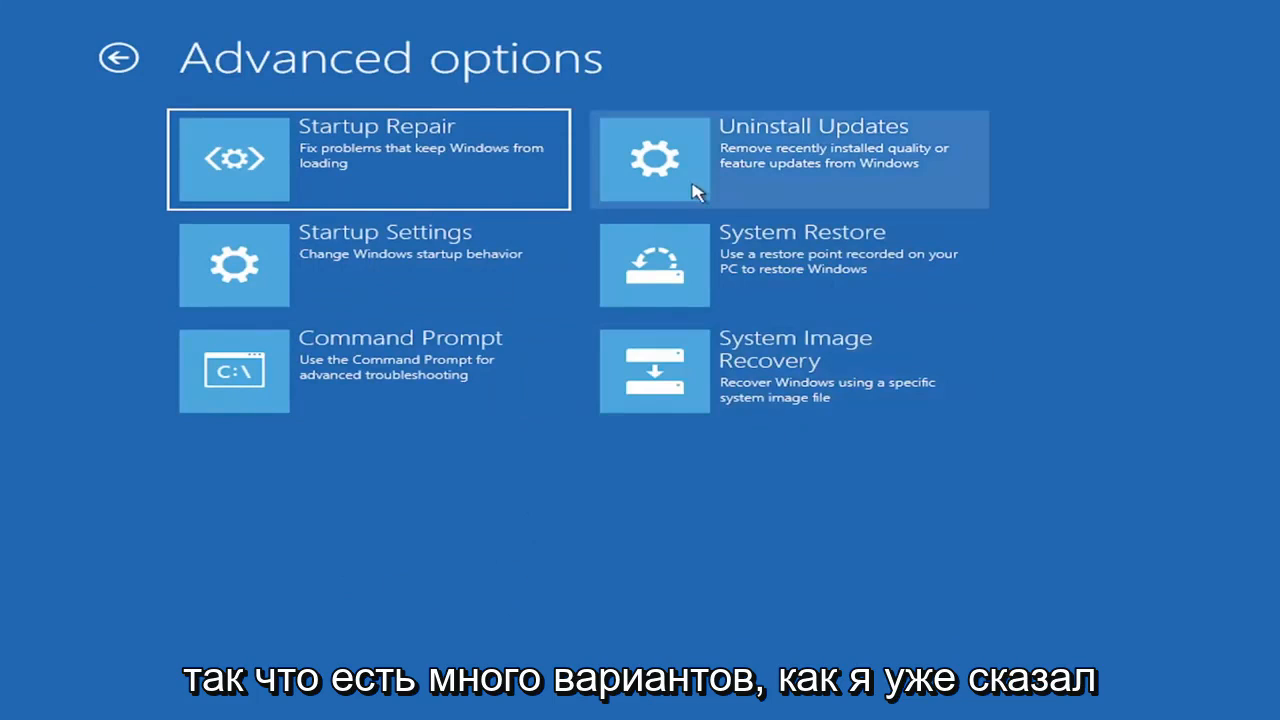
mouse_move(656, 178)
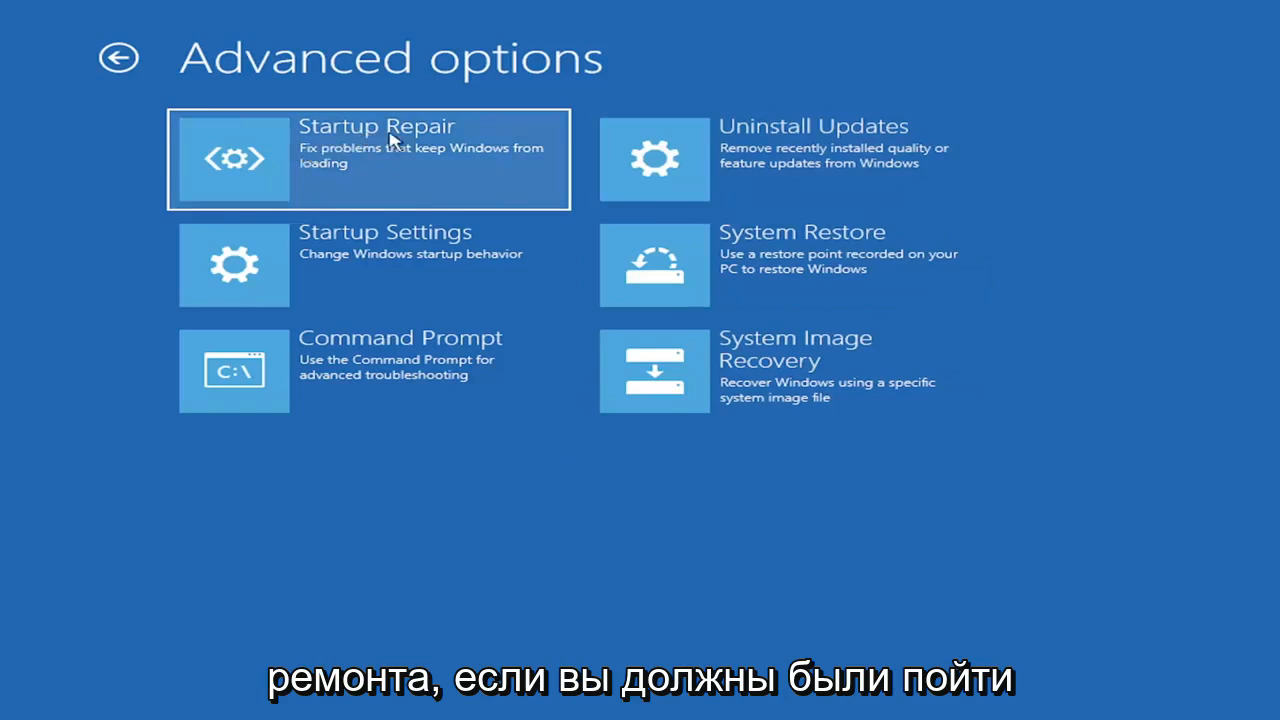
mouse_move(258, 168)
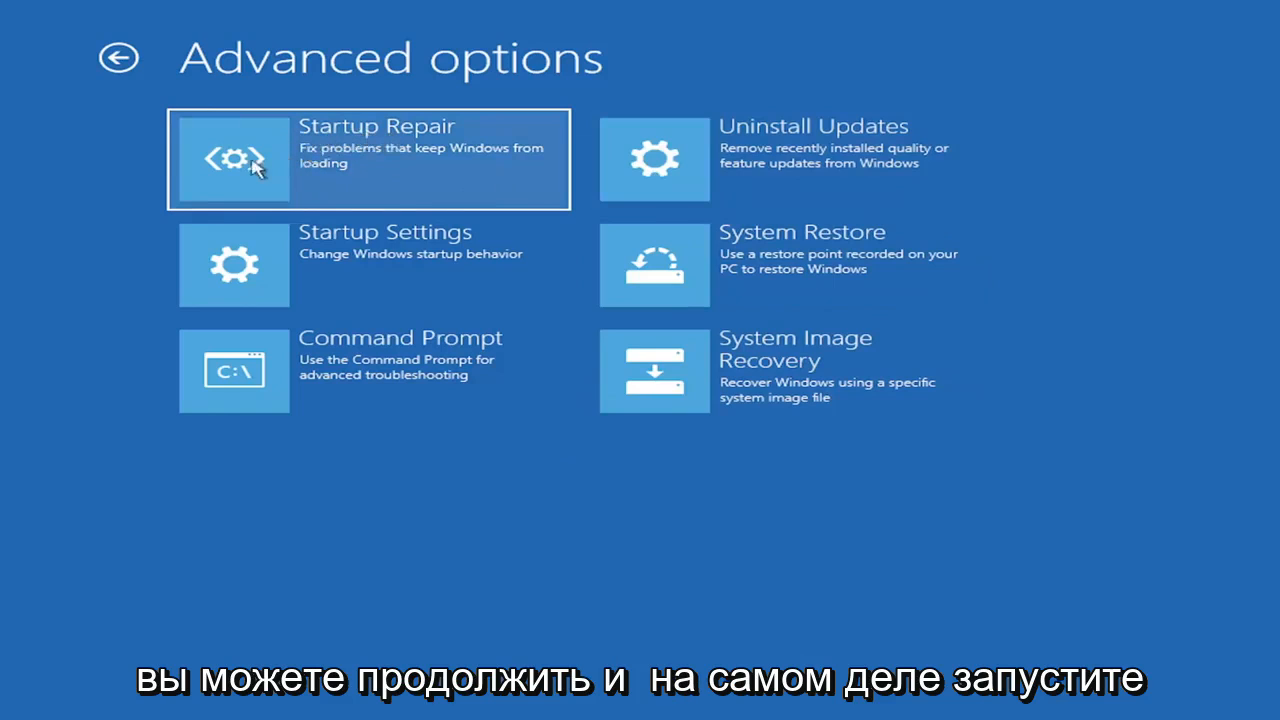
mouse_move(304, 160)
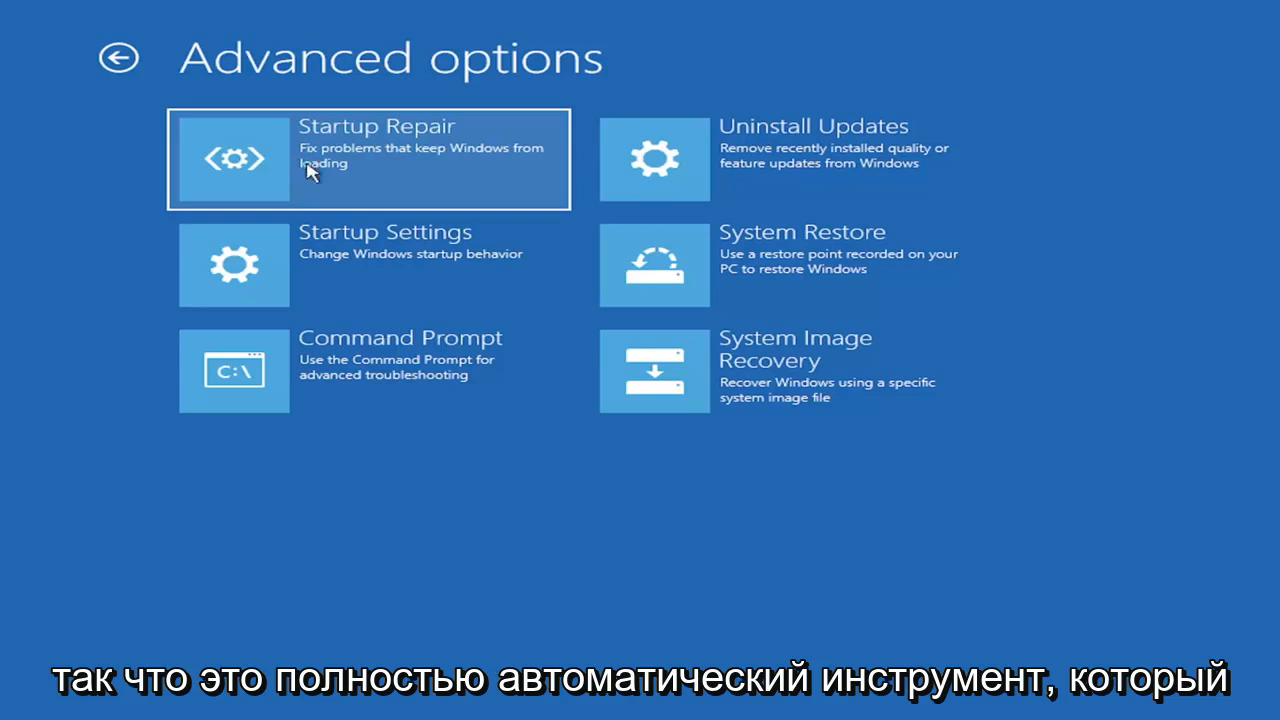
mouse_move(784, 160)
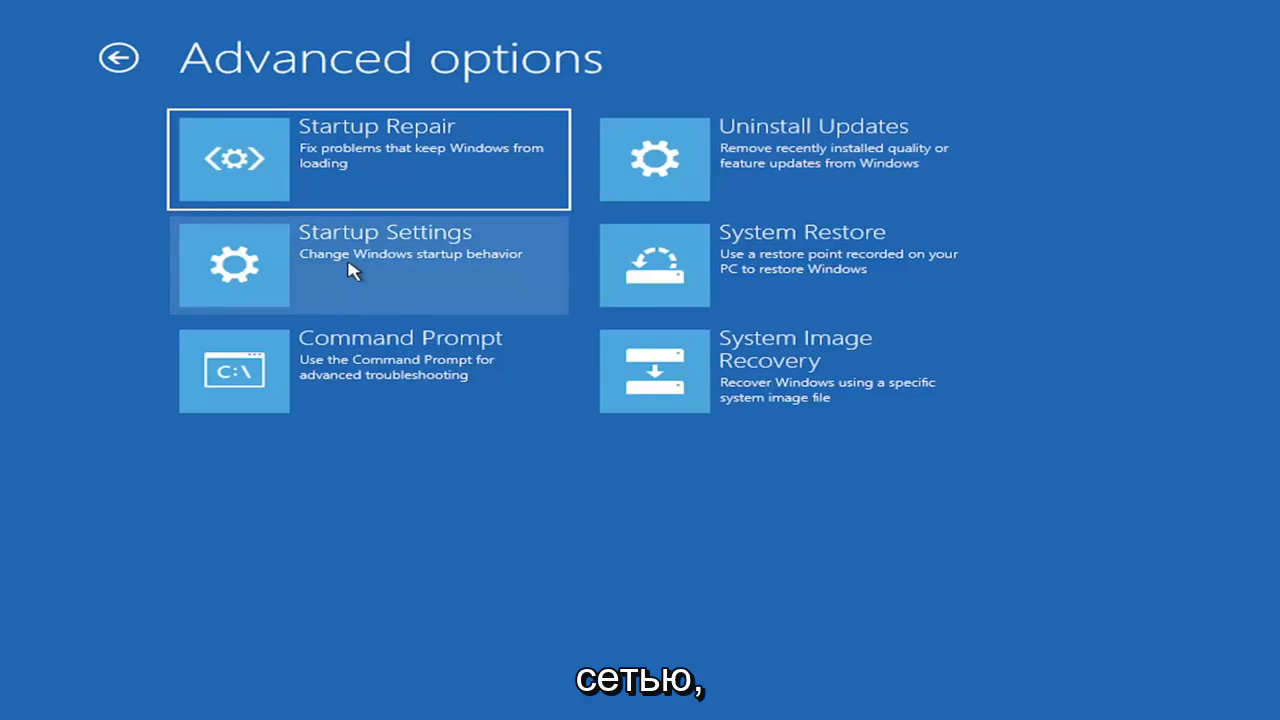
mouse_move(182, 272)
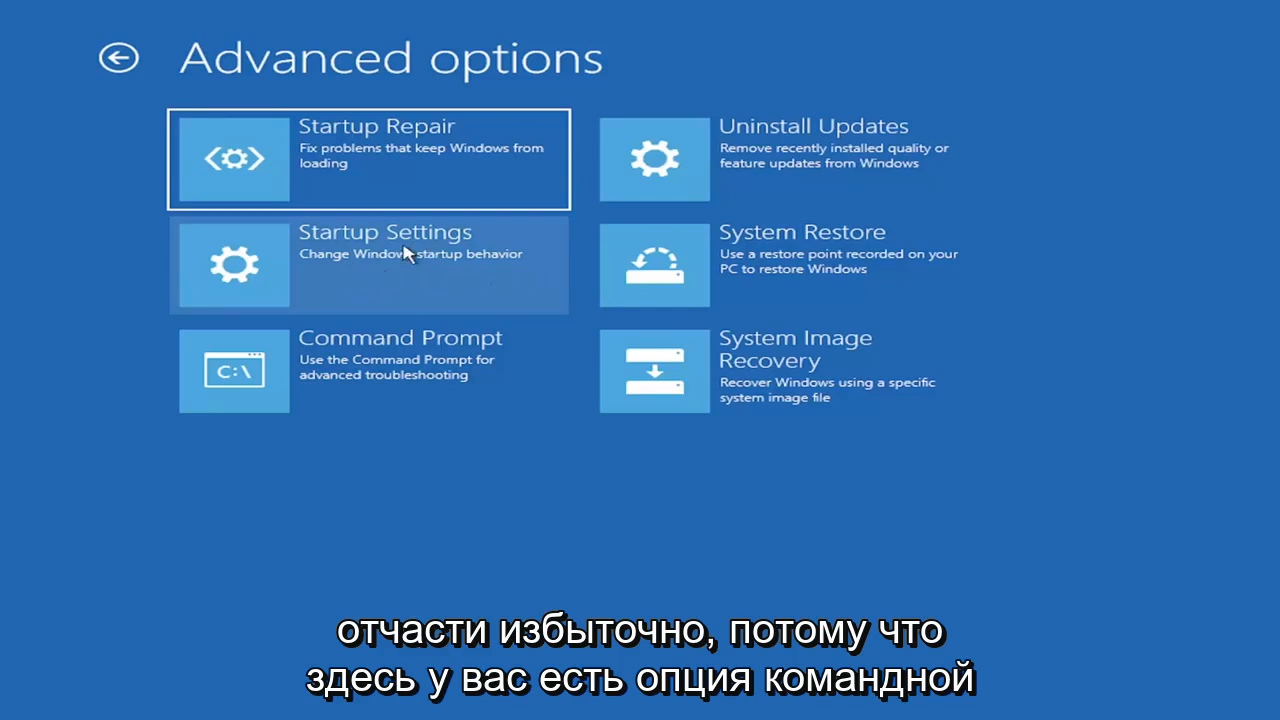
mouse_move(410, 378)
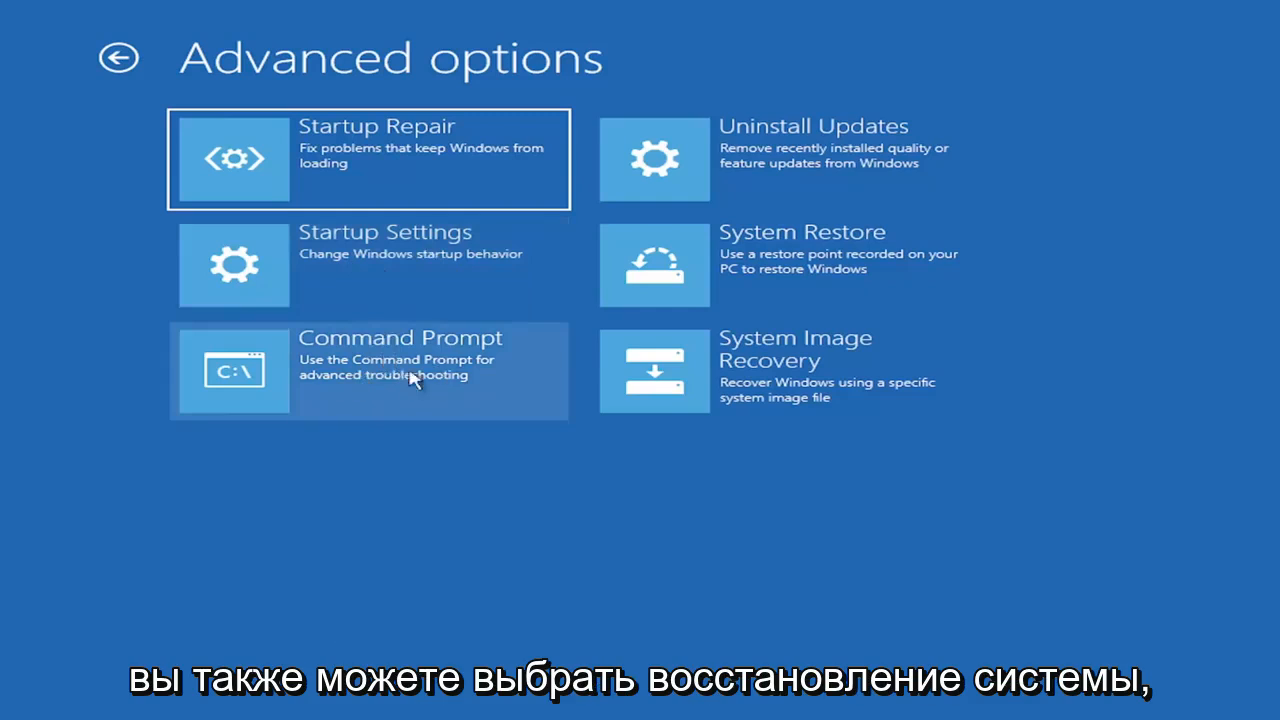
mouse_move(756, 264)
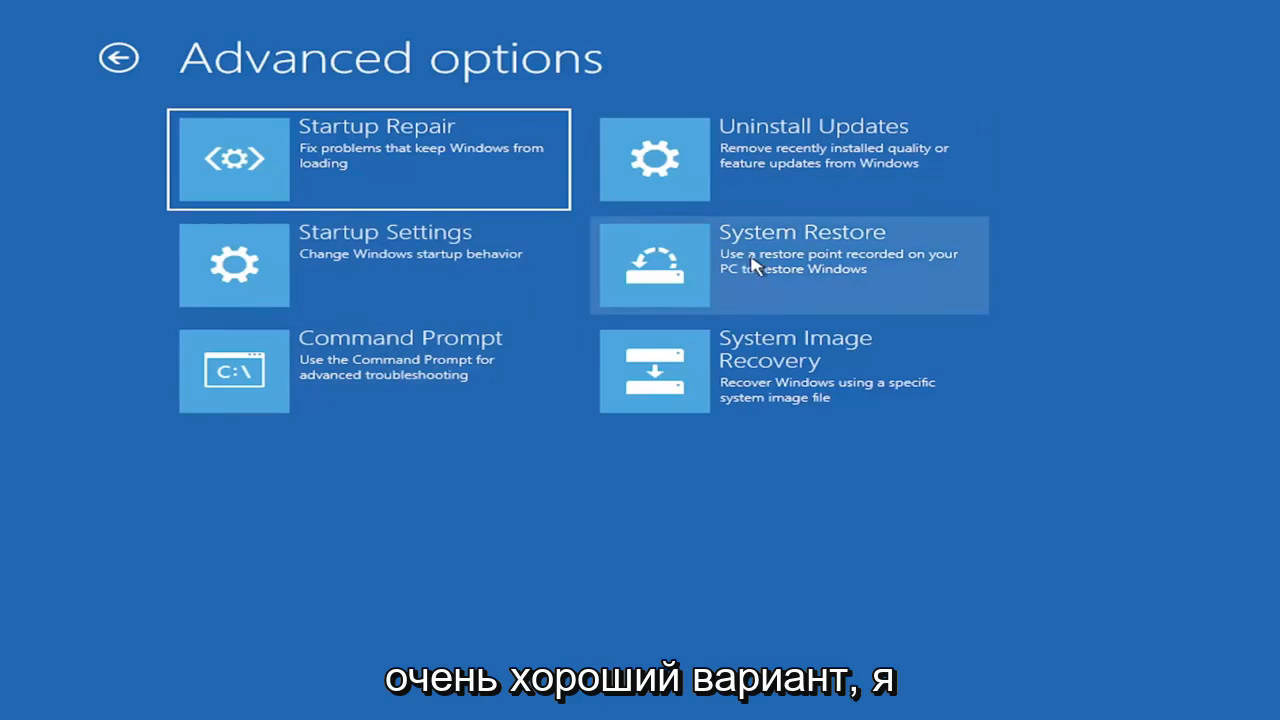
mouse_move(764, 284)
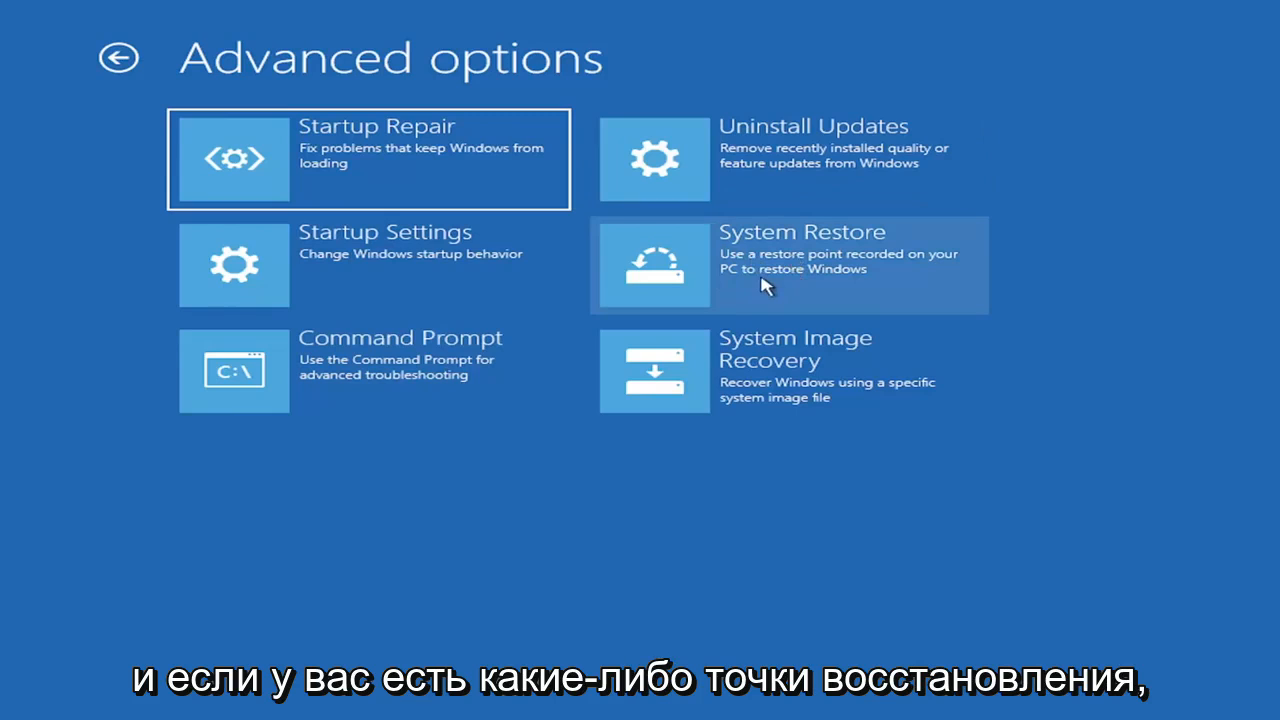
mouse_move(760, 270)
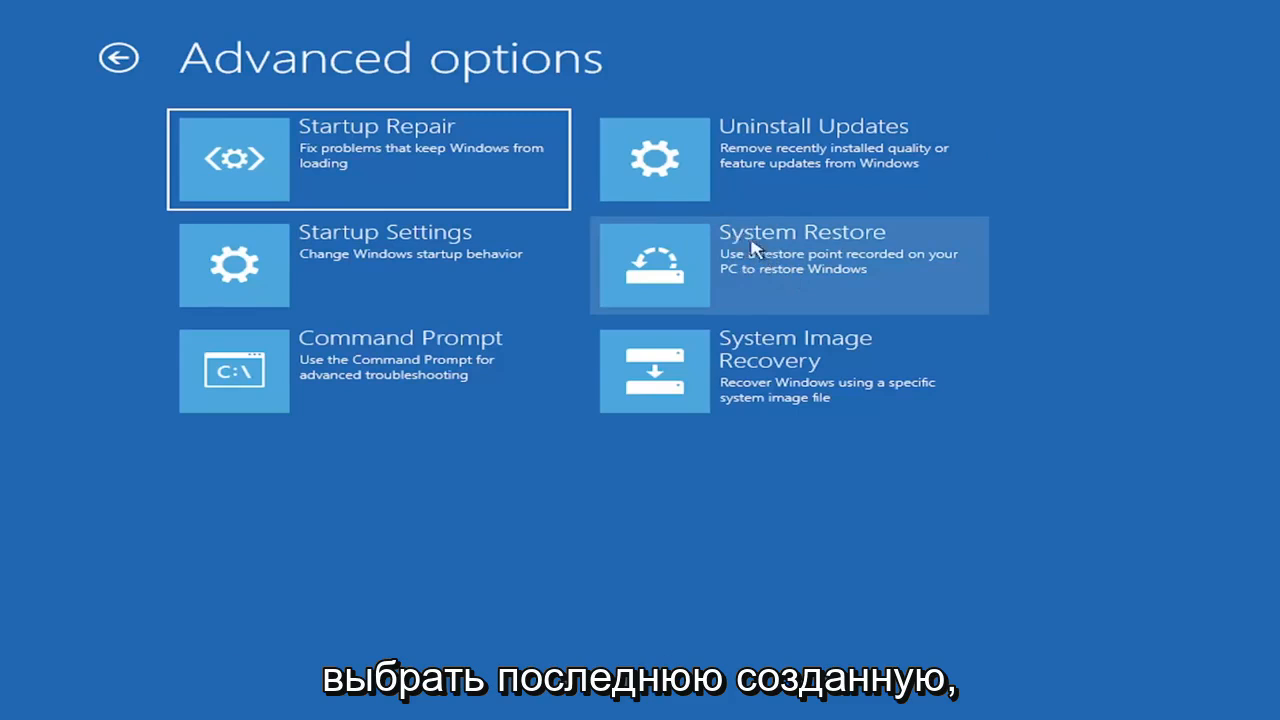
mouse_move(780, 264)
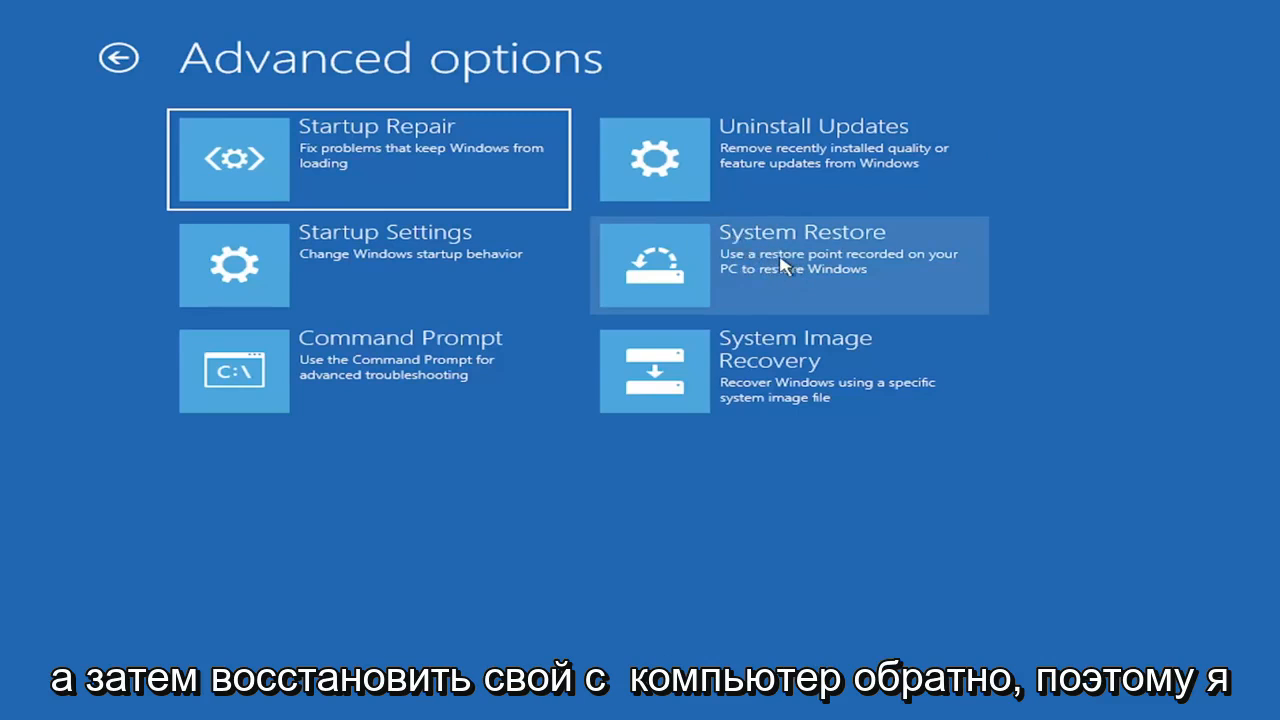
mouse_move(344, 114)
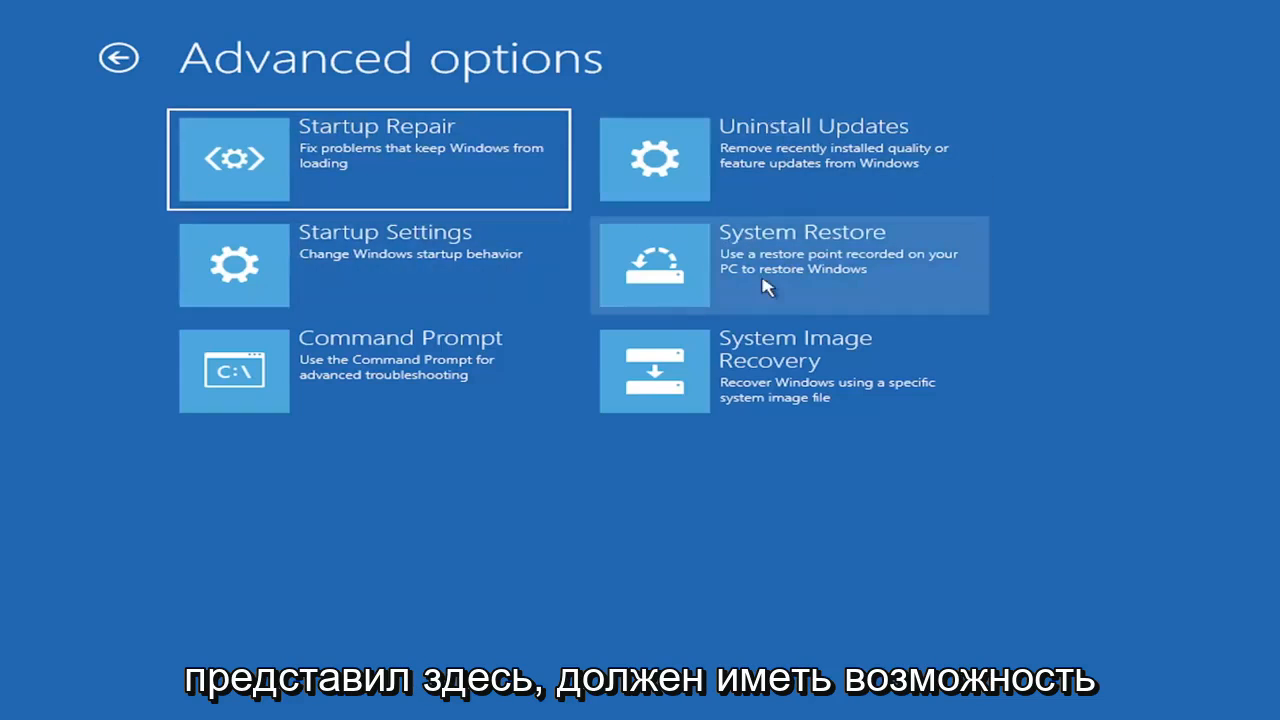
mouse_move(780, 320)
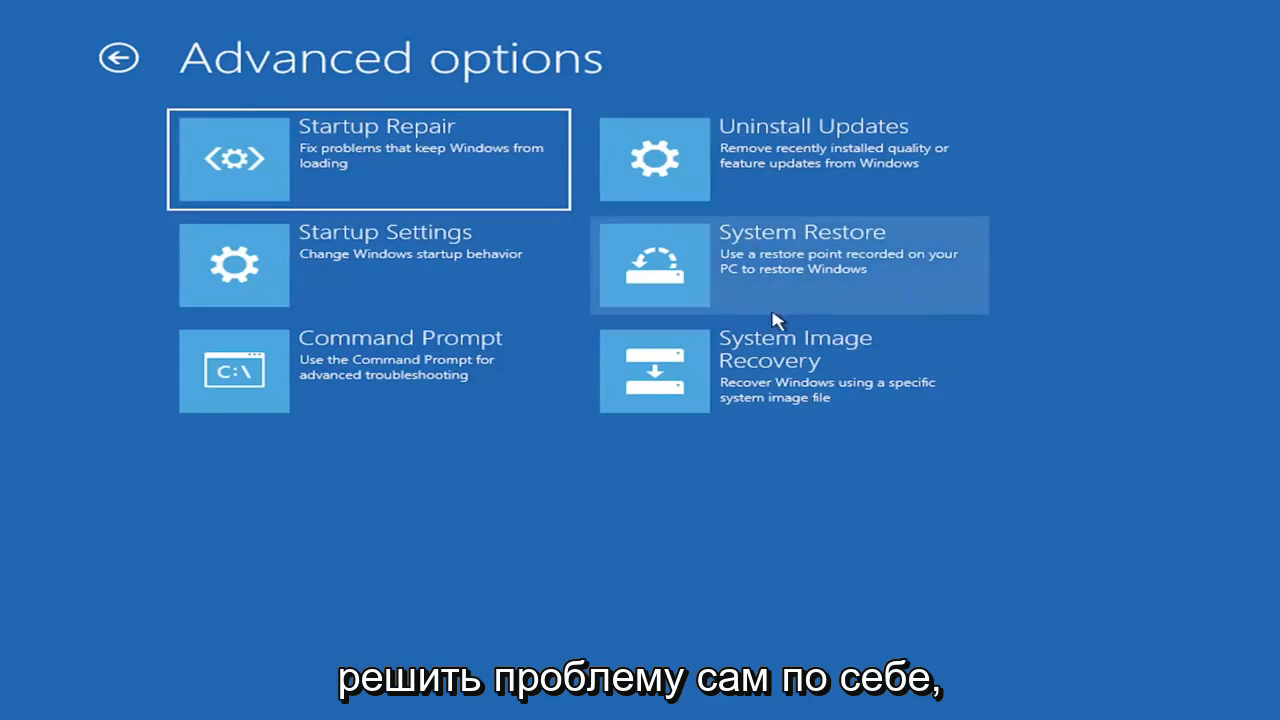
mouse_move(900, 184)
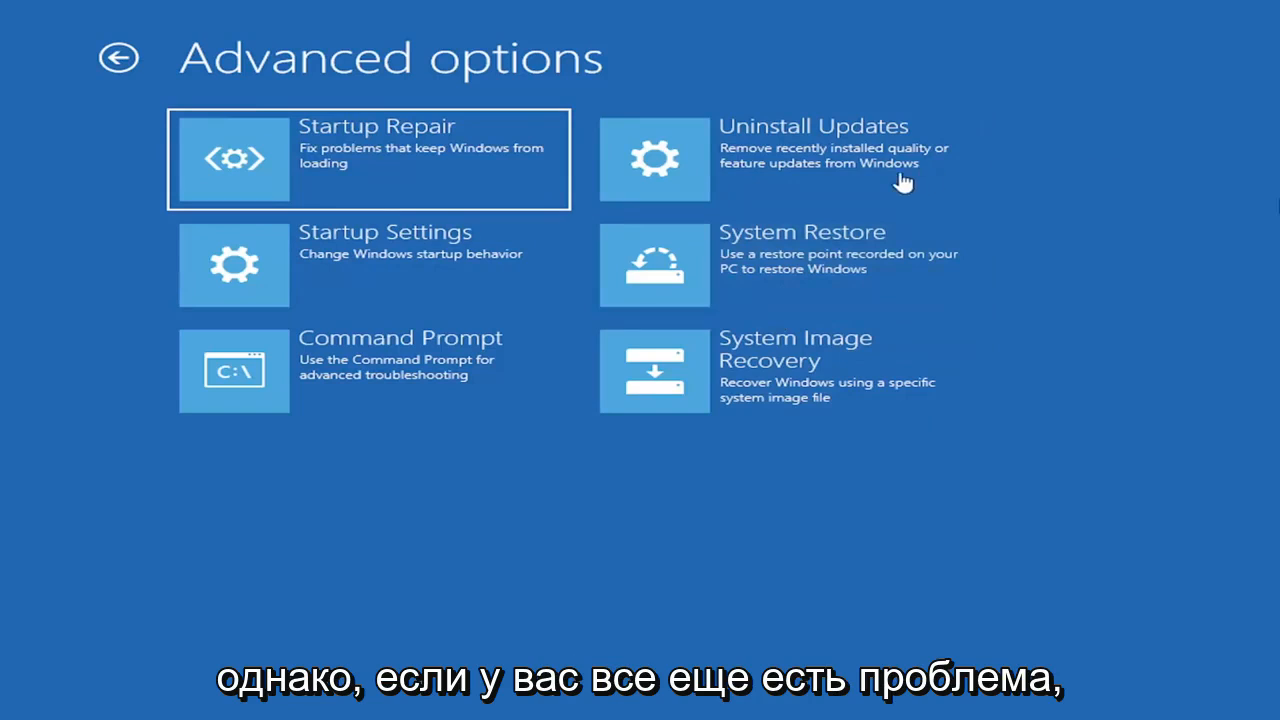
mouse_move(384, 488)
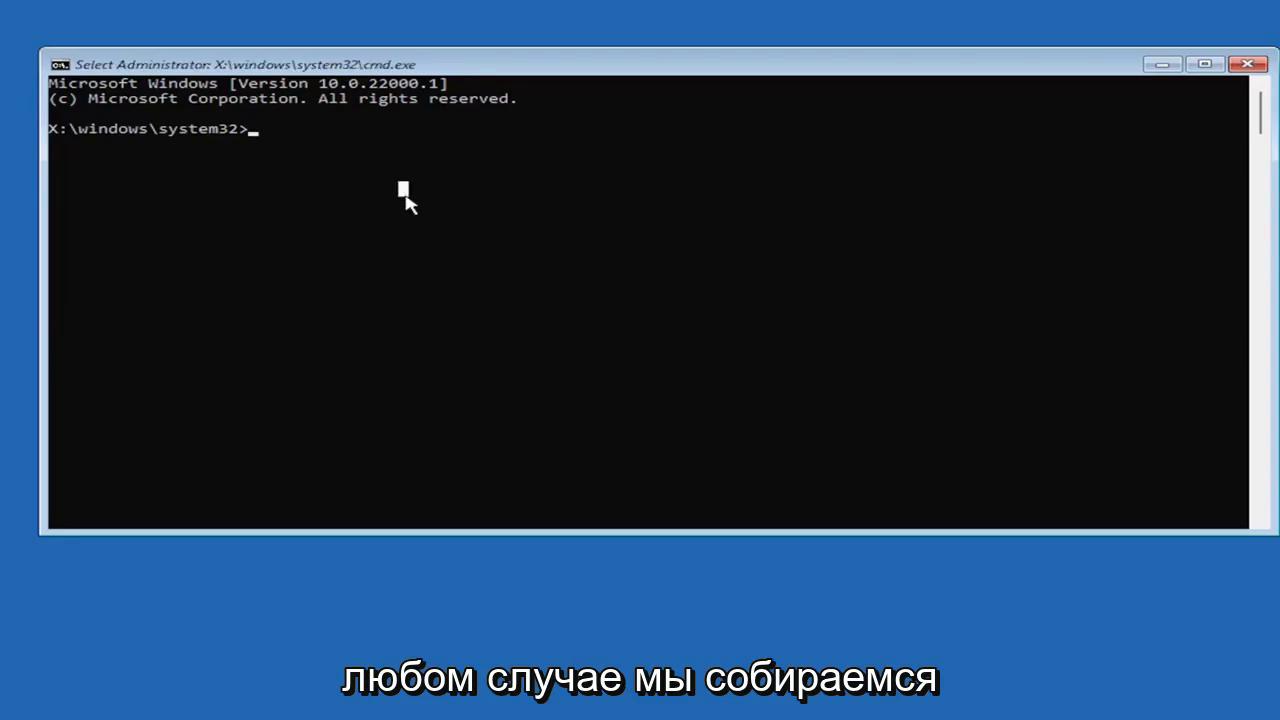
Run Bootrec /fixmbr to repair the master boot record
type("Boo")
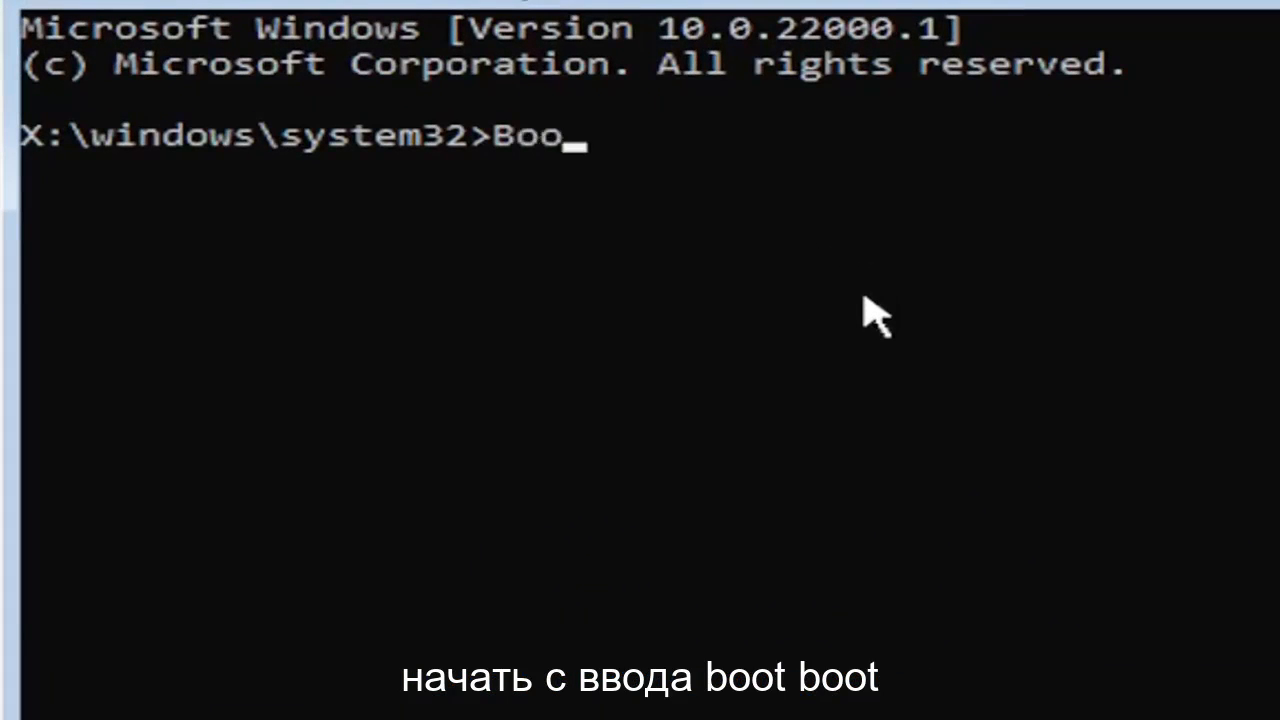
type("trec")
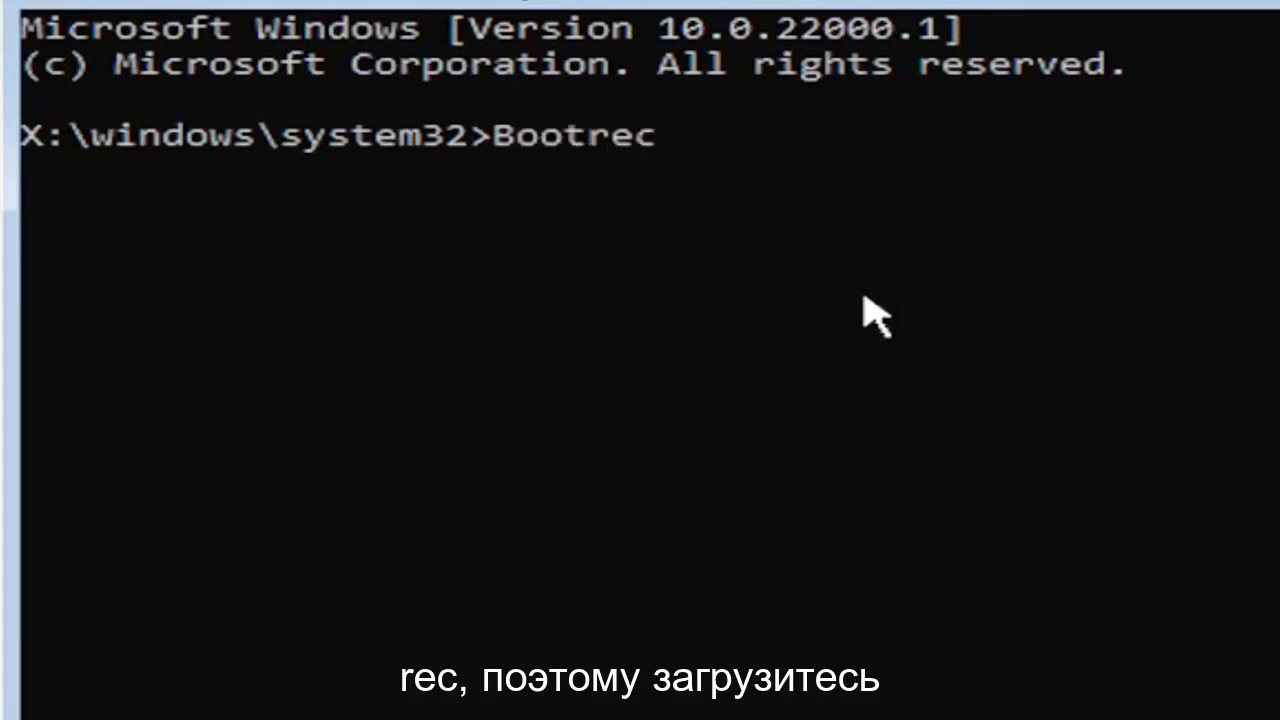
type("/fix")
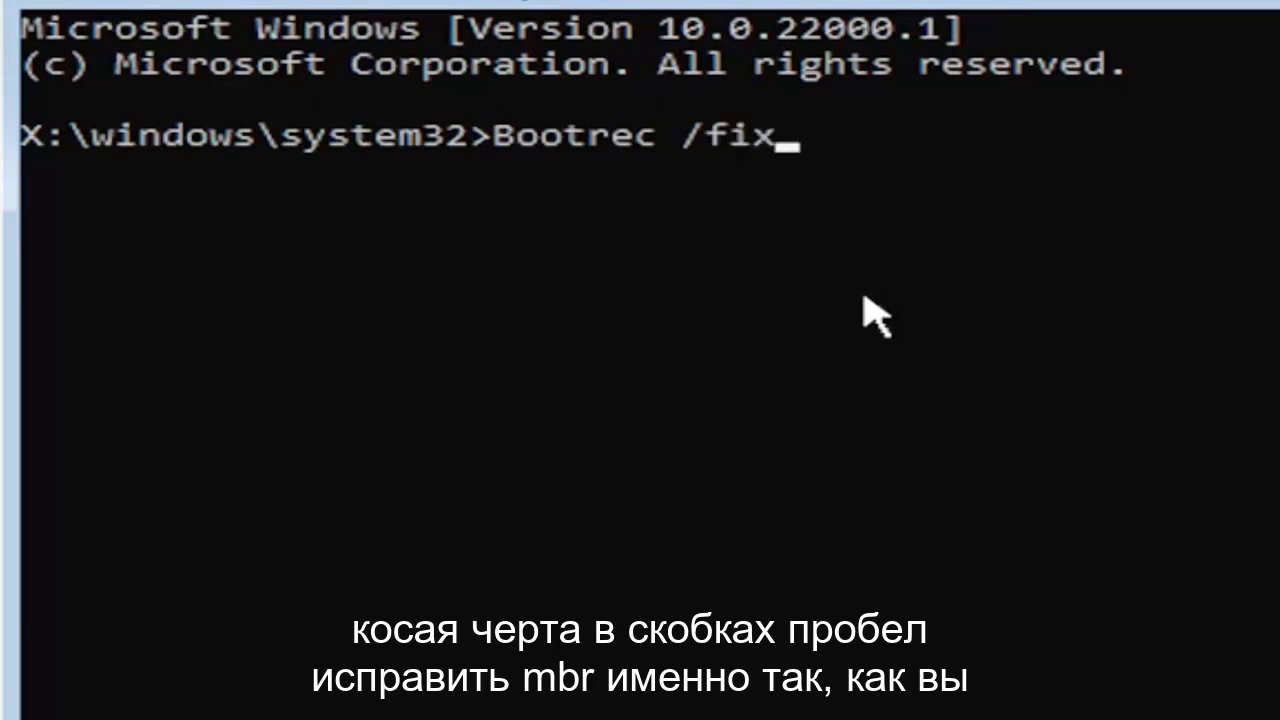
type("mbr")
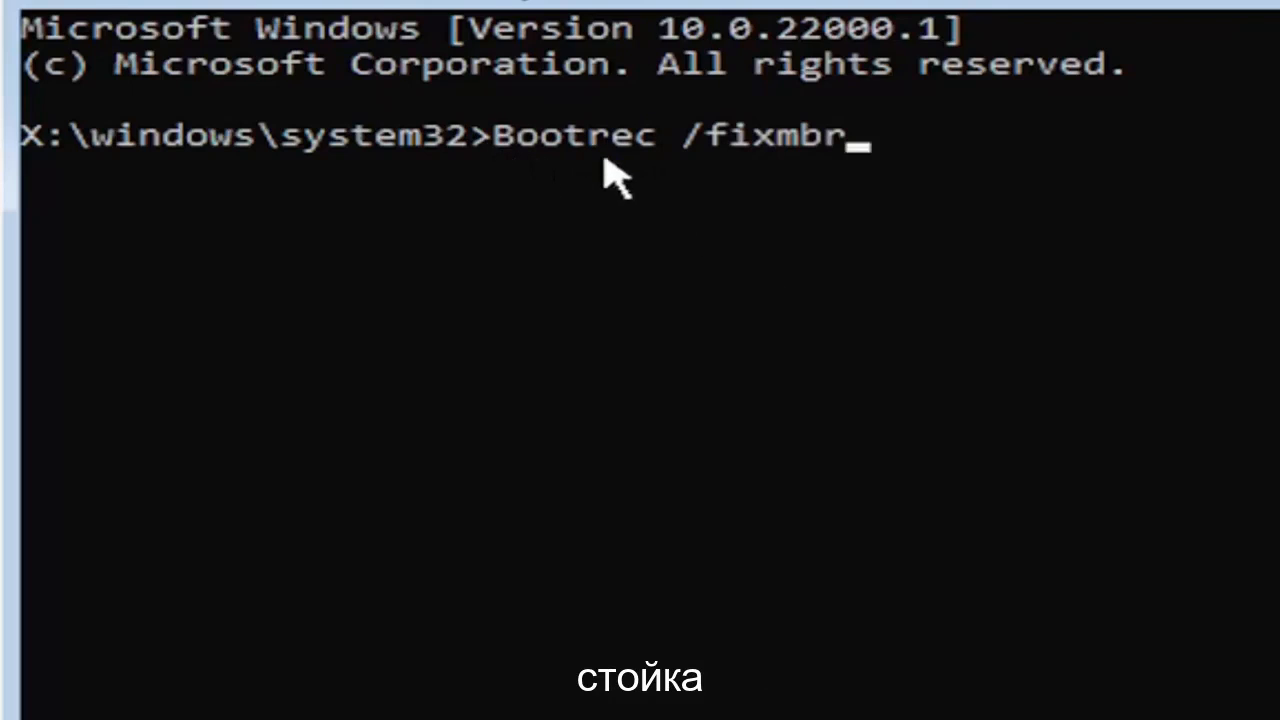
mouse_move(820, 176)
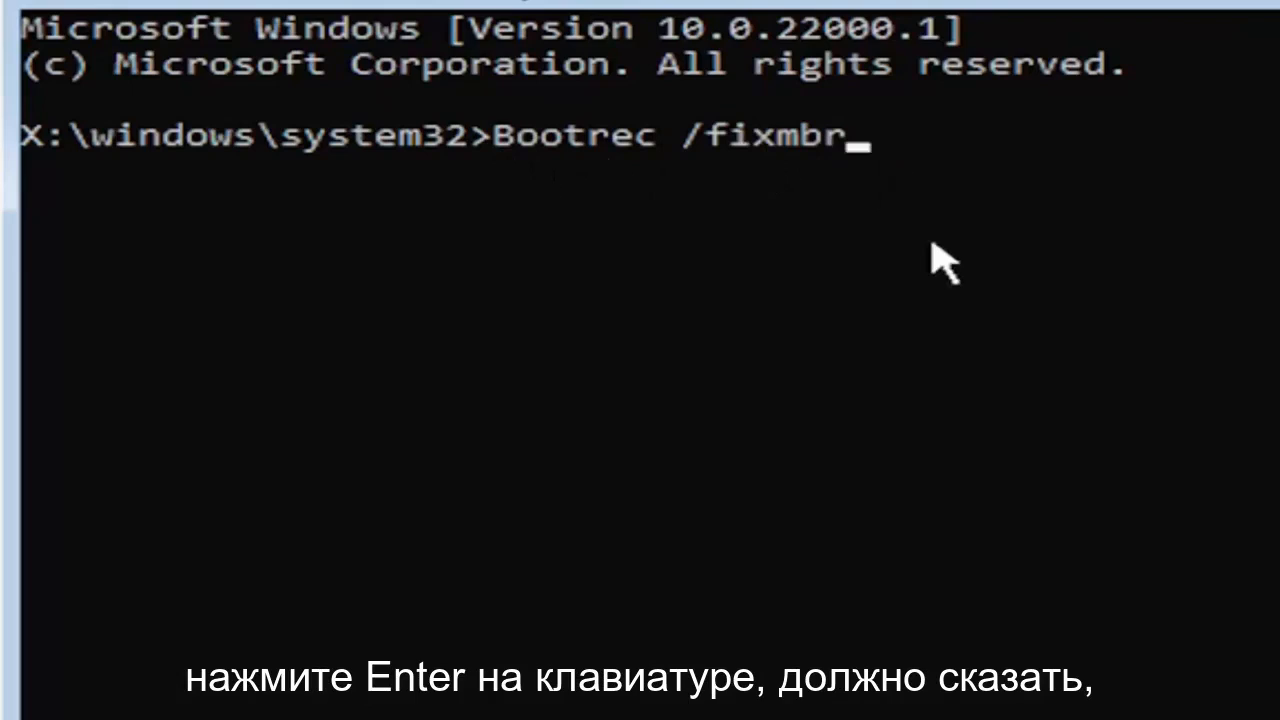
key("Enter")
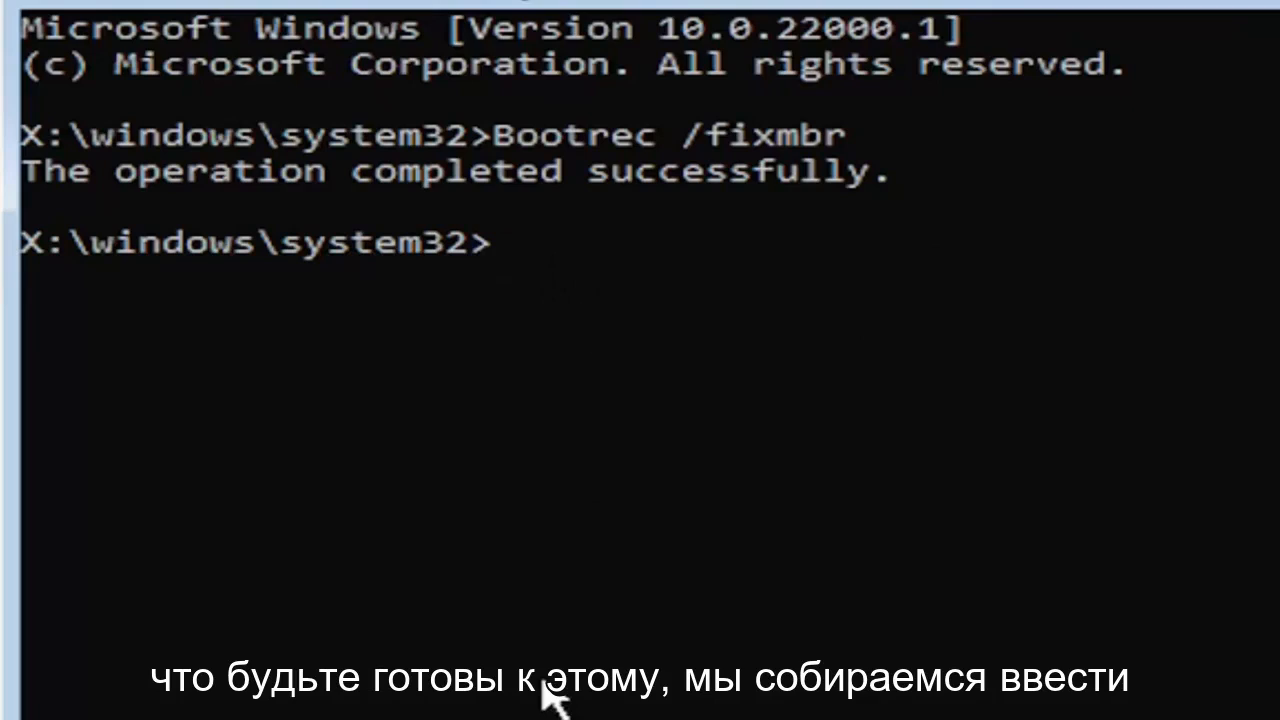
Run bcdedit /export c:\bcdbackup to back up the boot configuration
type("bc")
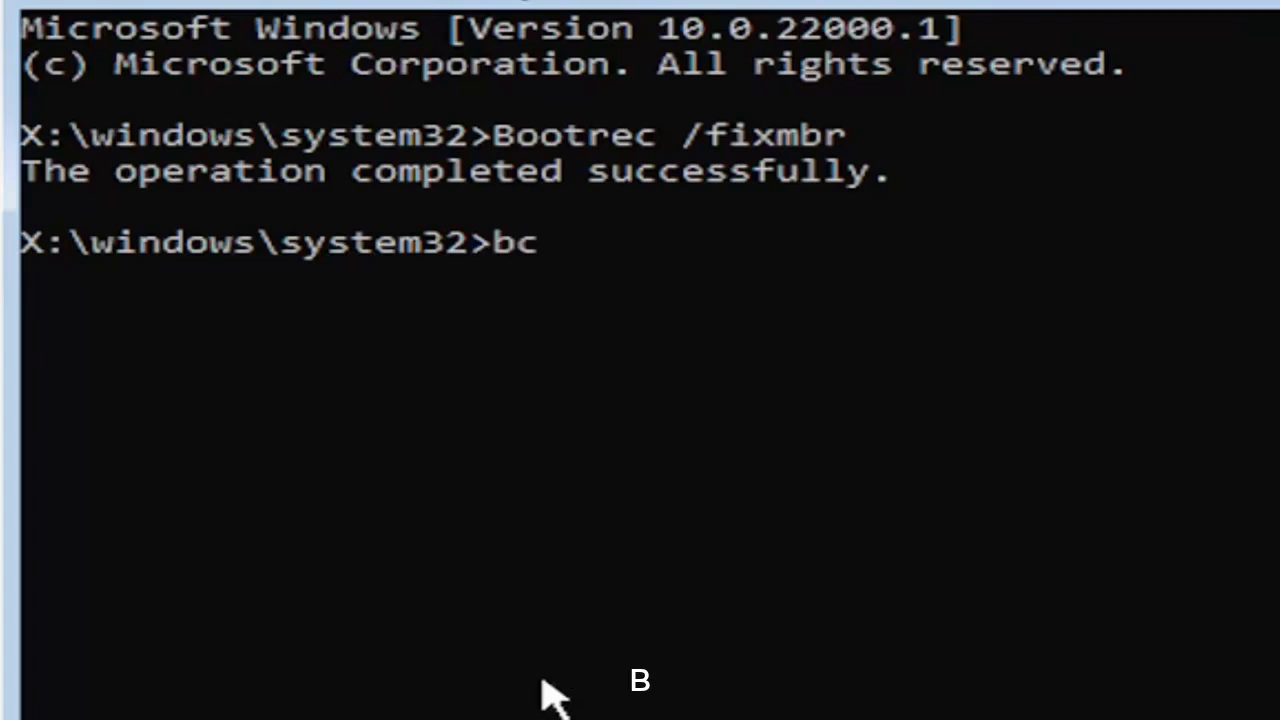
type("dedi")
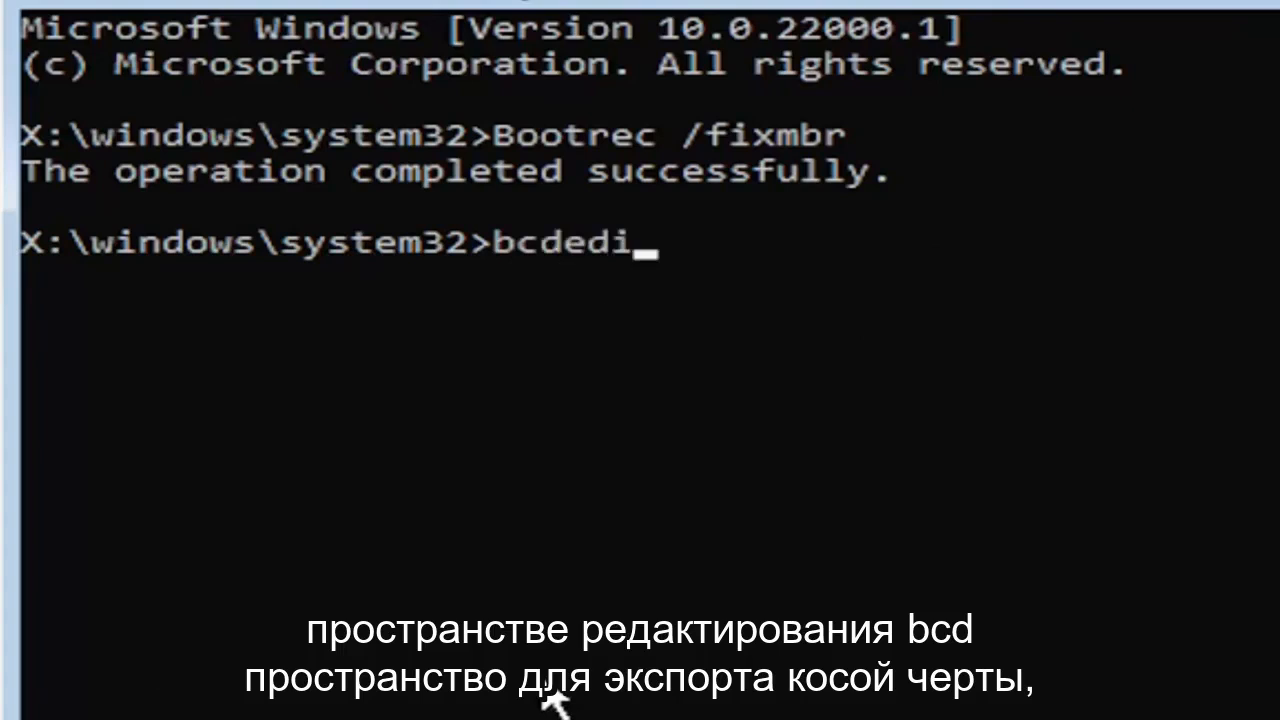
type("t")
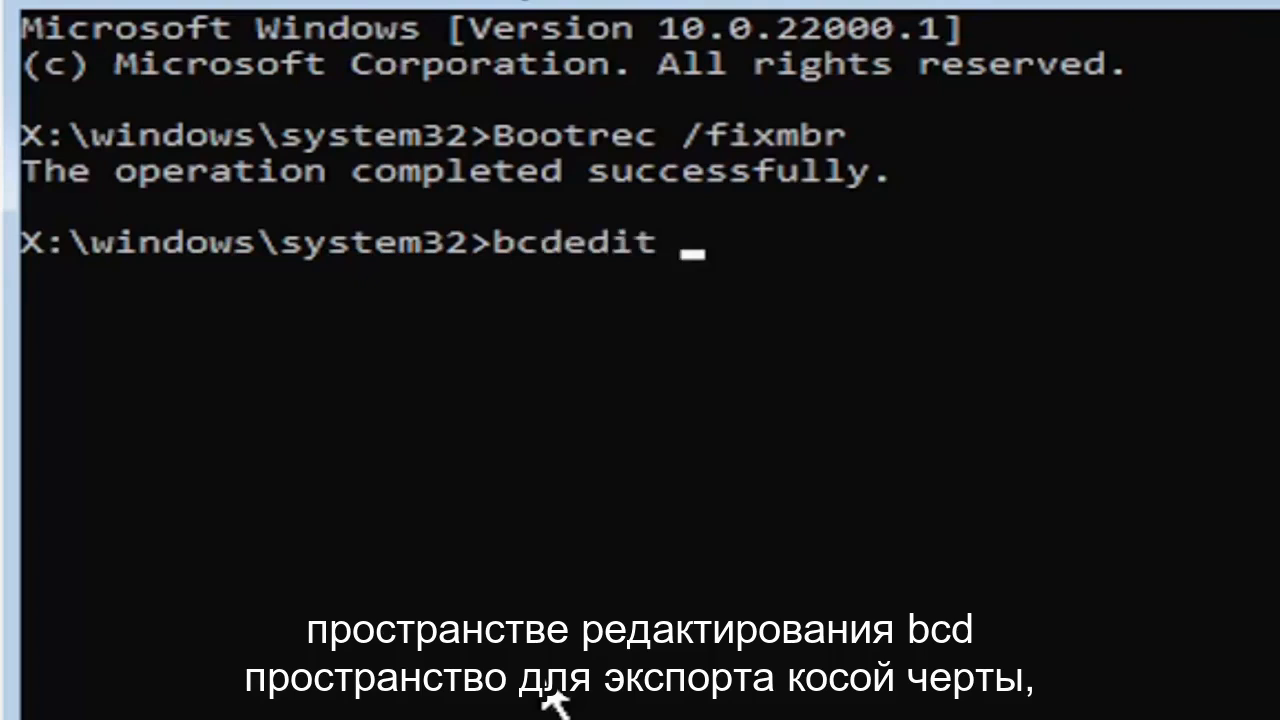
type("/export")
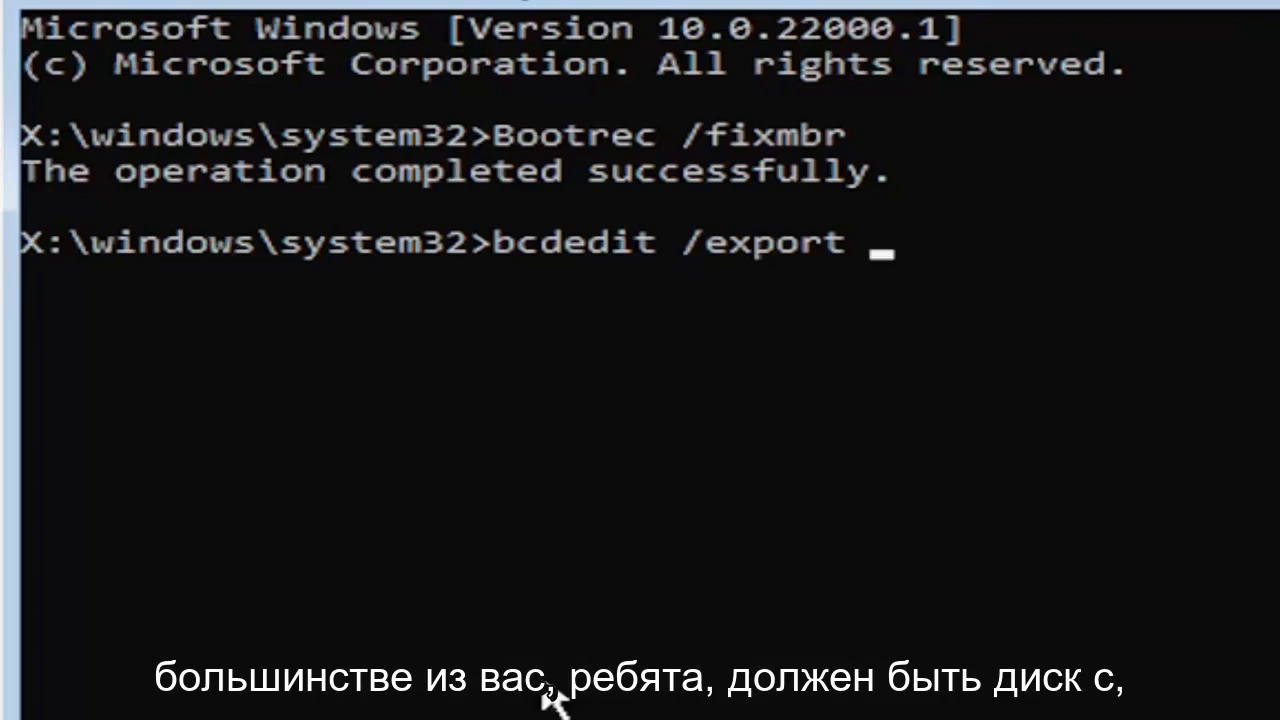
type("c")
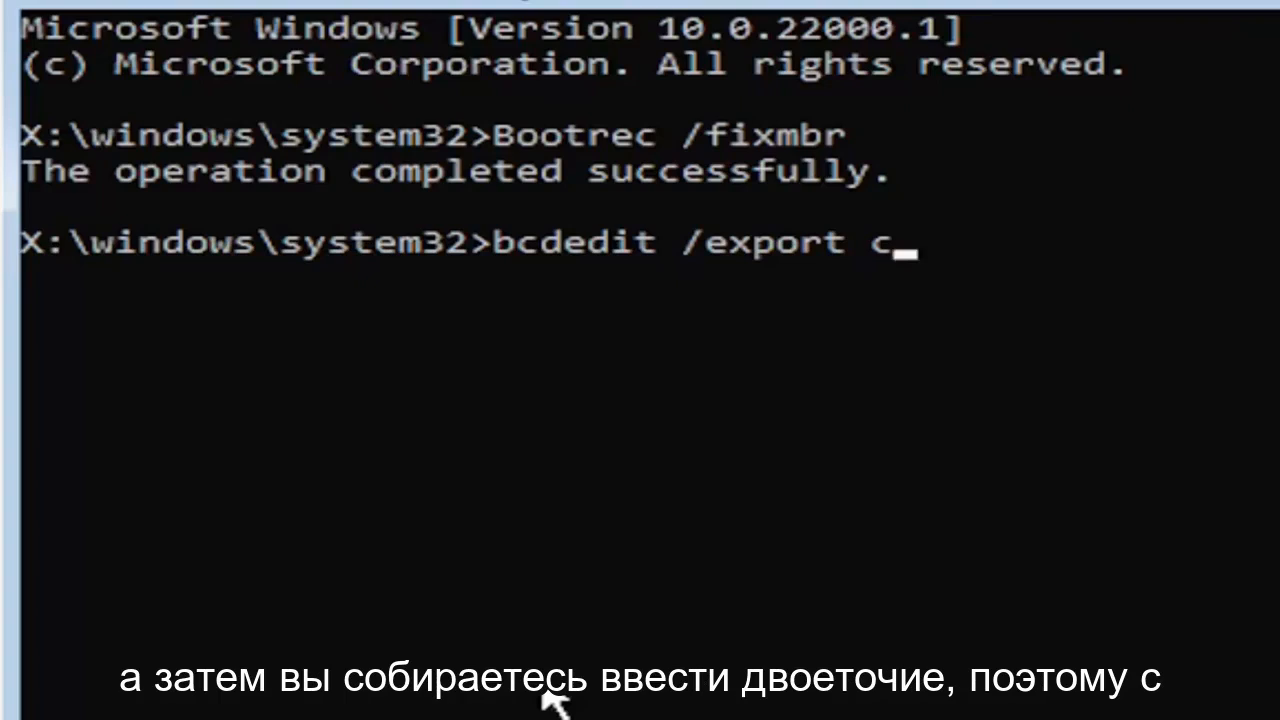
type(":")
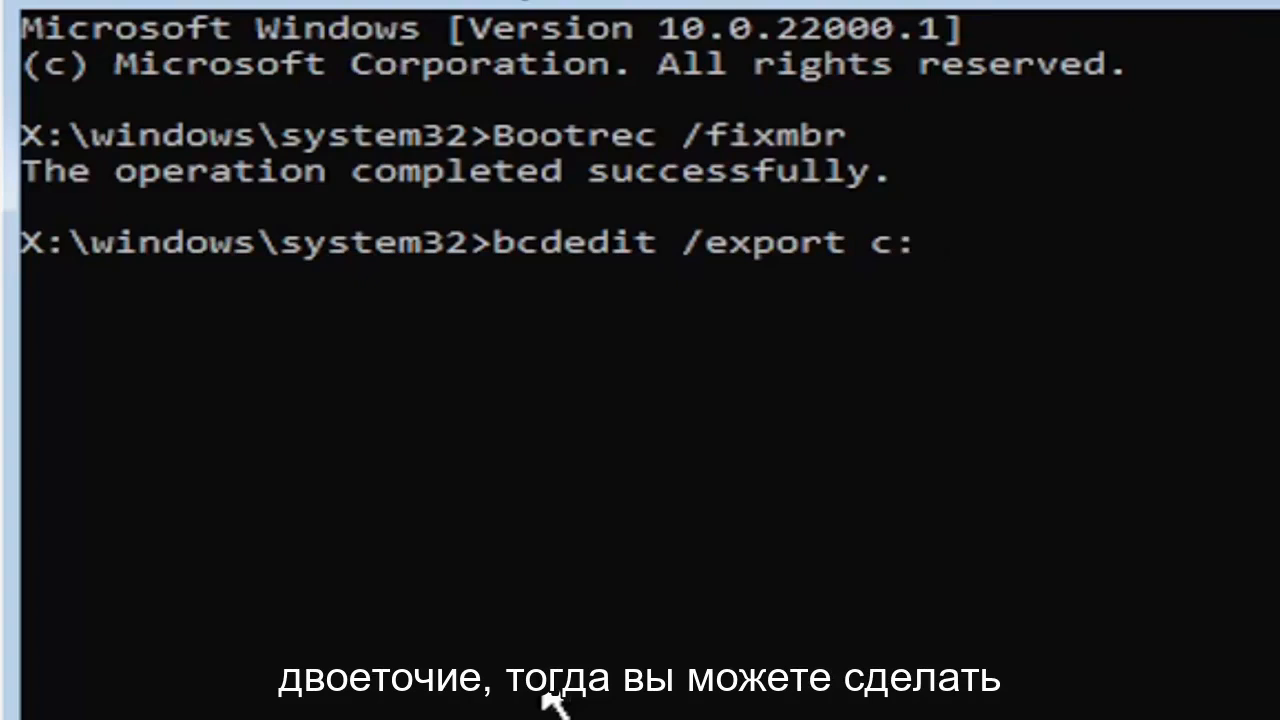
type("\\")
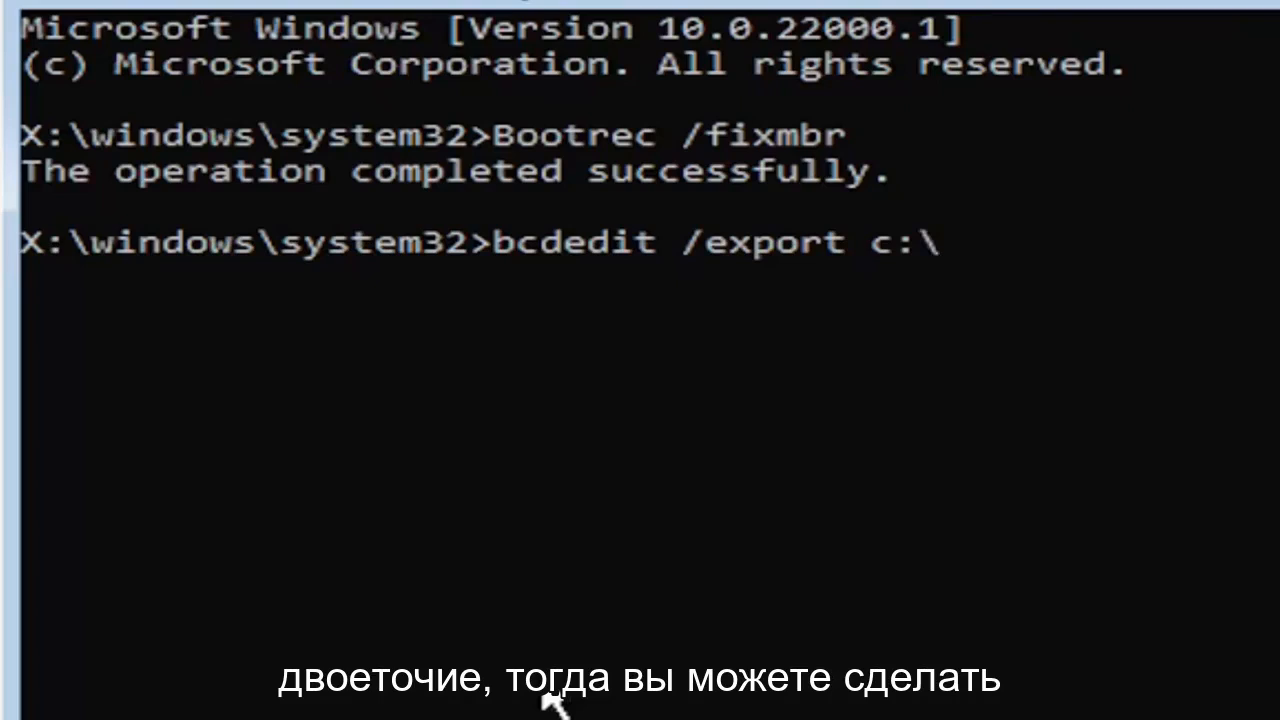
type("bcdbackup")
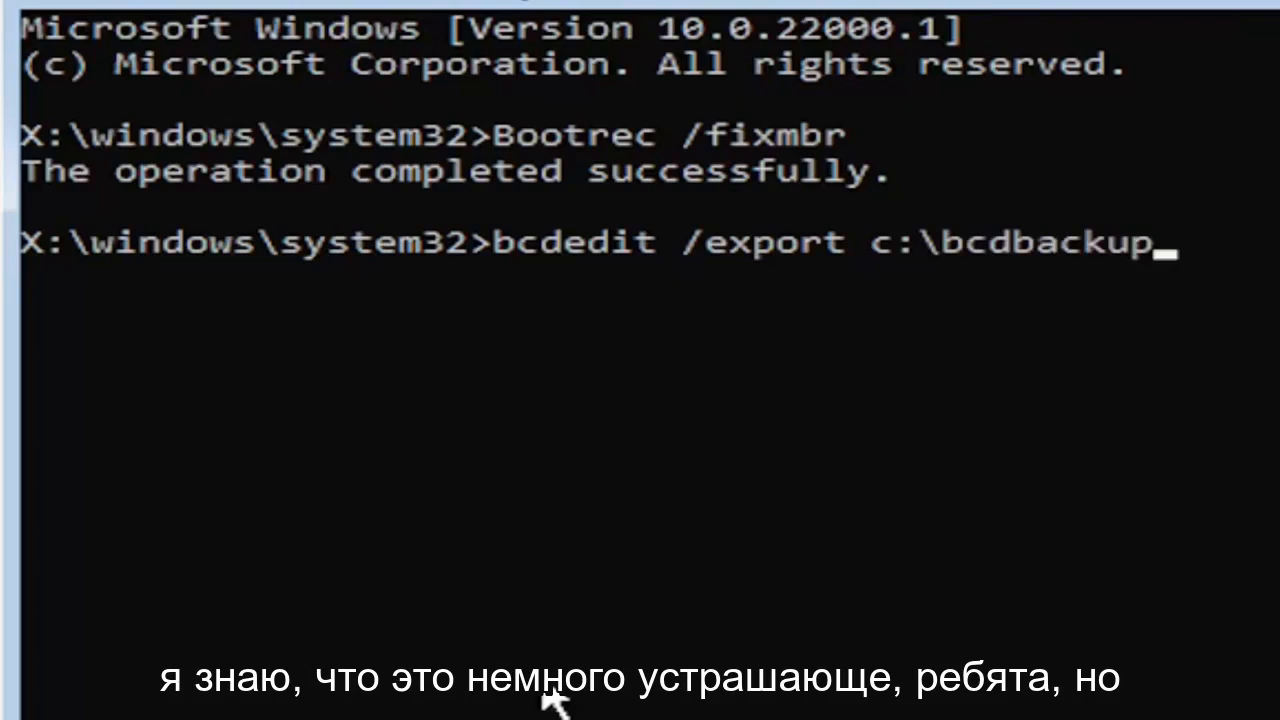
mouse_move(464, 244)
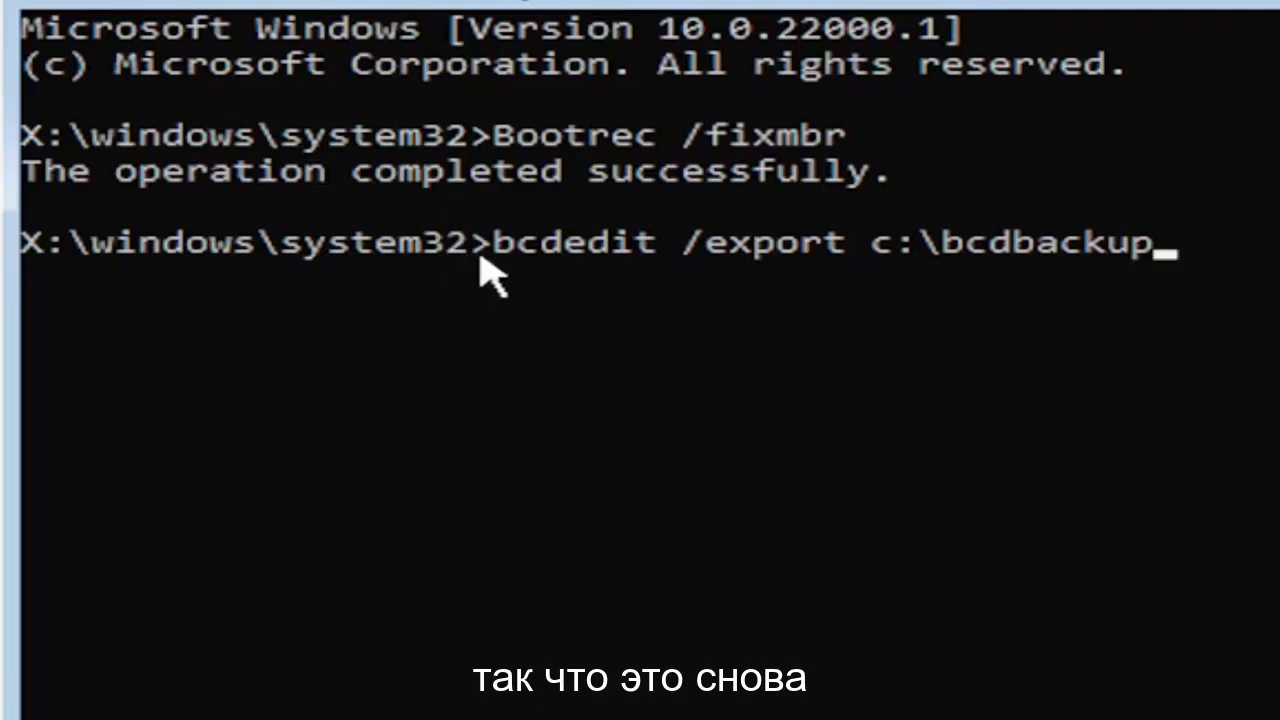
mouse_move(640, 324)
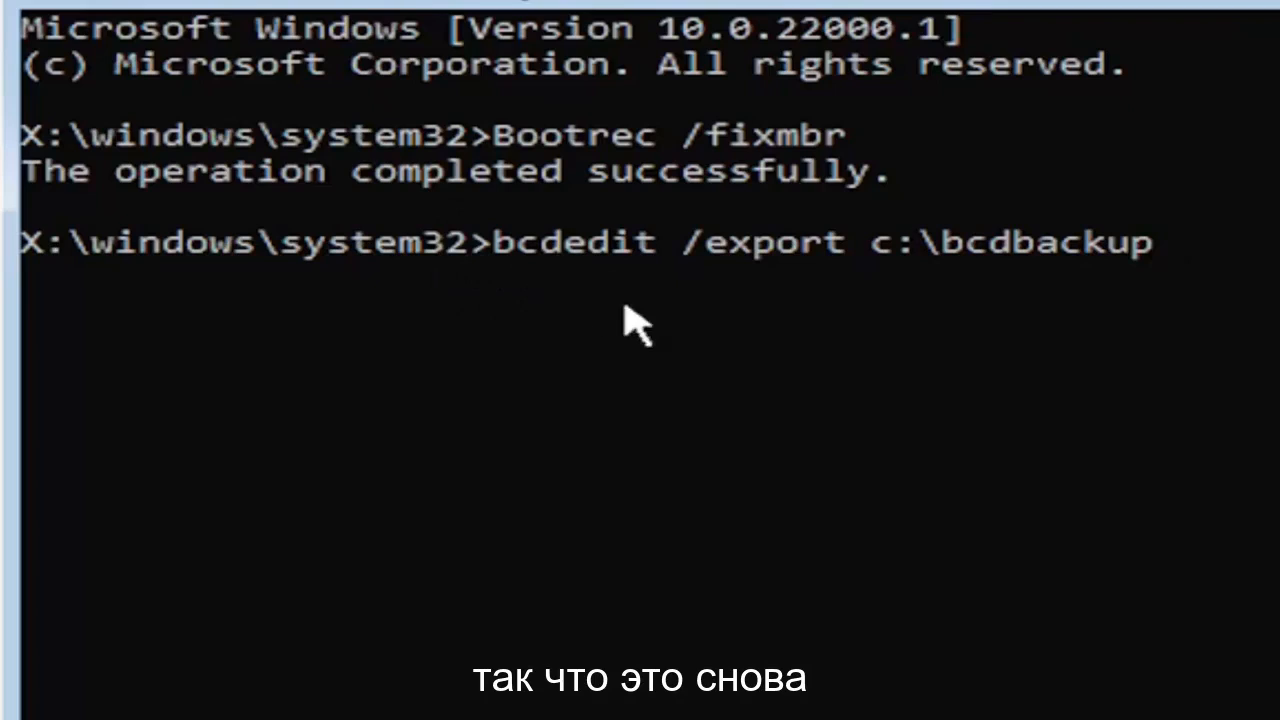
mouse_move(650, 284)
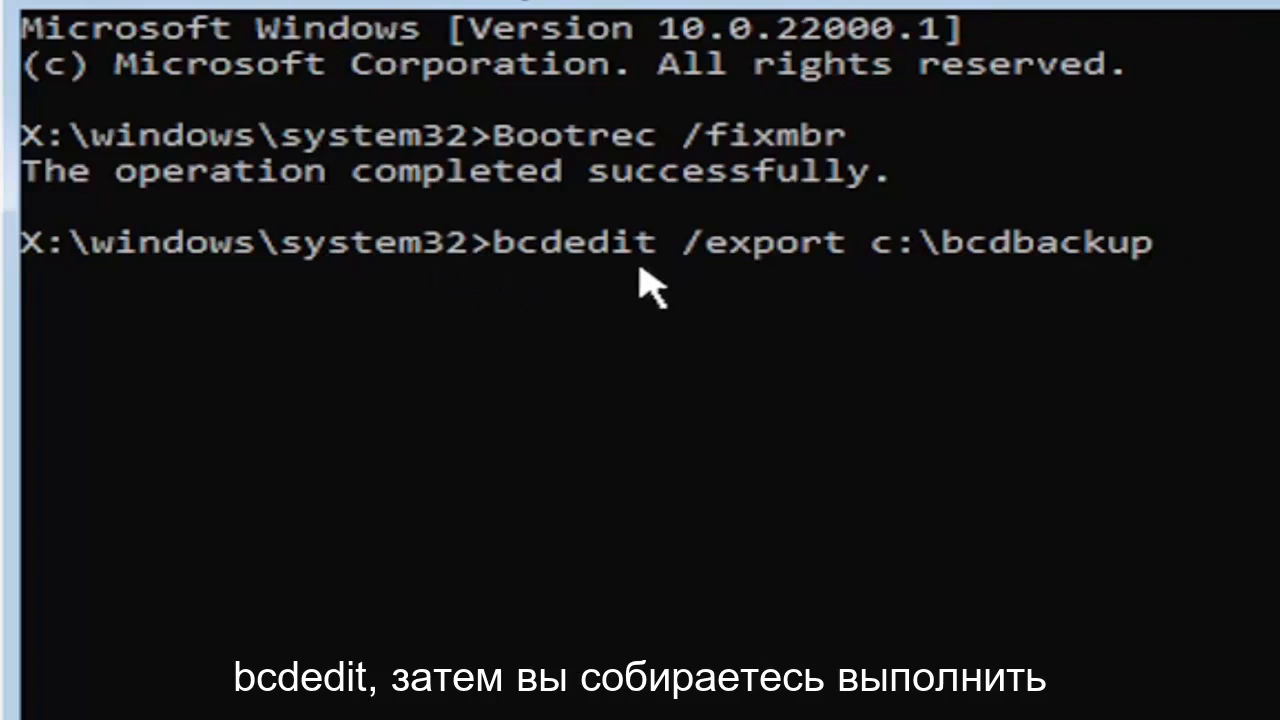
mouse_move(684, 300)
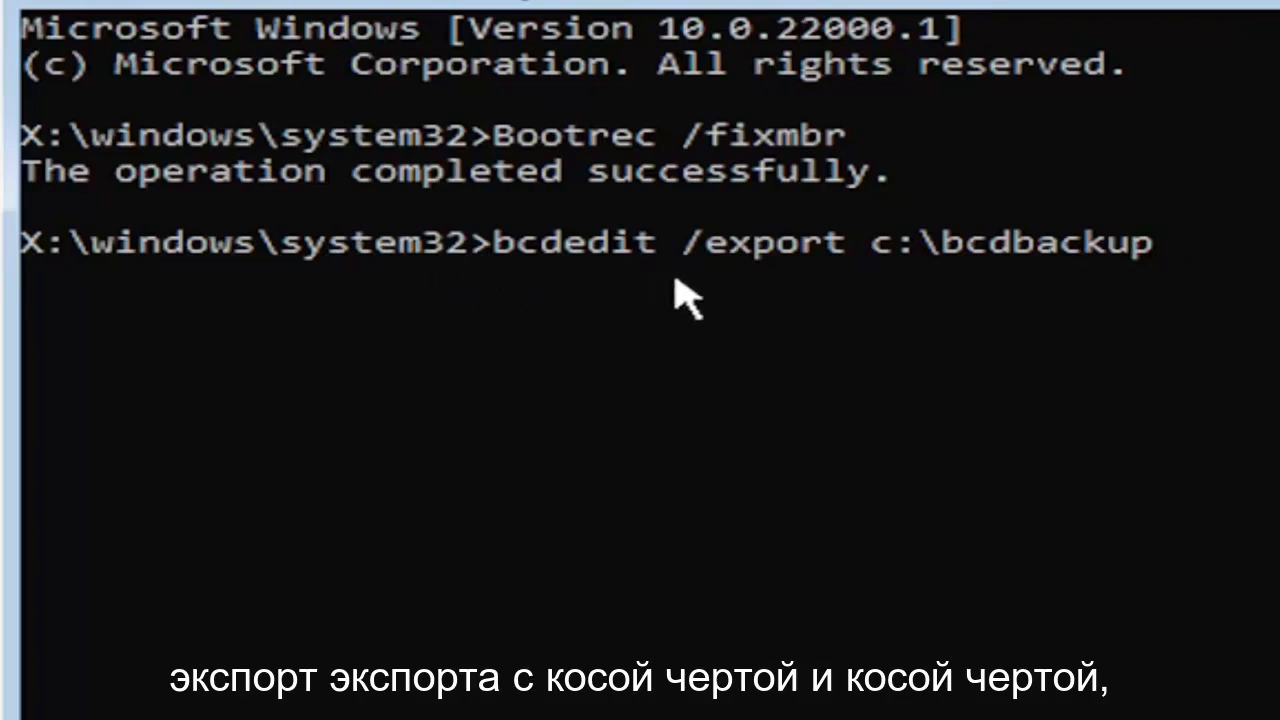
mouse_move(756, 264)
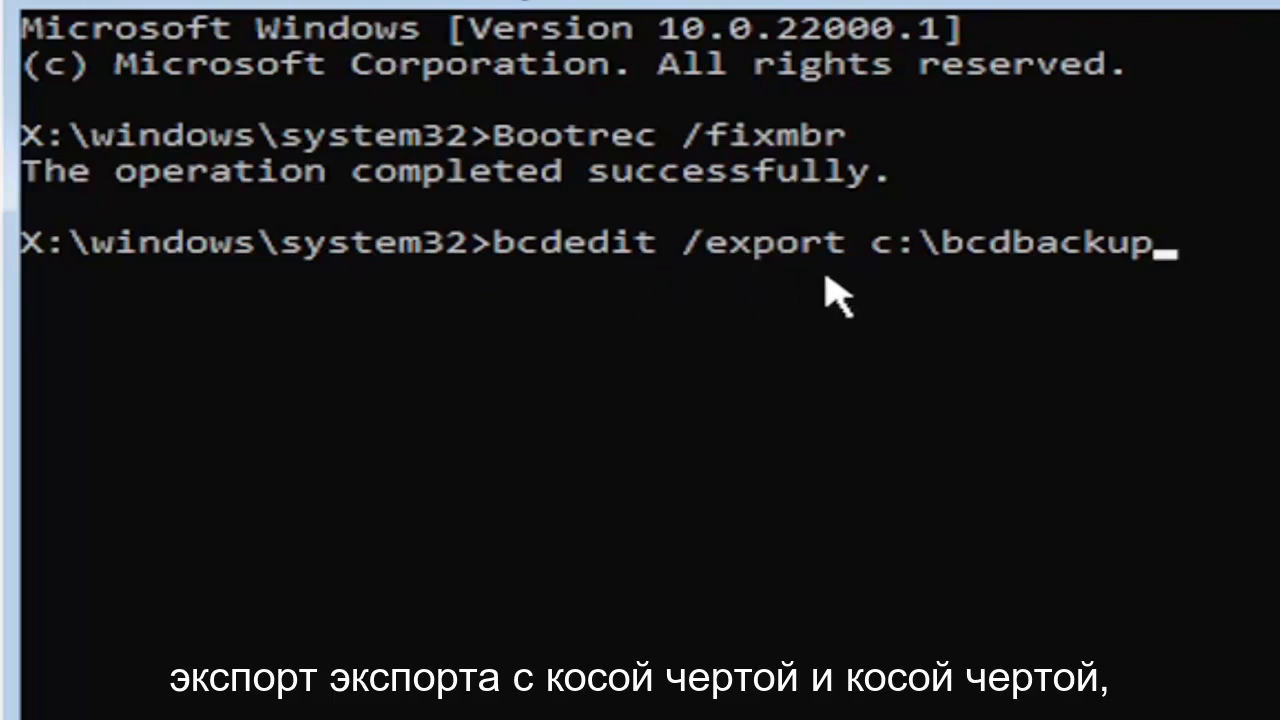
mouse_move(884, 284)
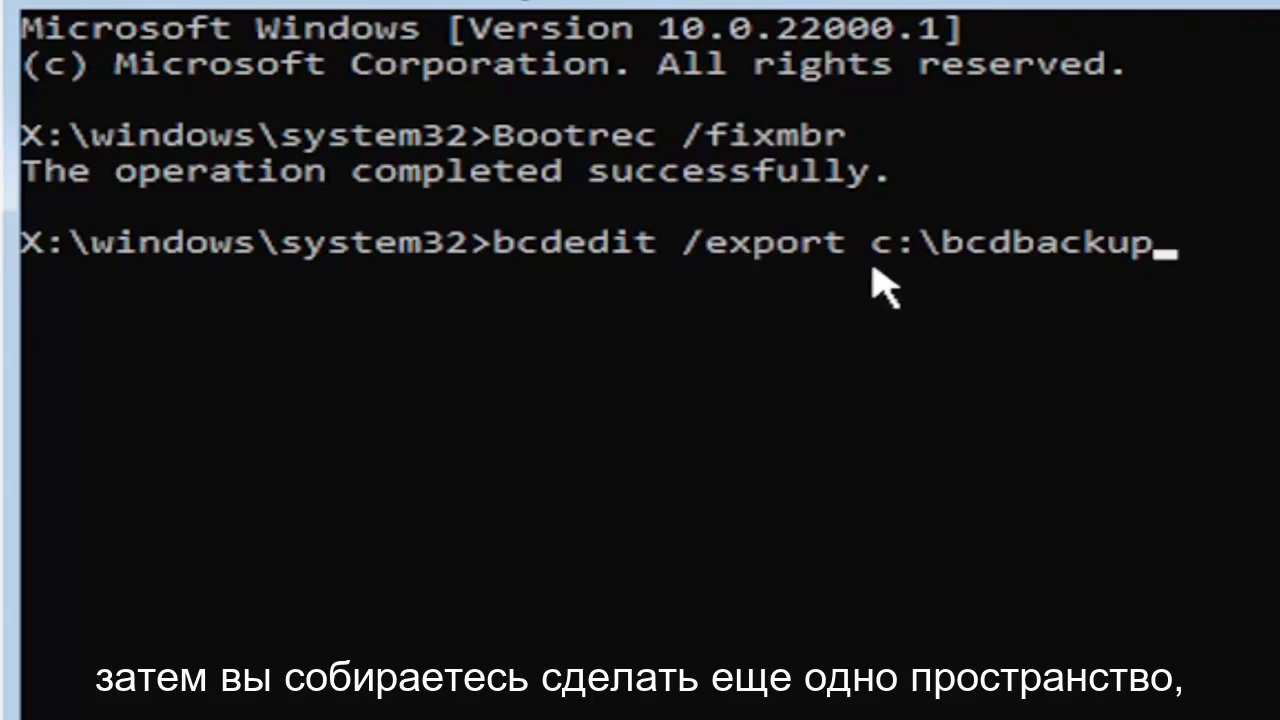
mouse_move(896, 310)
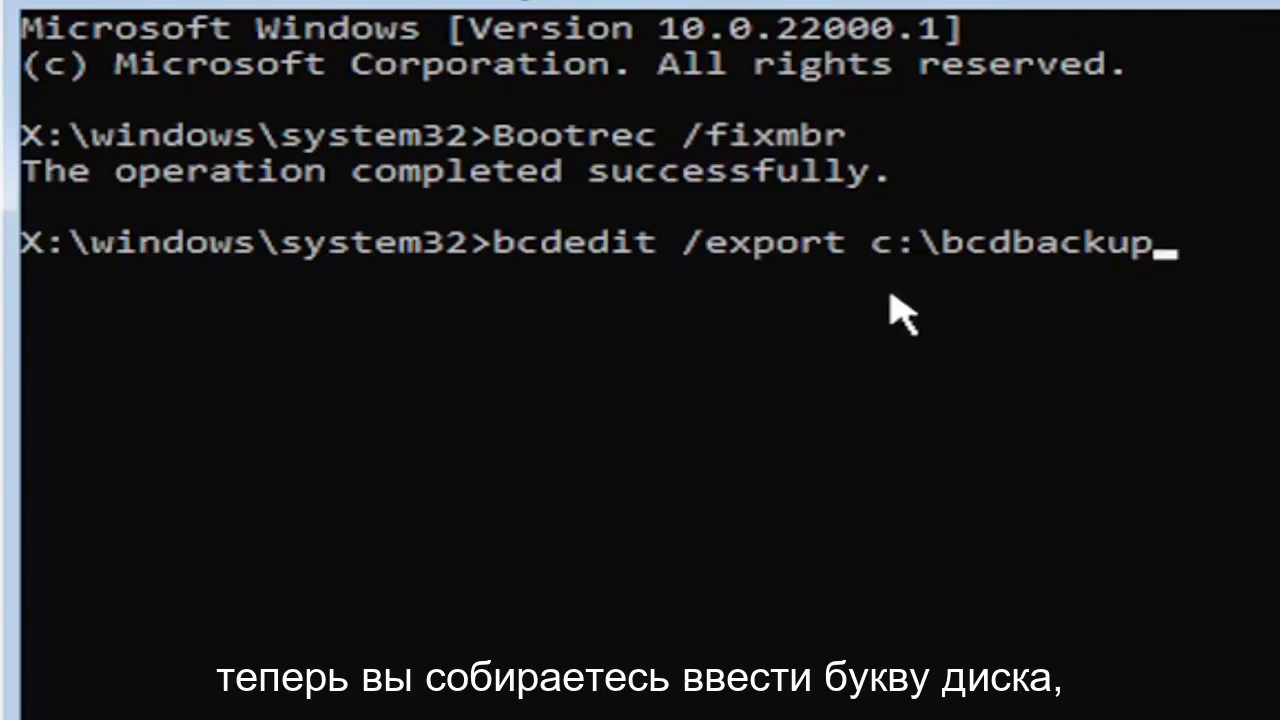
mouse_move(870, 284)
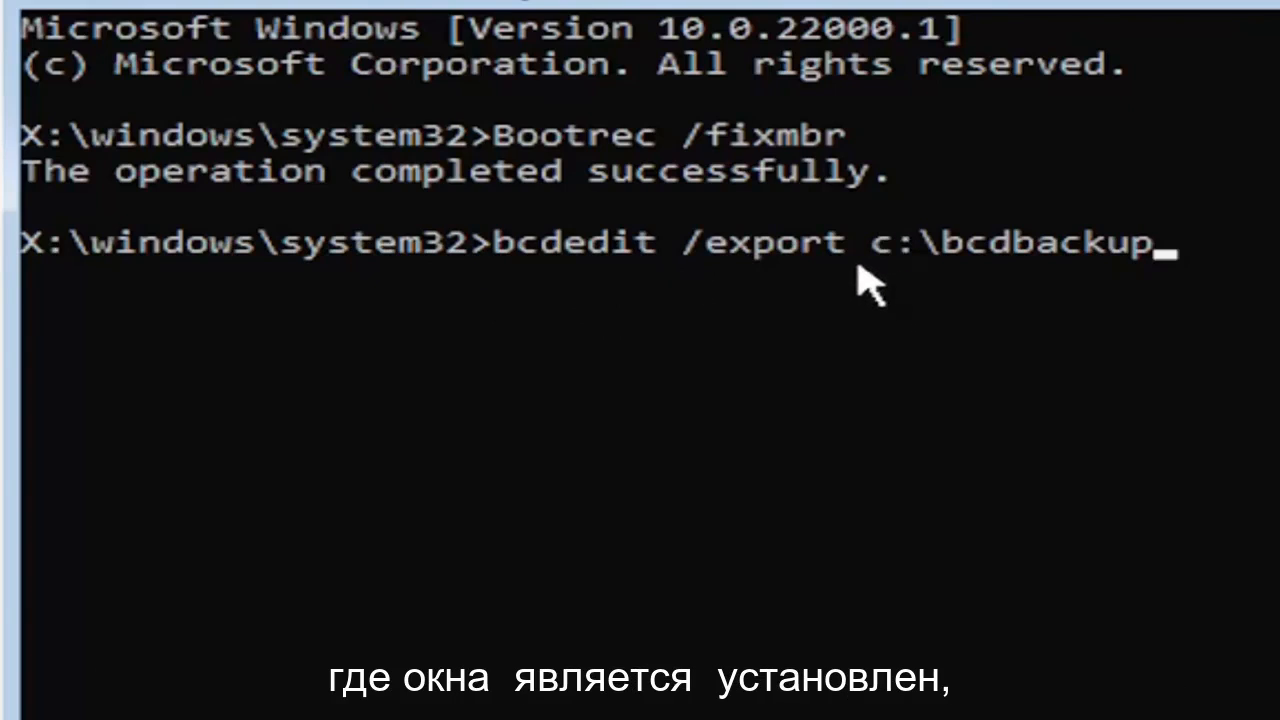
mouse_move(840, 336)
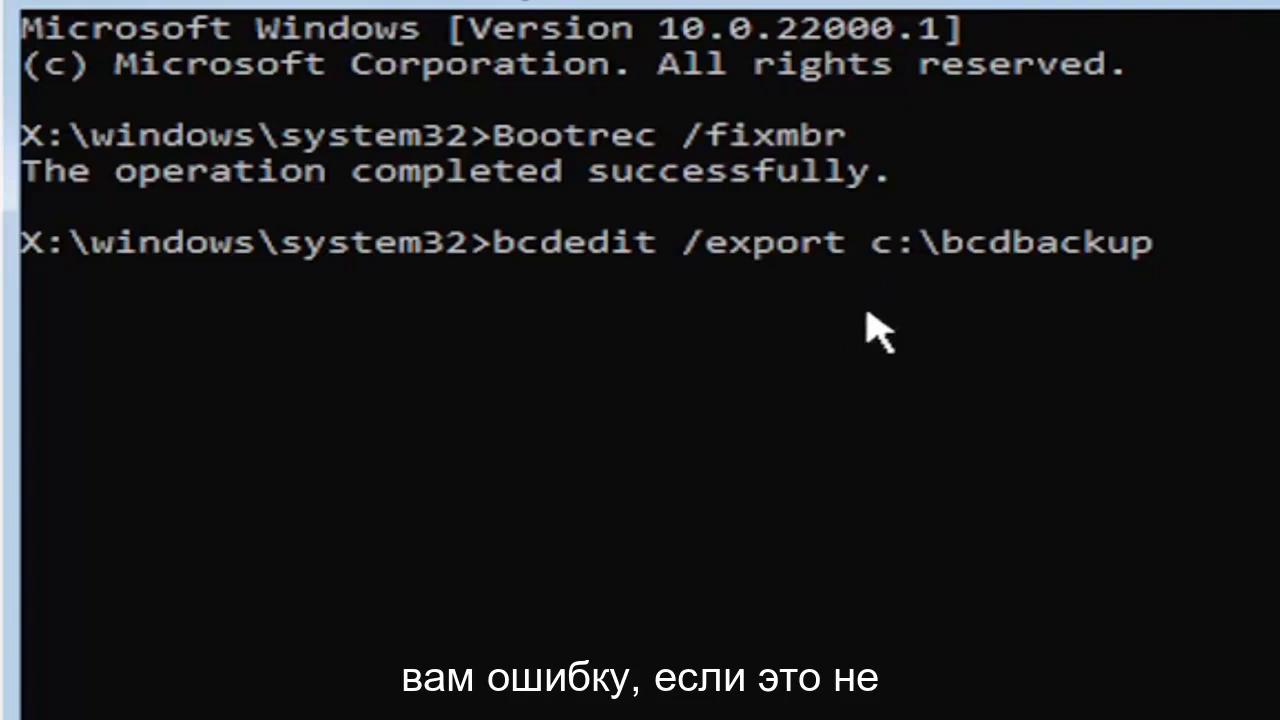
mouse_move(740, 588)
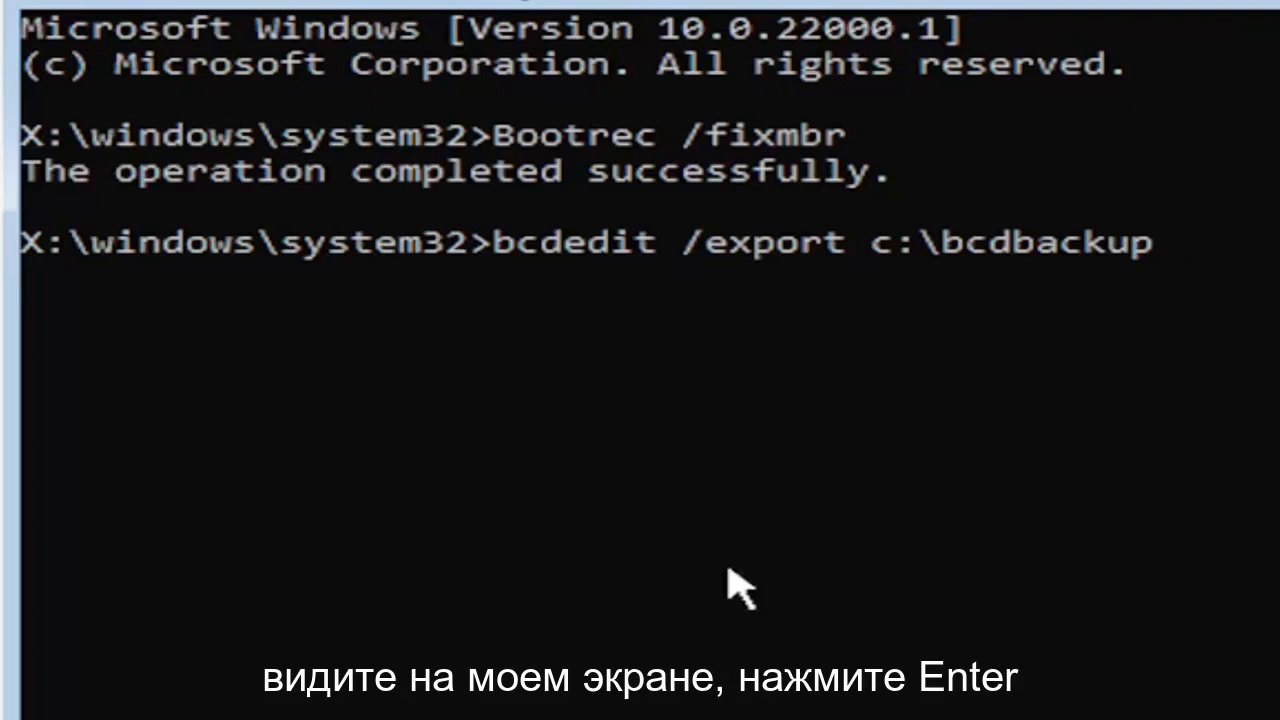
key("enter")
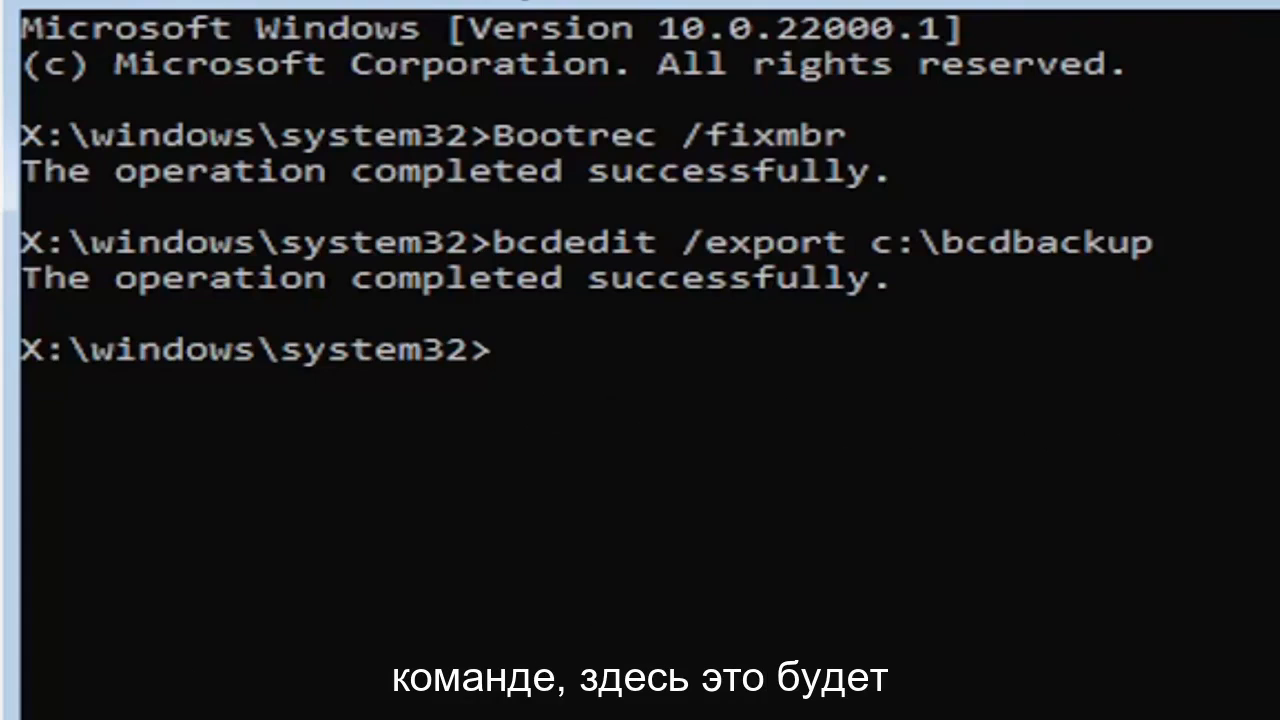
Run attrib c:\boot\bcd -h -r -s to clear the hidden, read-only and system attributes
type("att")
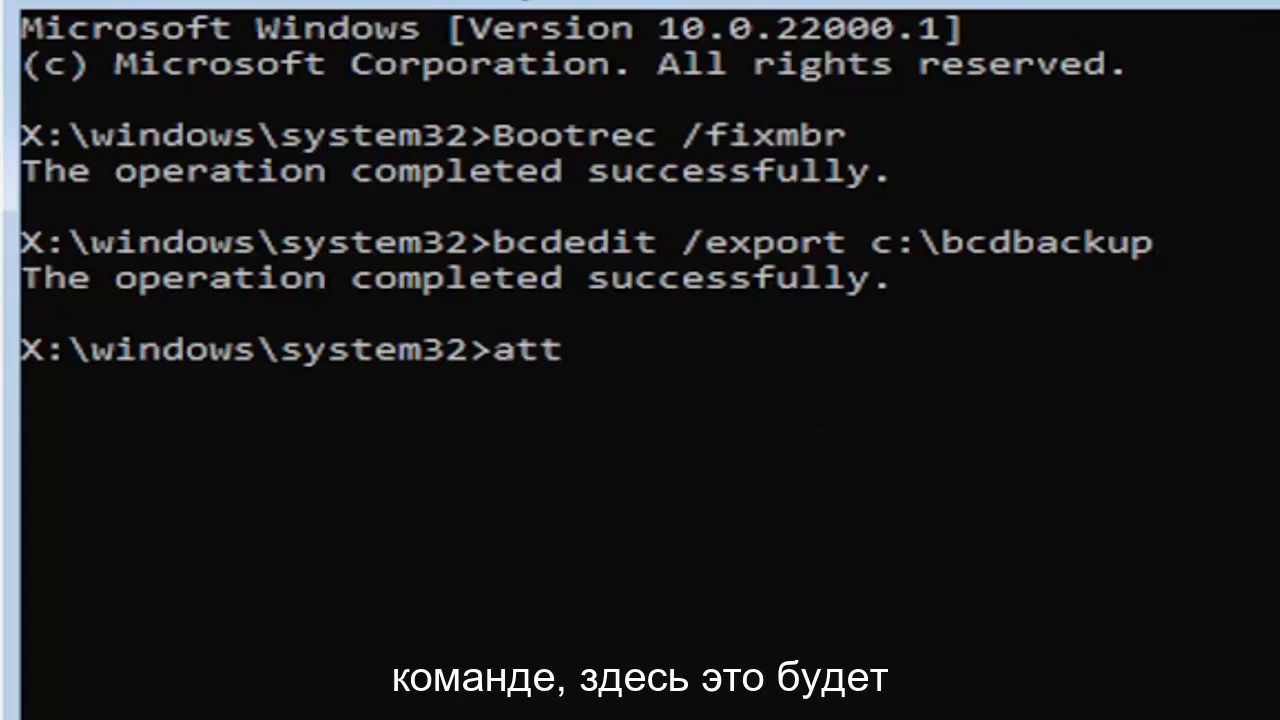
type("rib")
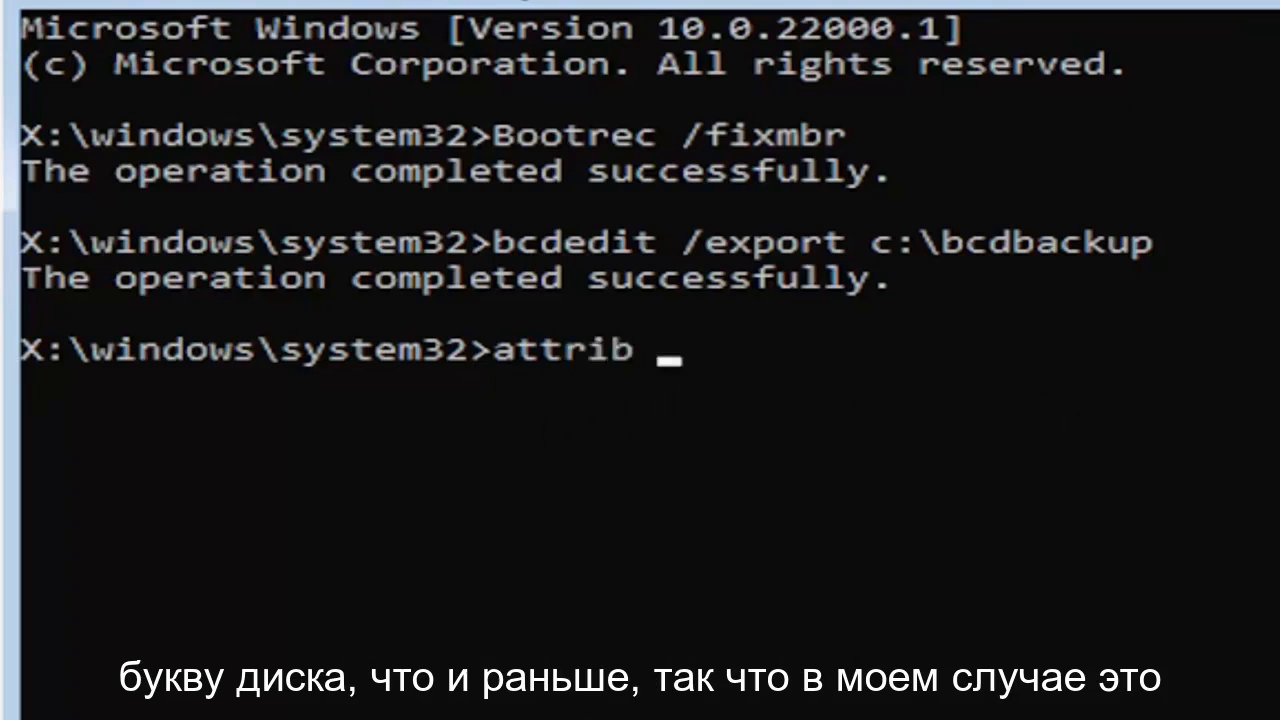
type("c")
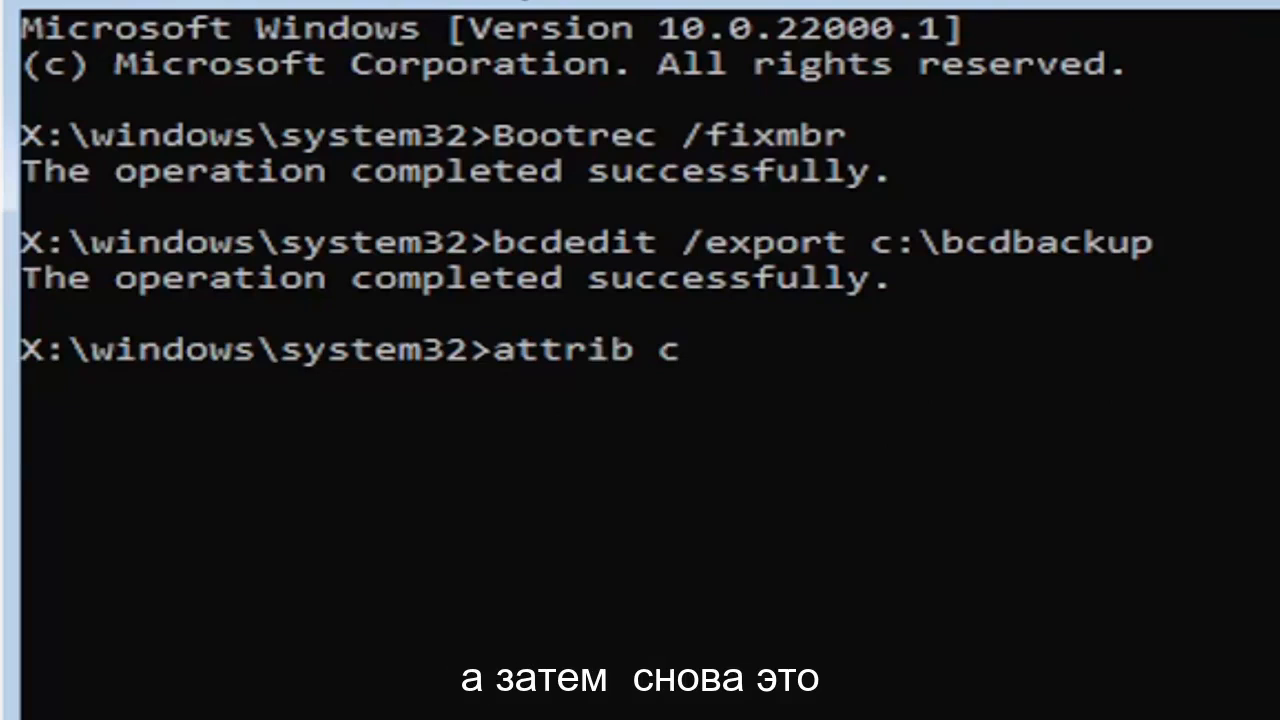
type(":")
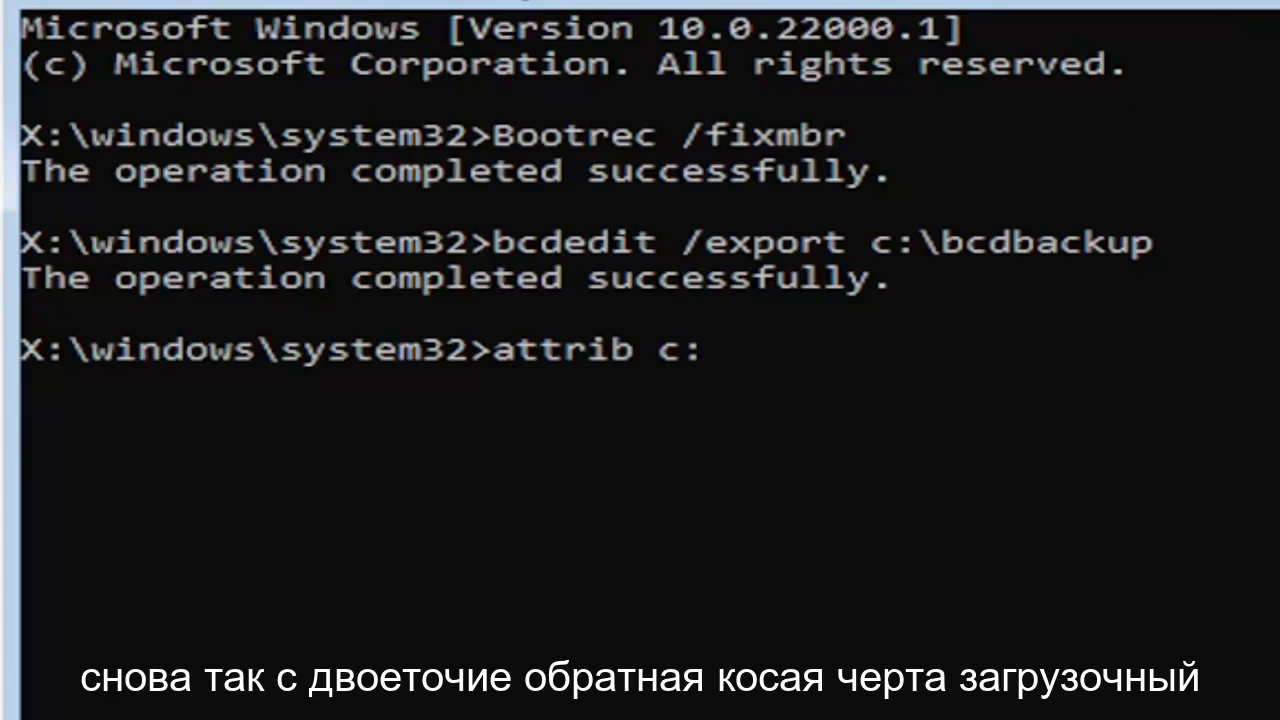
type("\\")
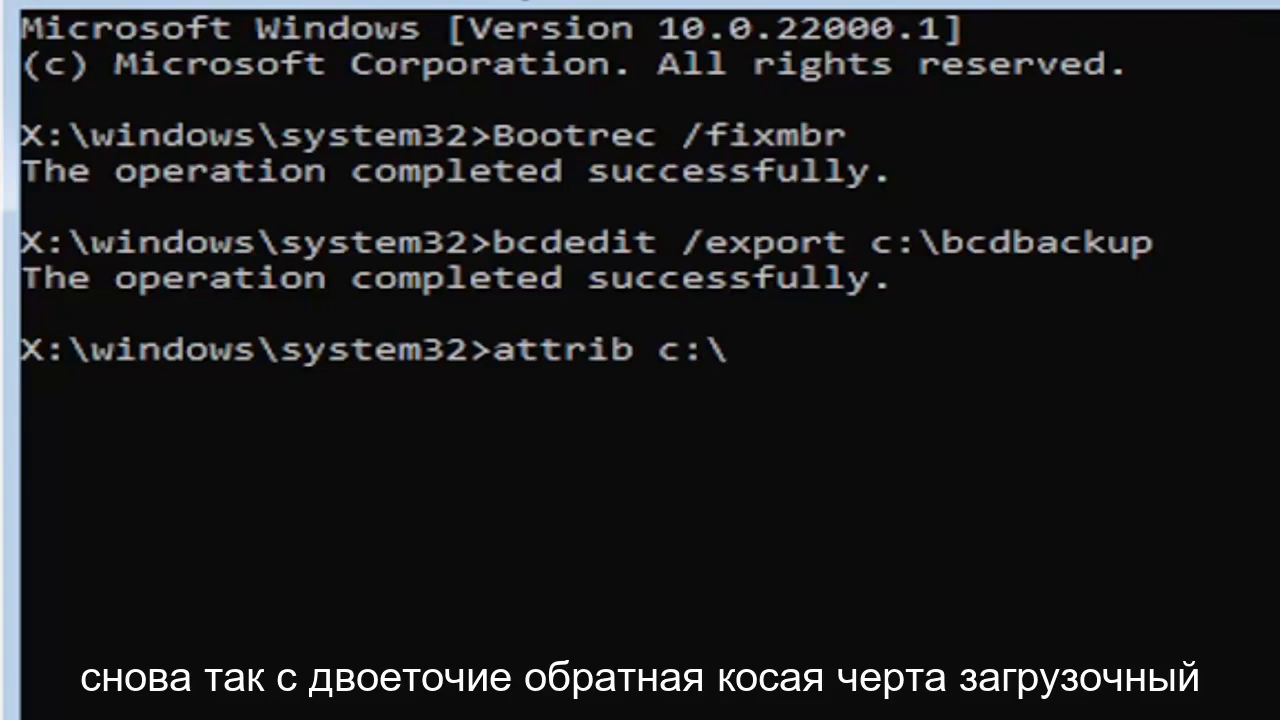
type("boot")
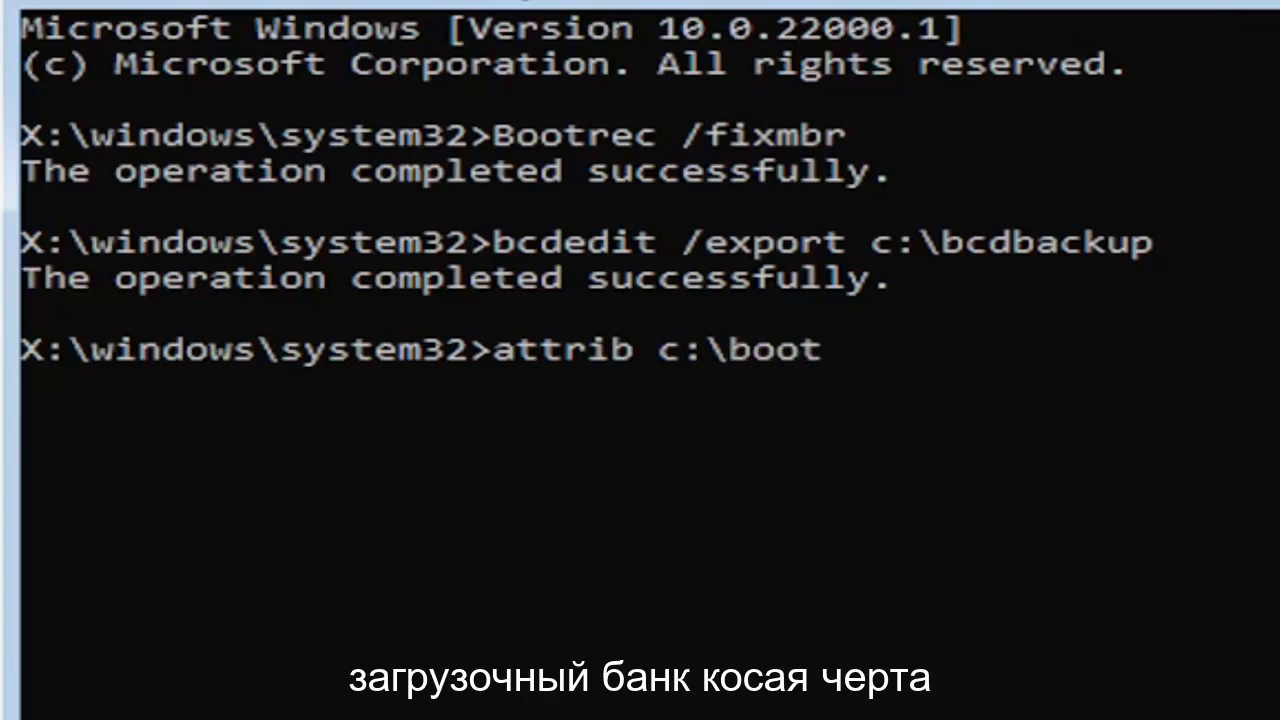
type("\\")
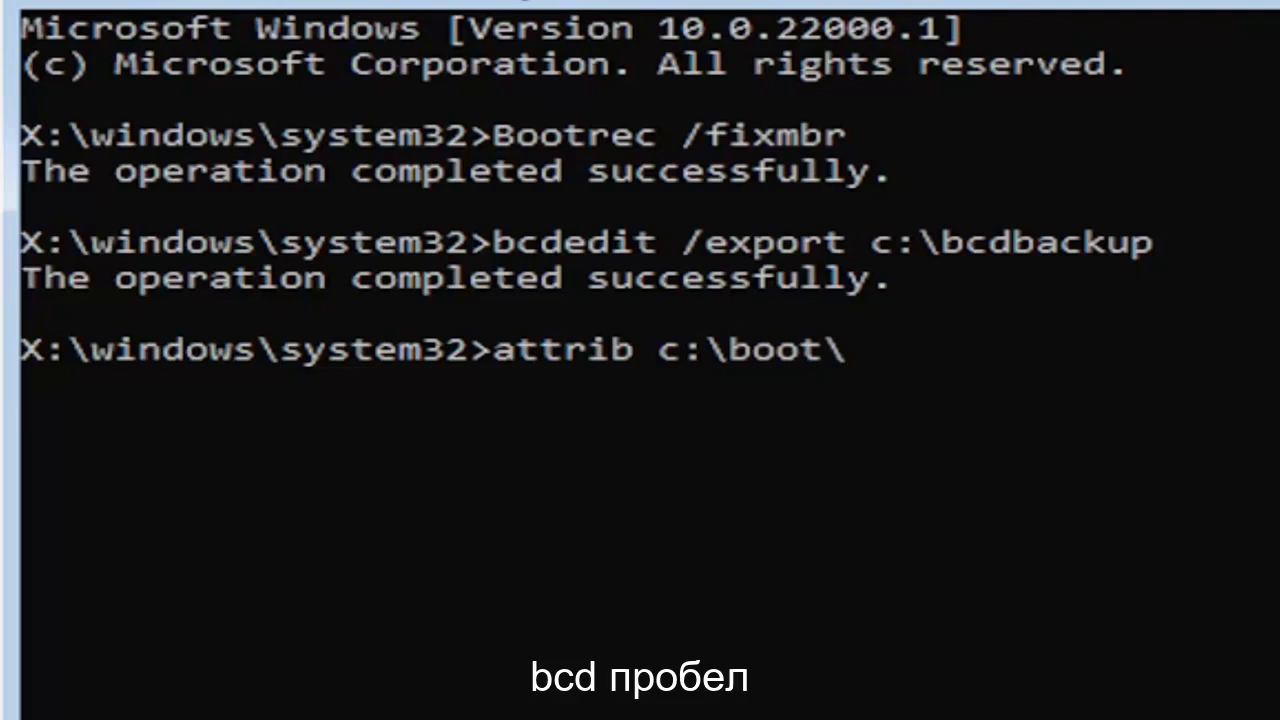
type("bcd -")
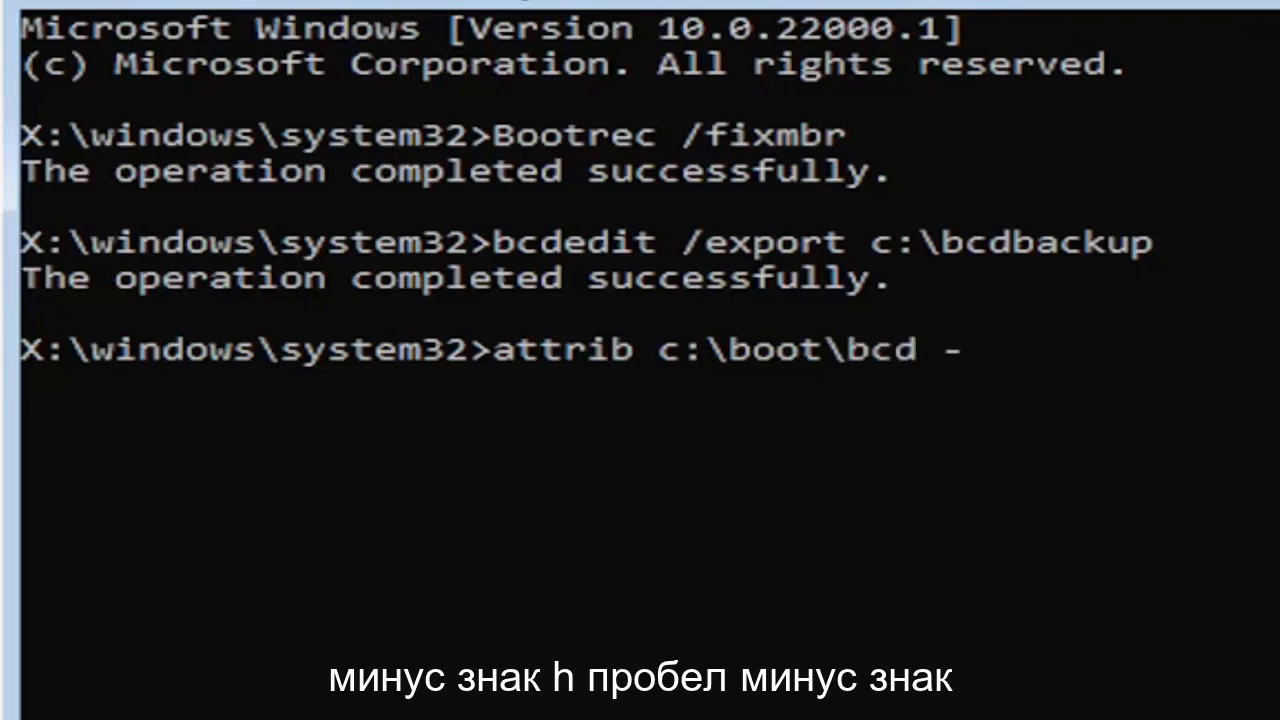
type("h")
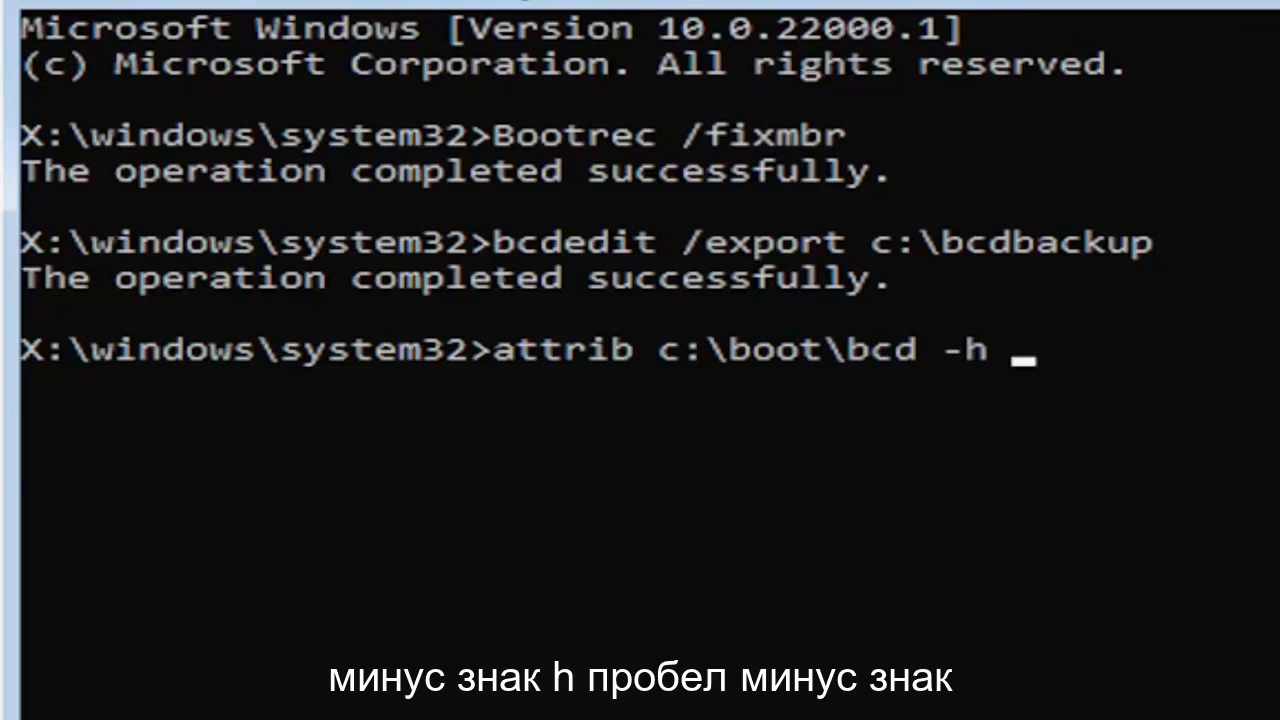
type("-r")
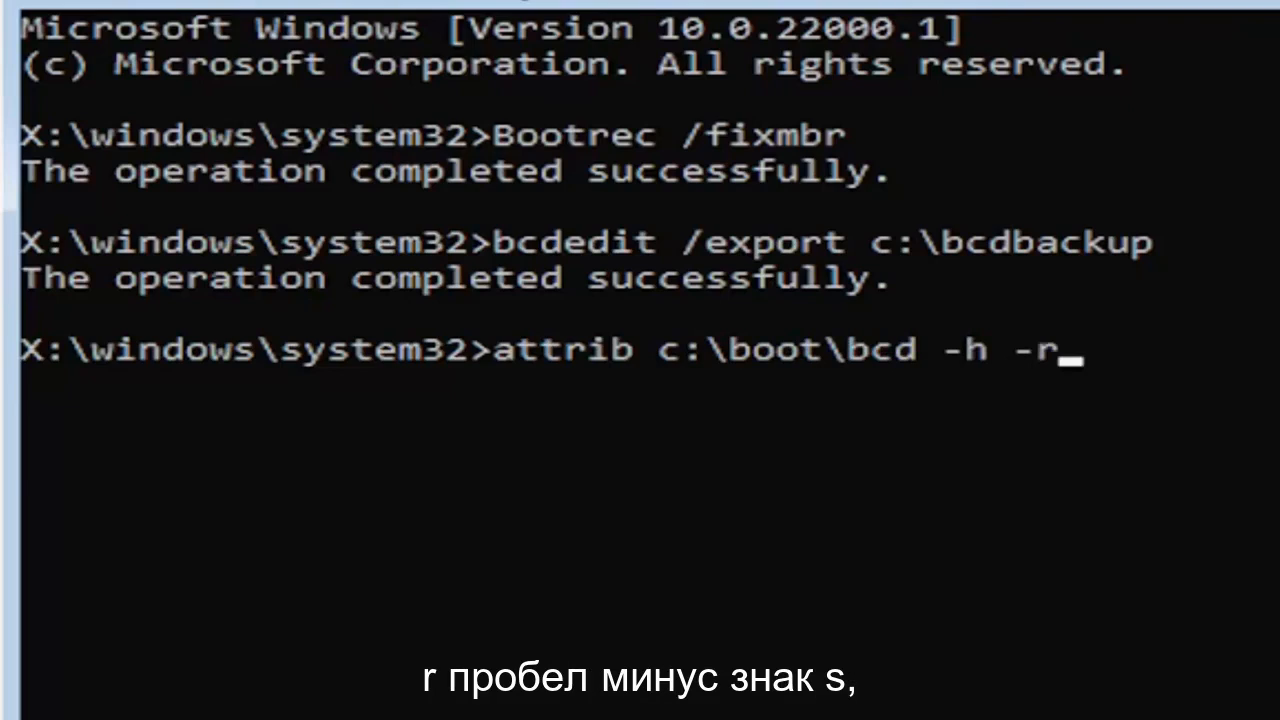
type("-s")
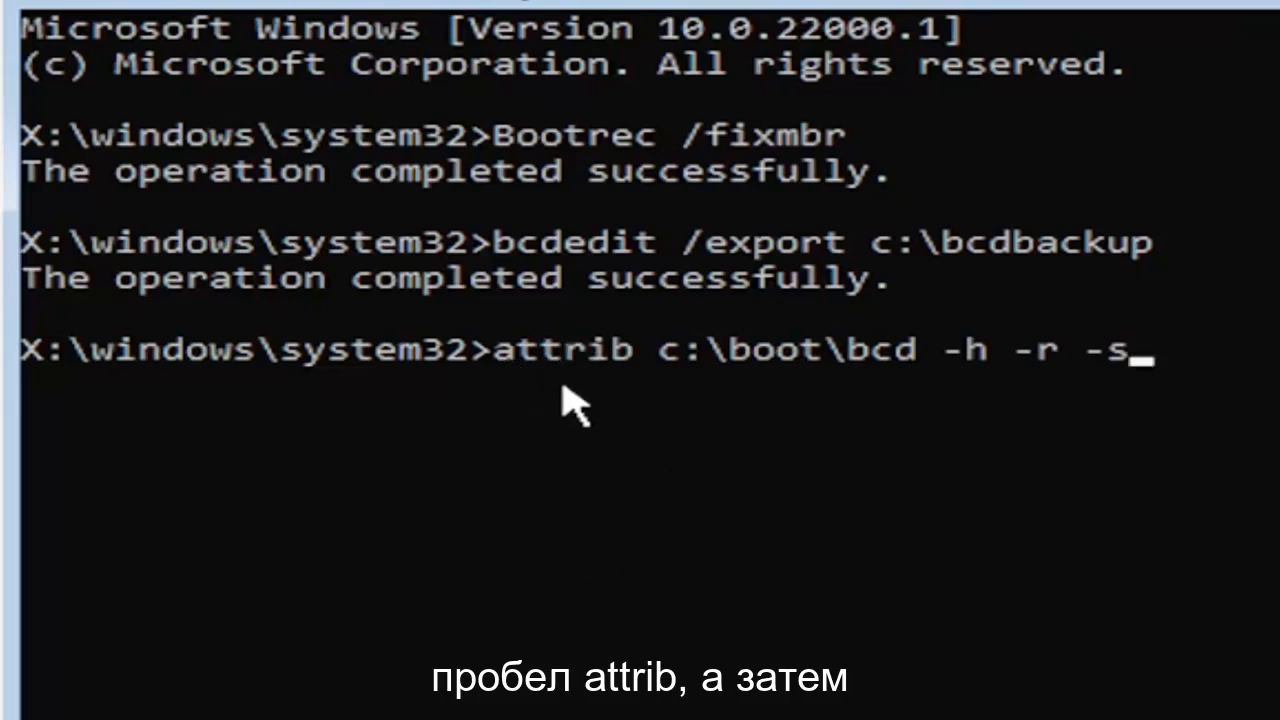
mouse_move(660, 400)
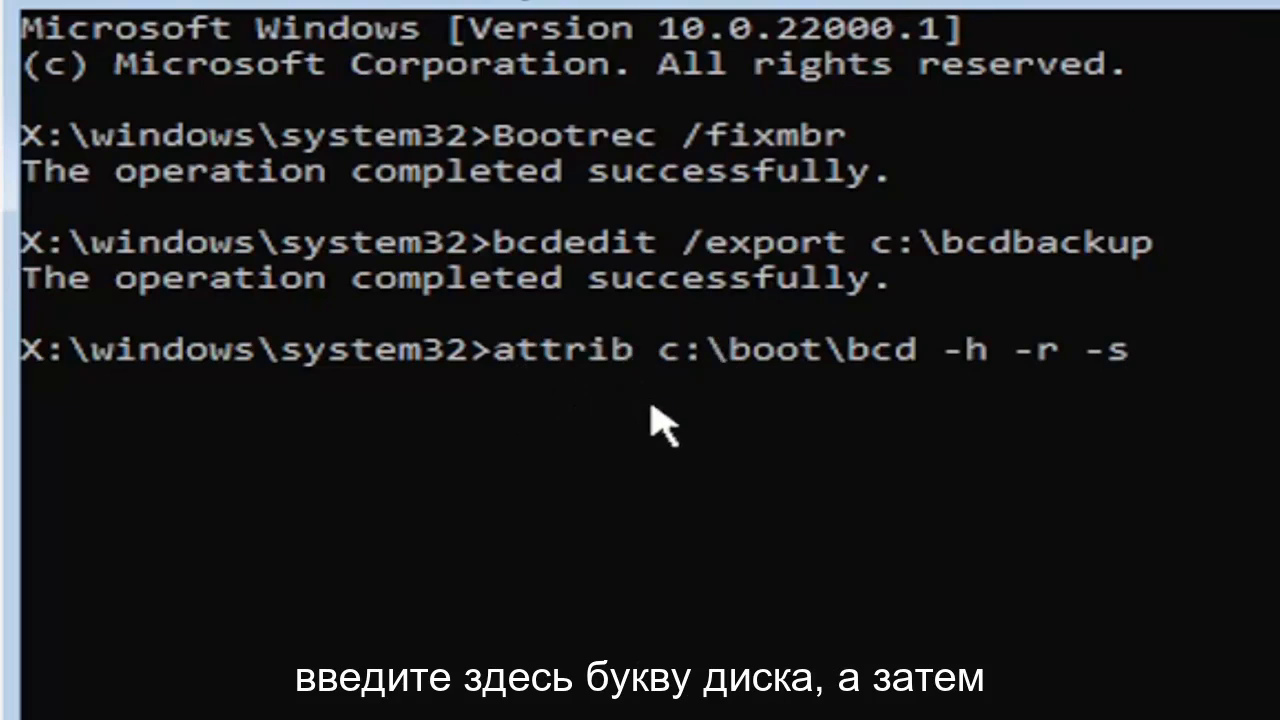
mouse_move(696, 380)
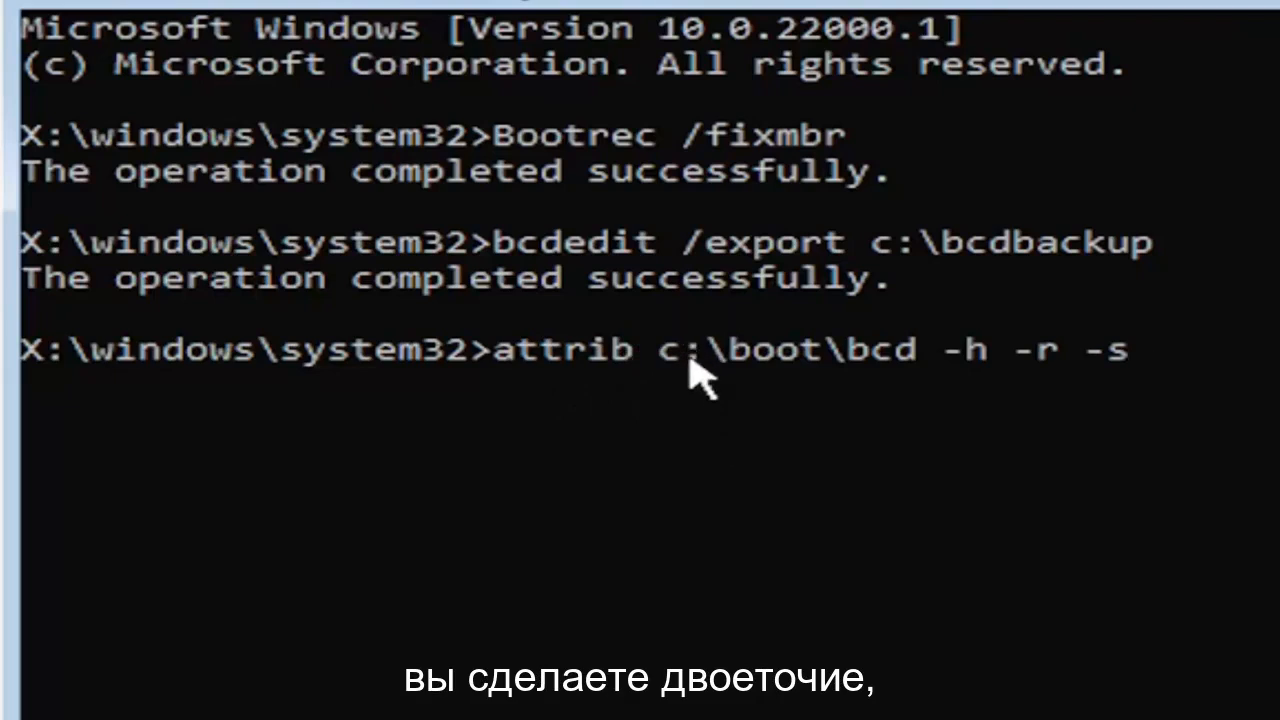
mouse_move(770, 400)
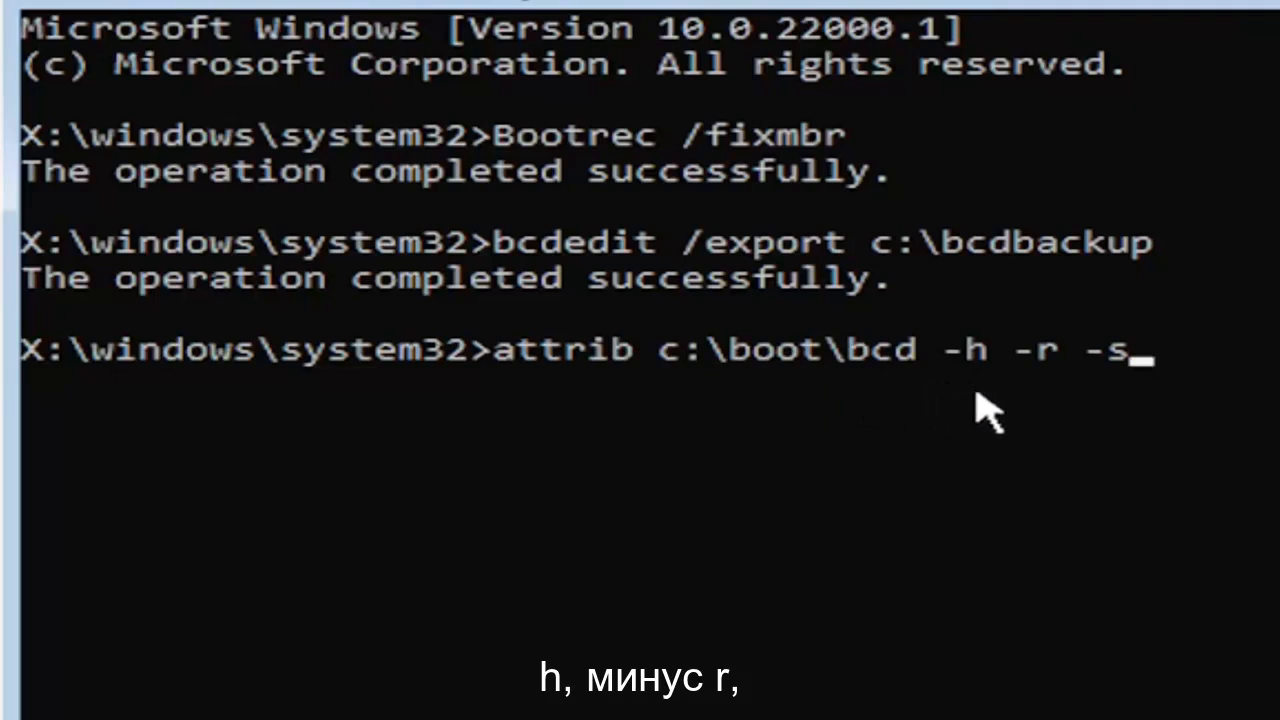
mouse_move(1064, 400)
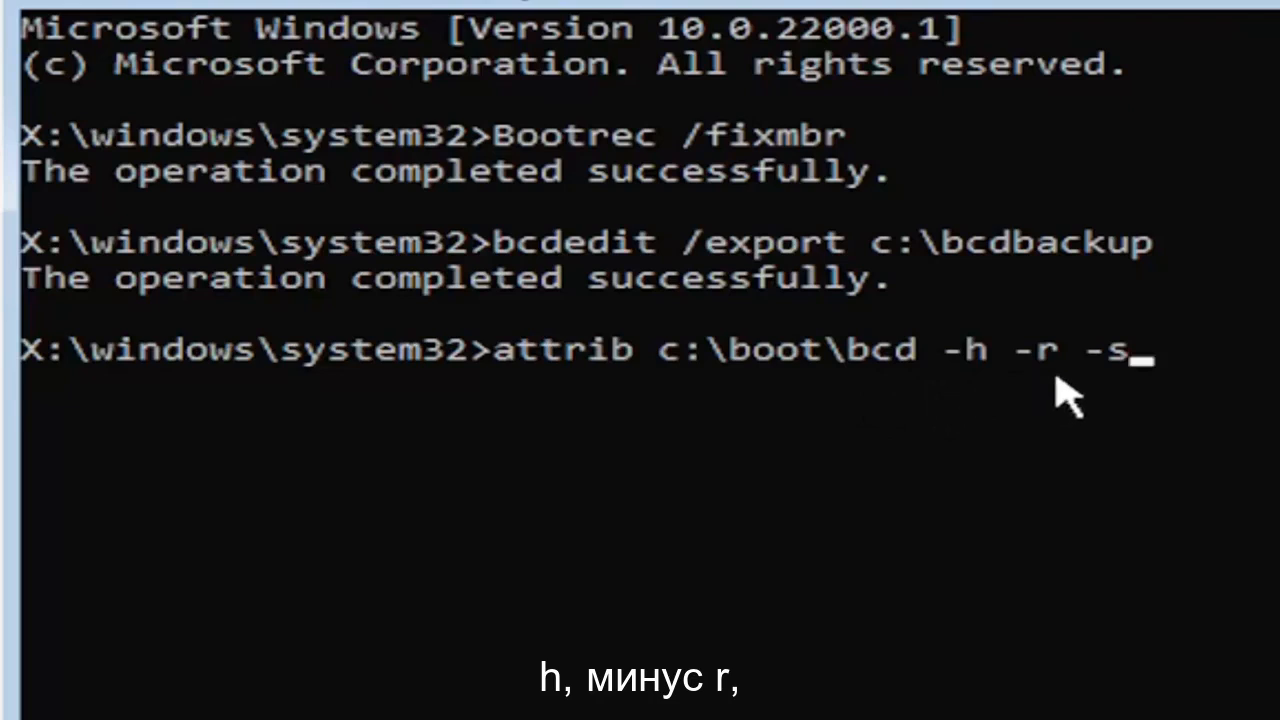
mouse_move(1130, 396)
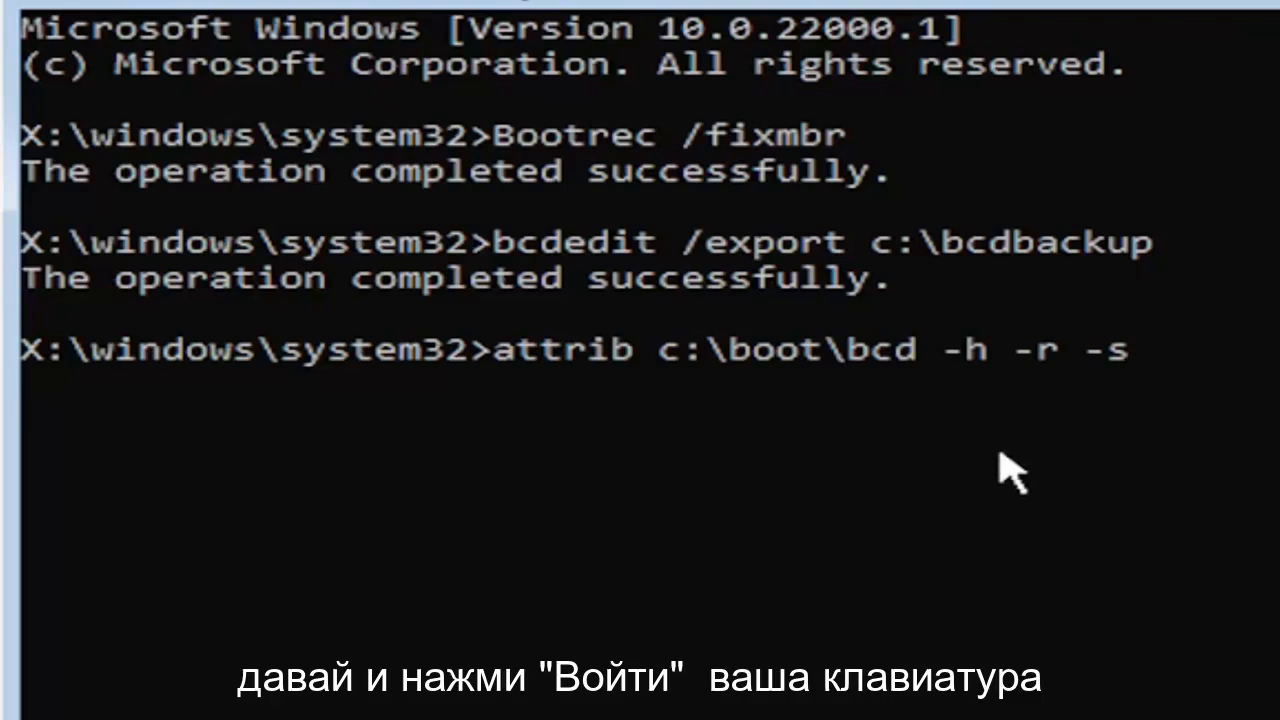
key("enter")
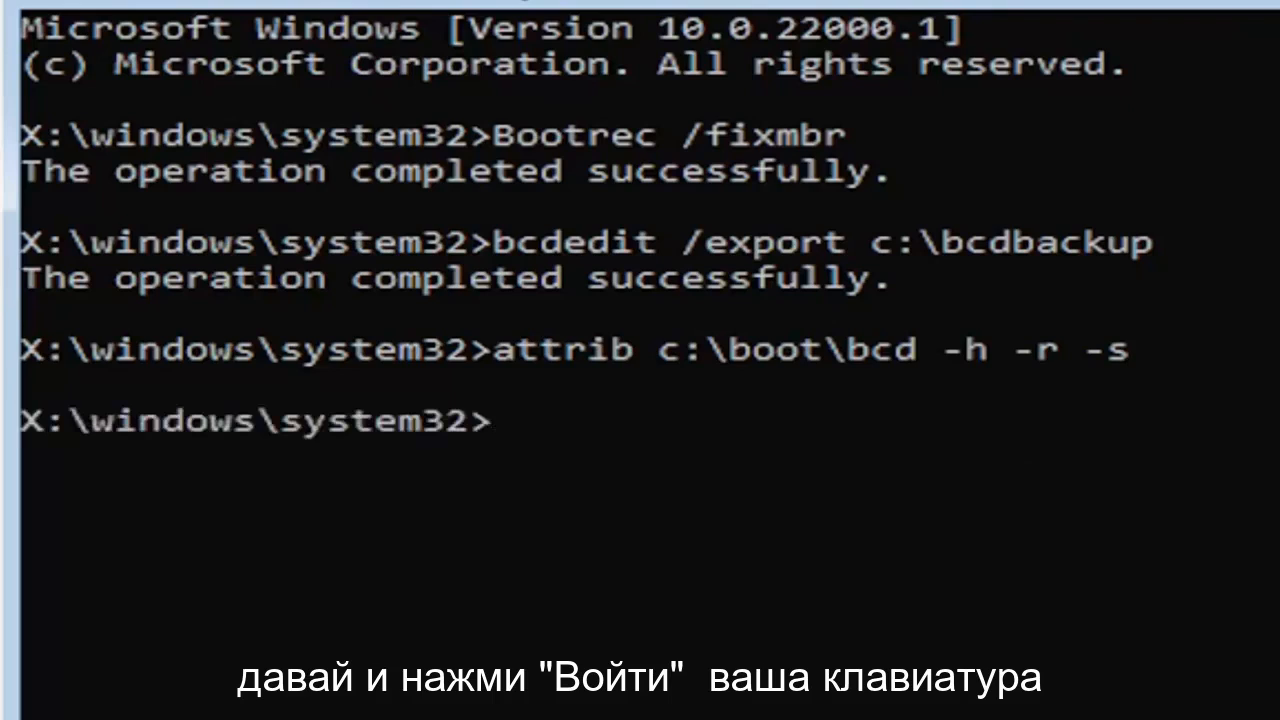
mouse_move(1076, 490)
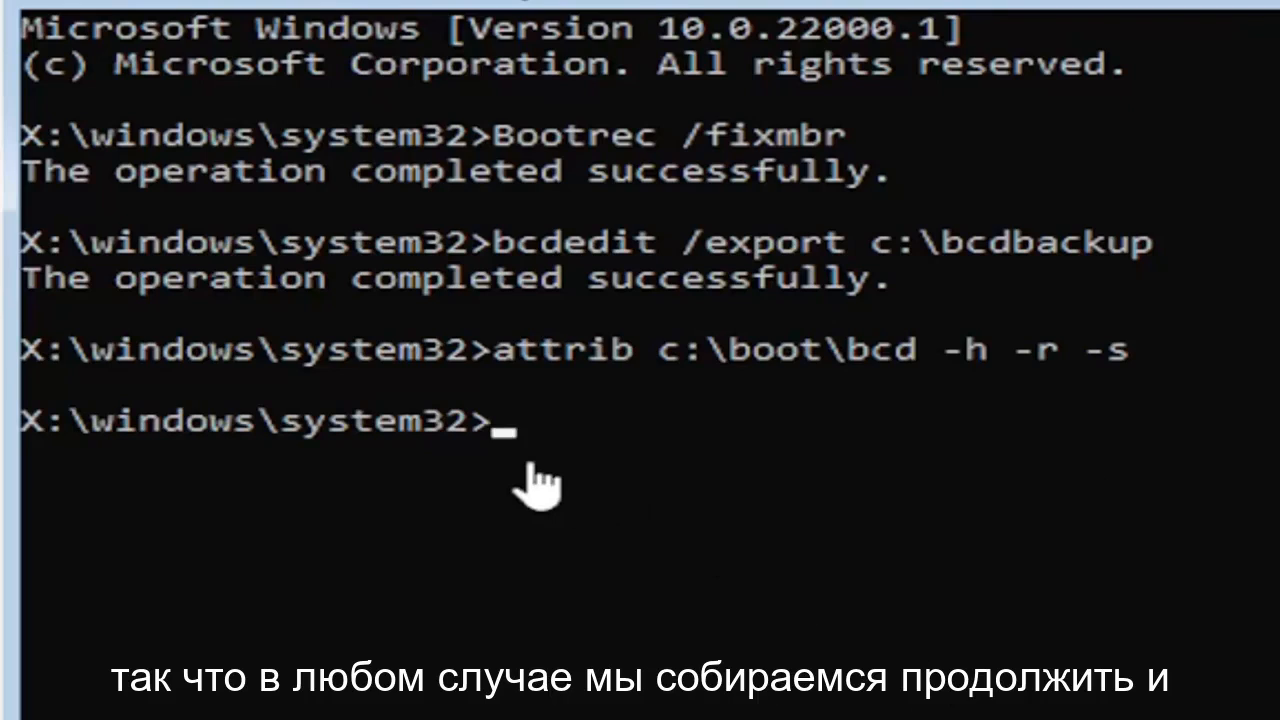
mouse_move(590, 610)
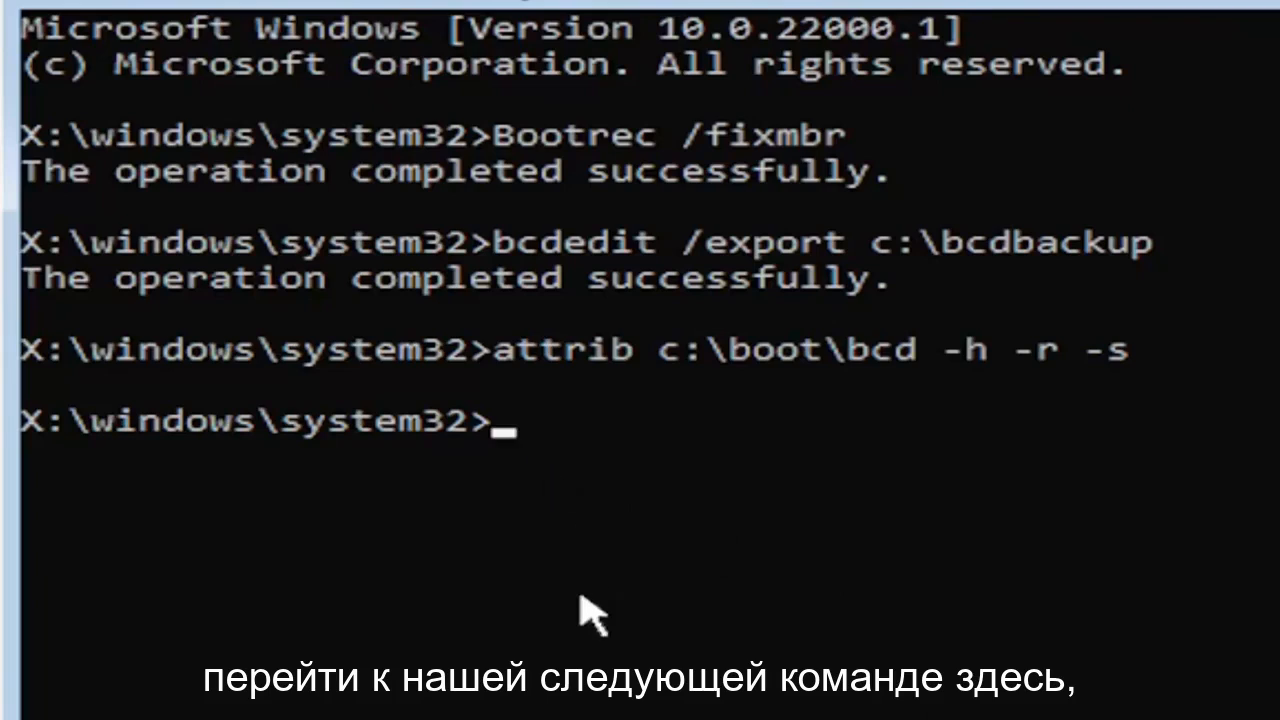
Run ren c:\boot\bcd bcd.old to rename the boot configuration file
type("re")
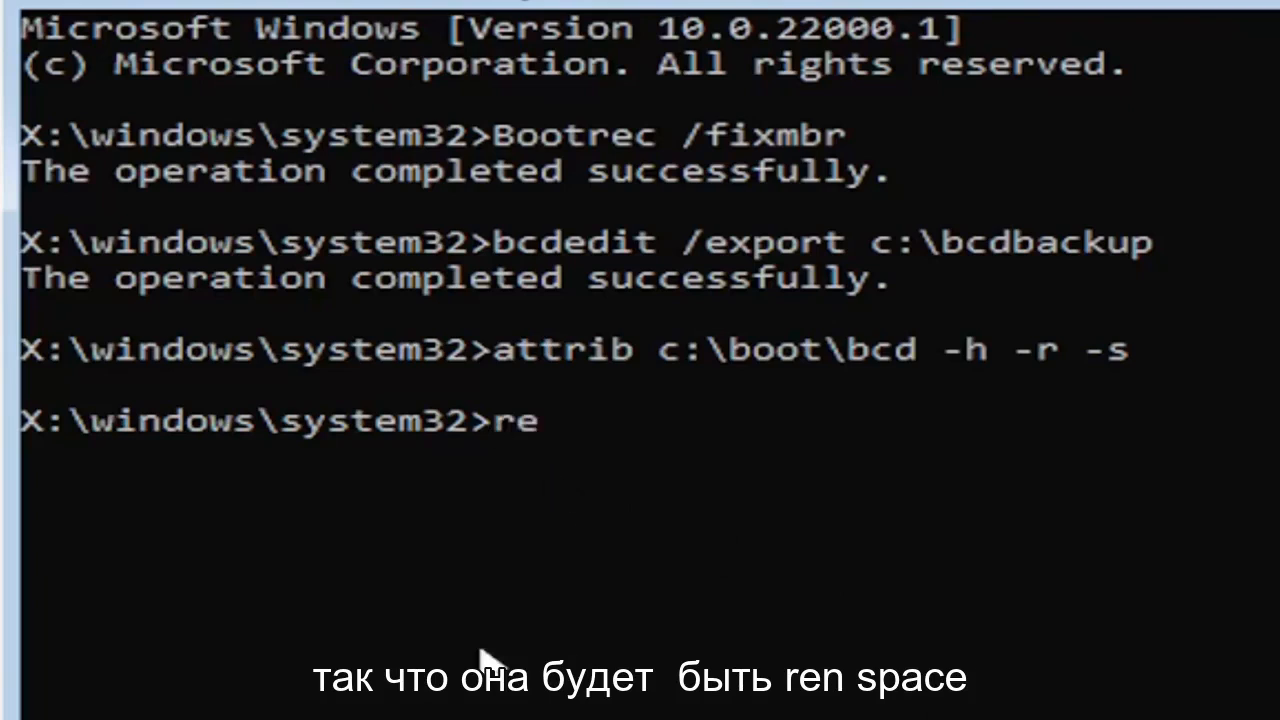
type("n")
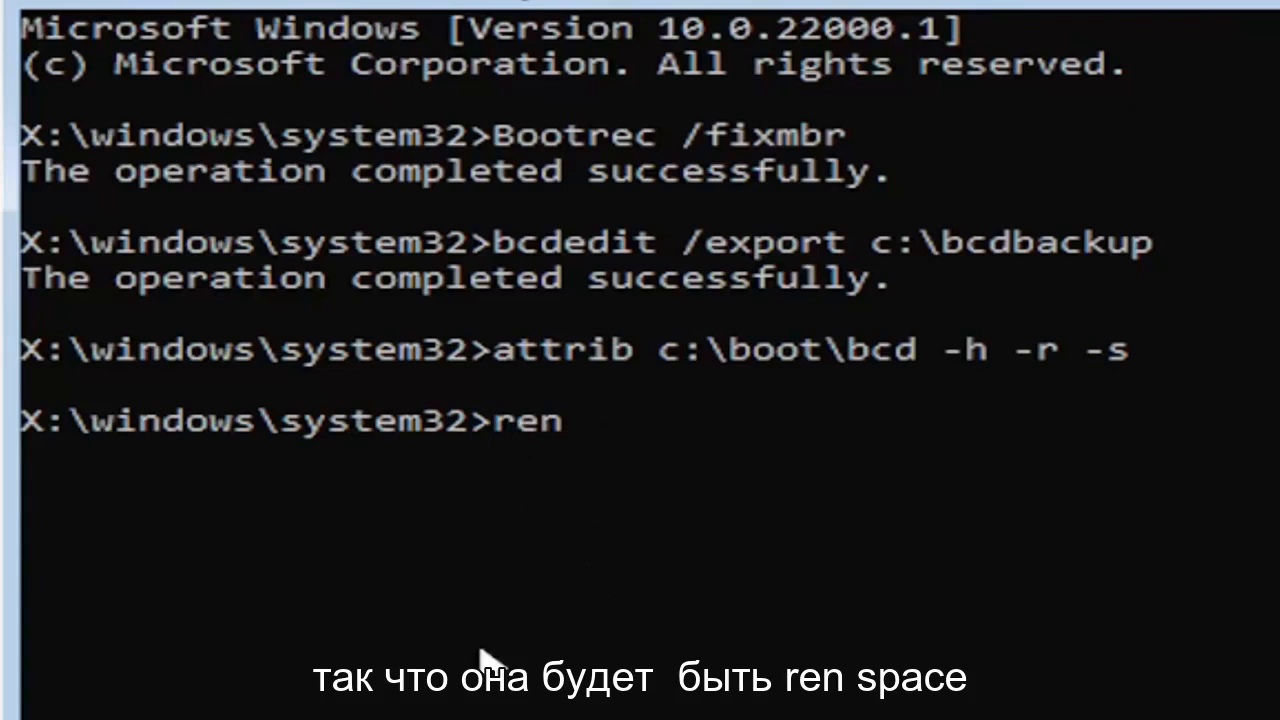
type("c")
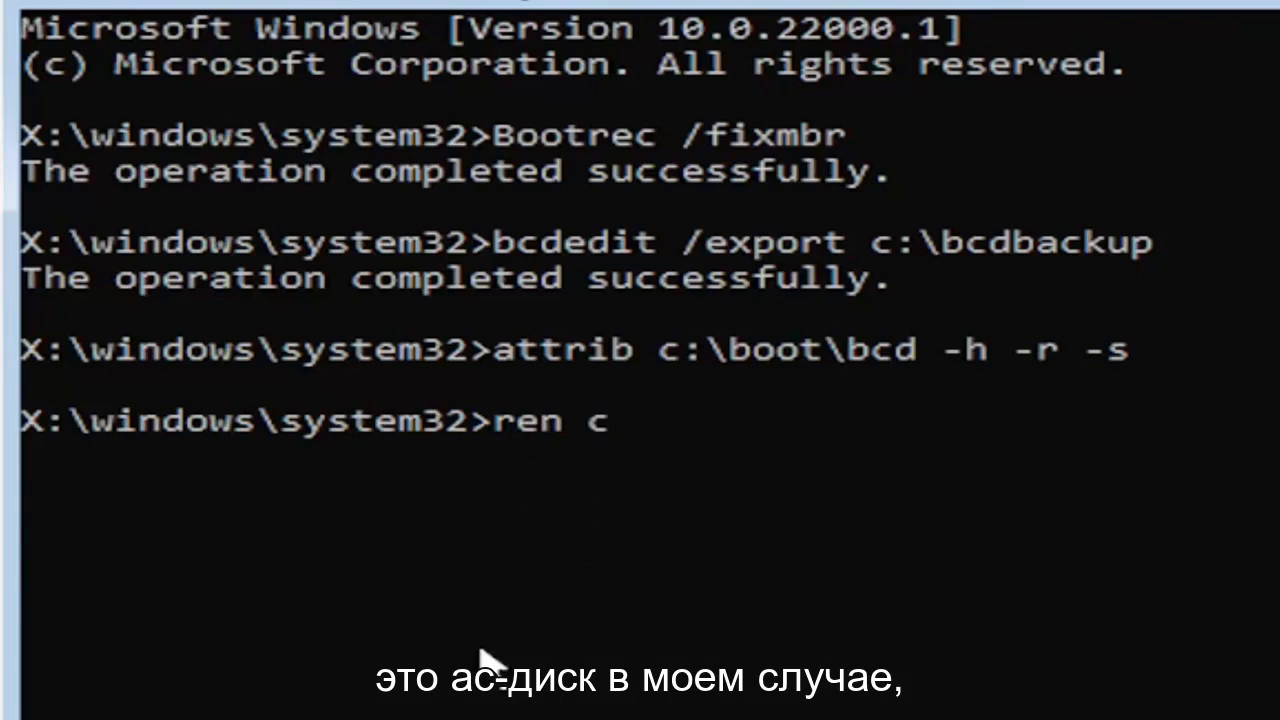
type(":")
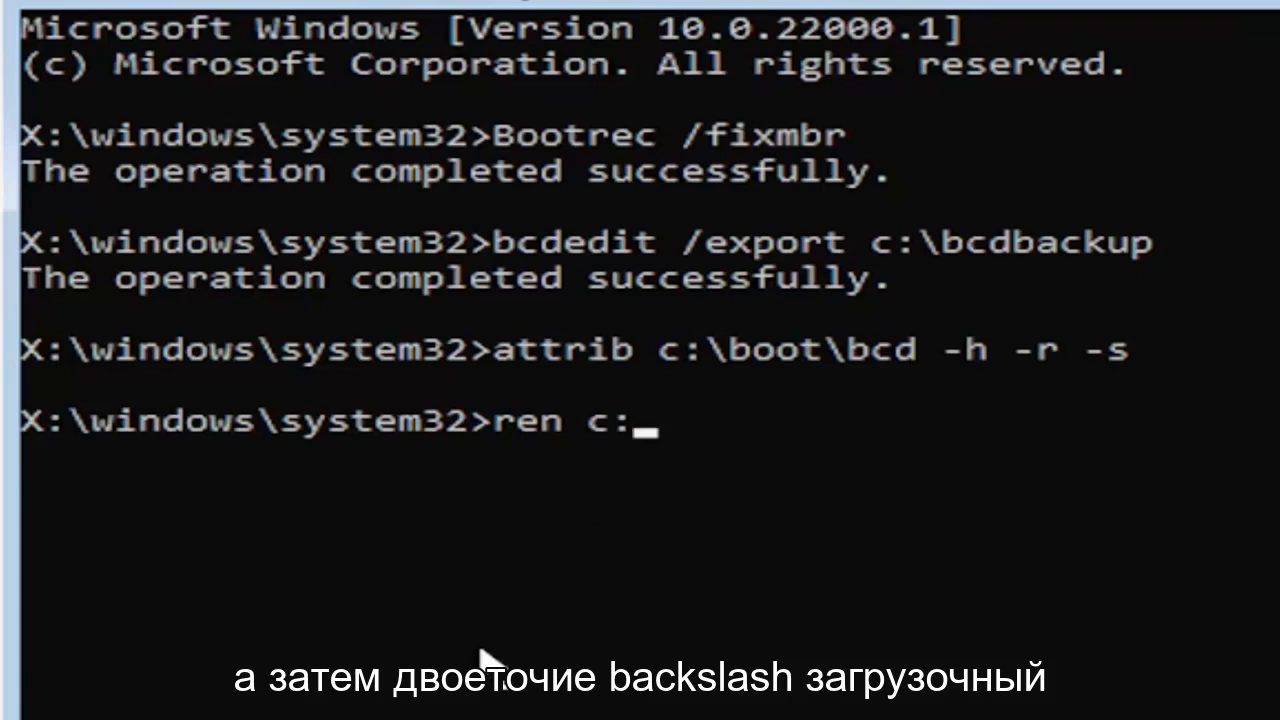
type("\\boot")
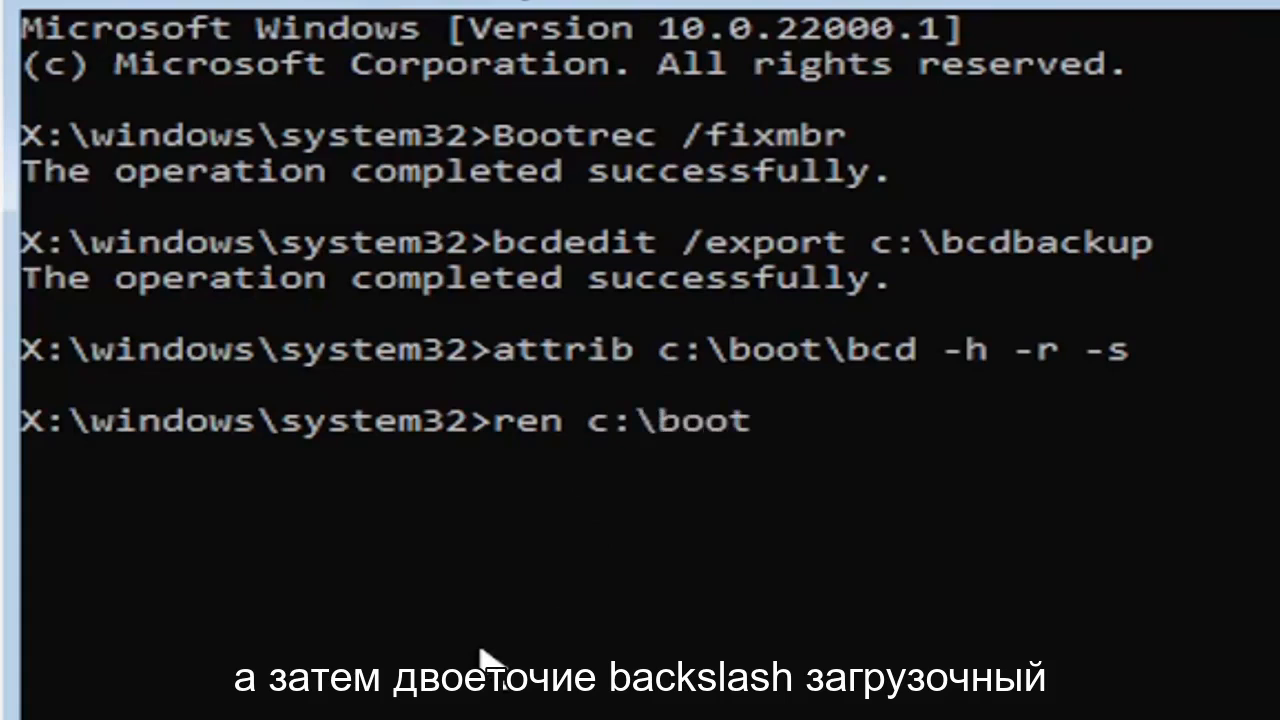
type("\\bc")
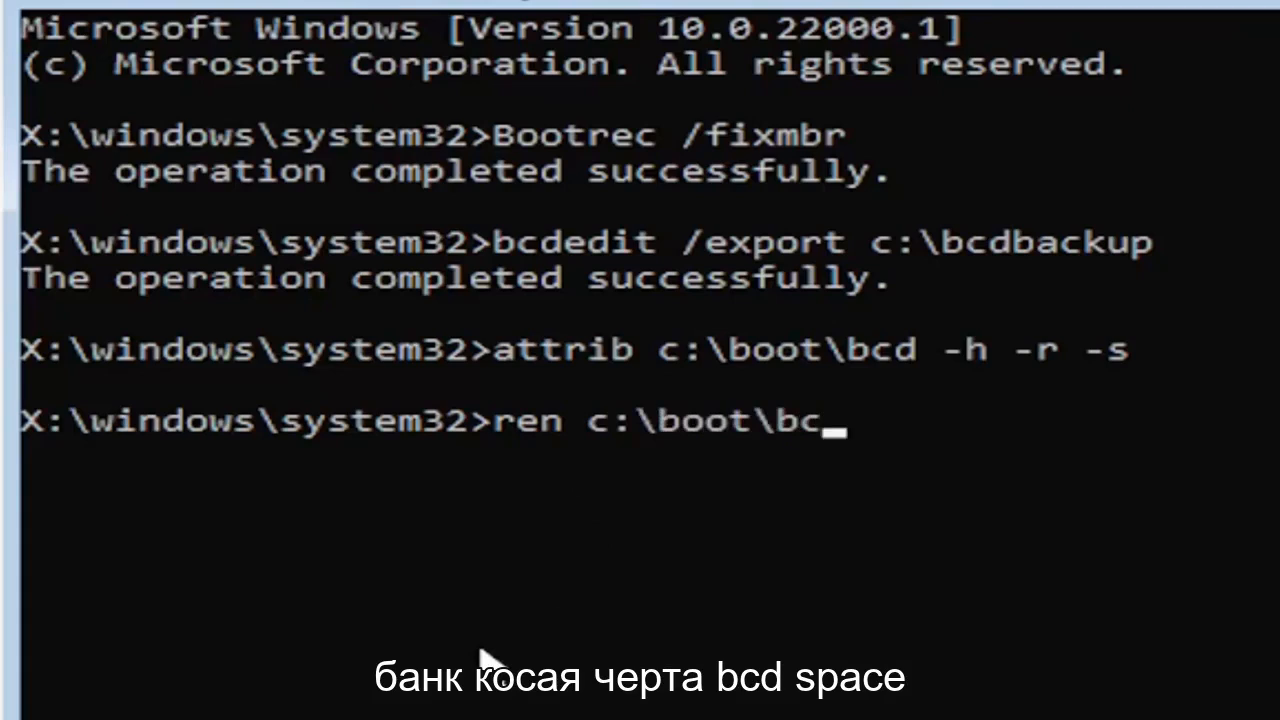
type("d")
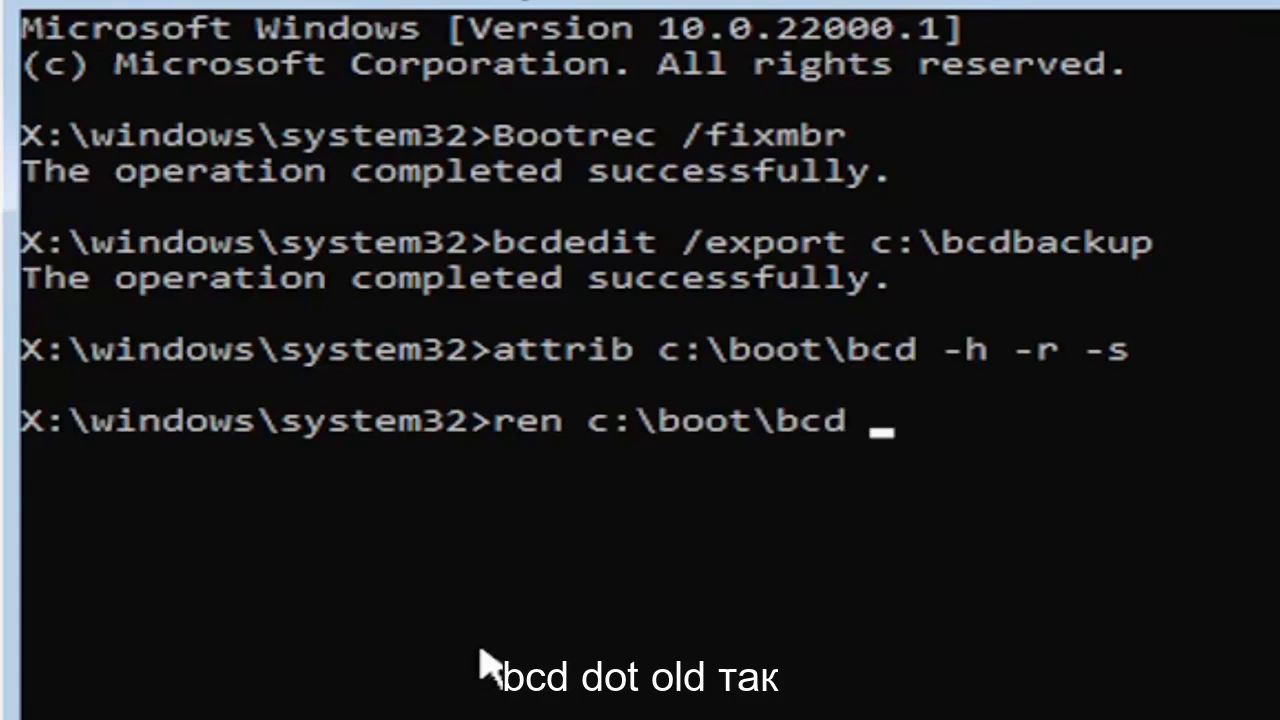
type("bcd.")
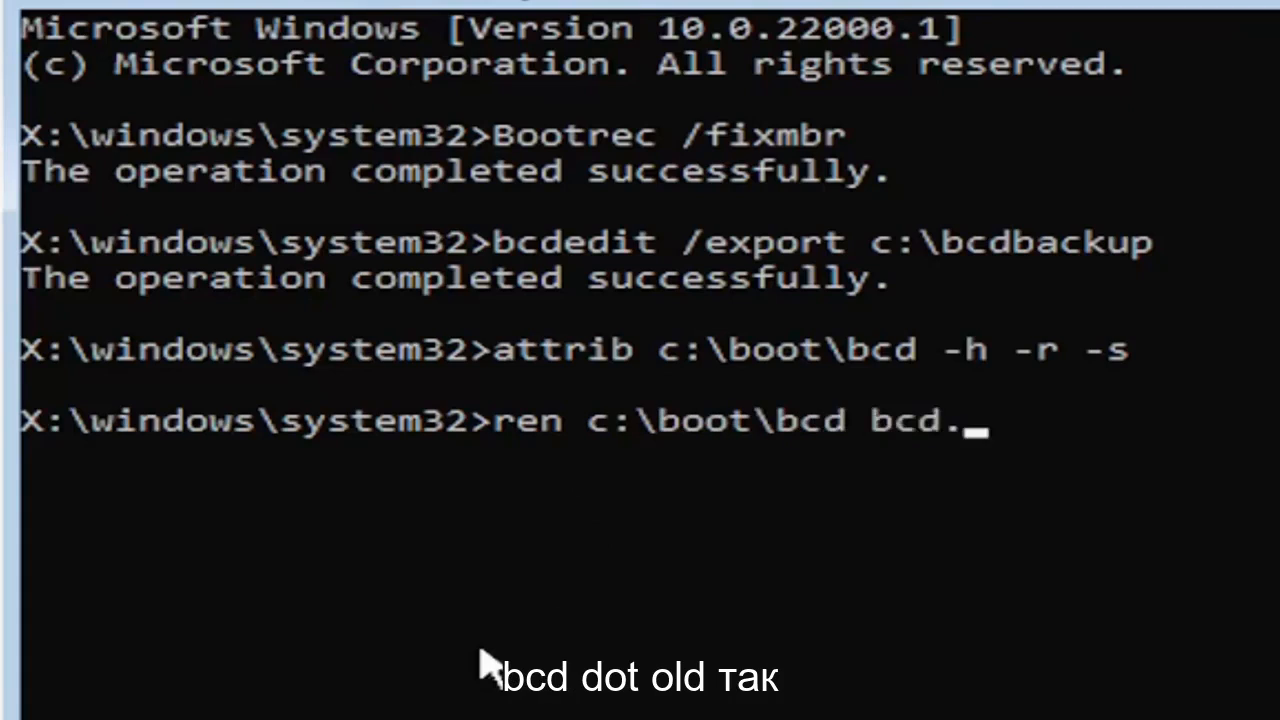
type("old")
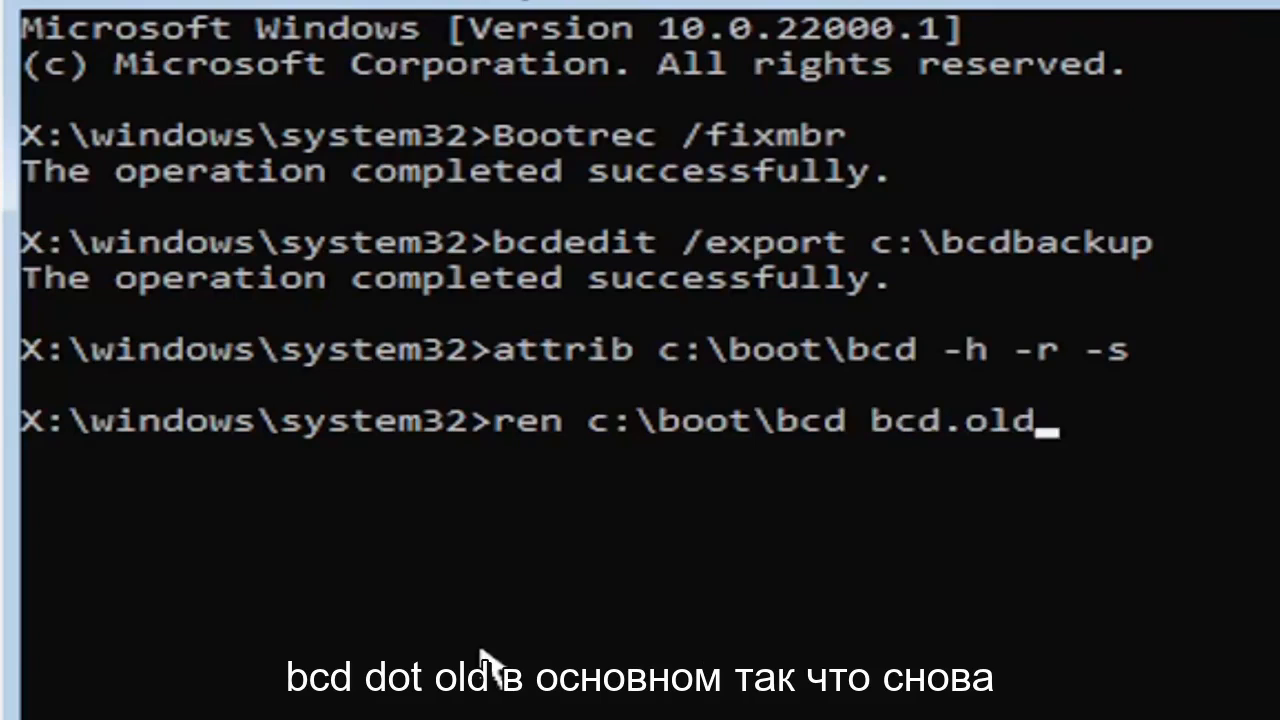
mouse_move(610, 510)
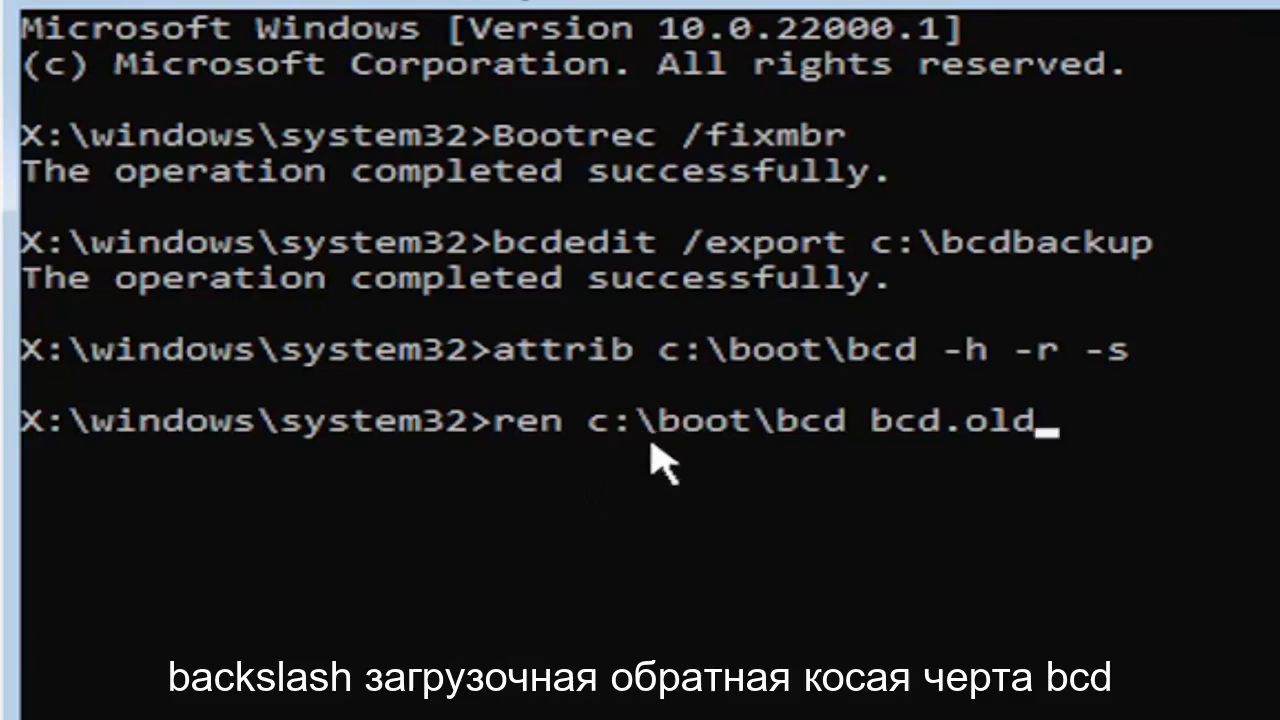
mouse_move(784, 490)
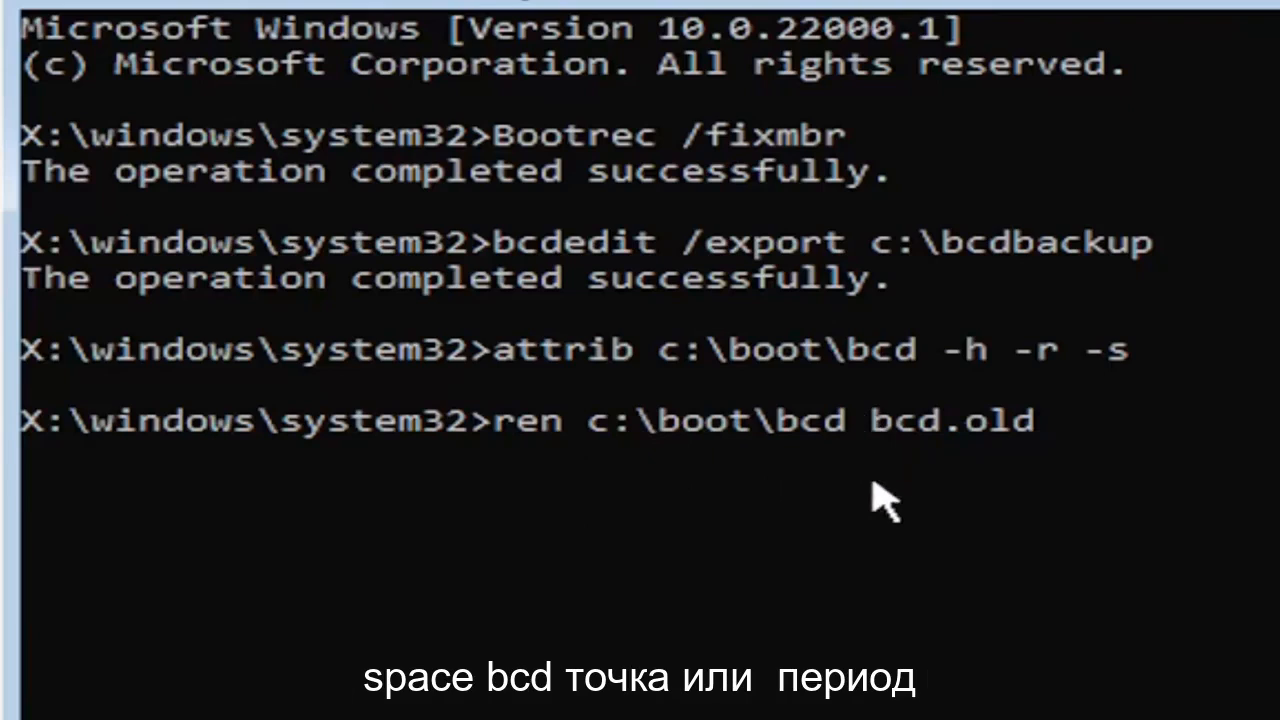
mouse_move(964, 470)
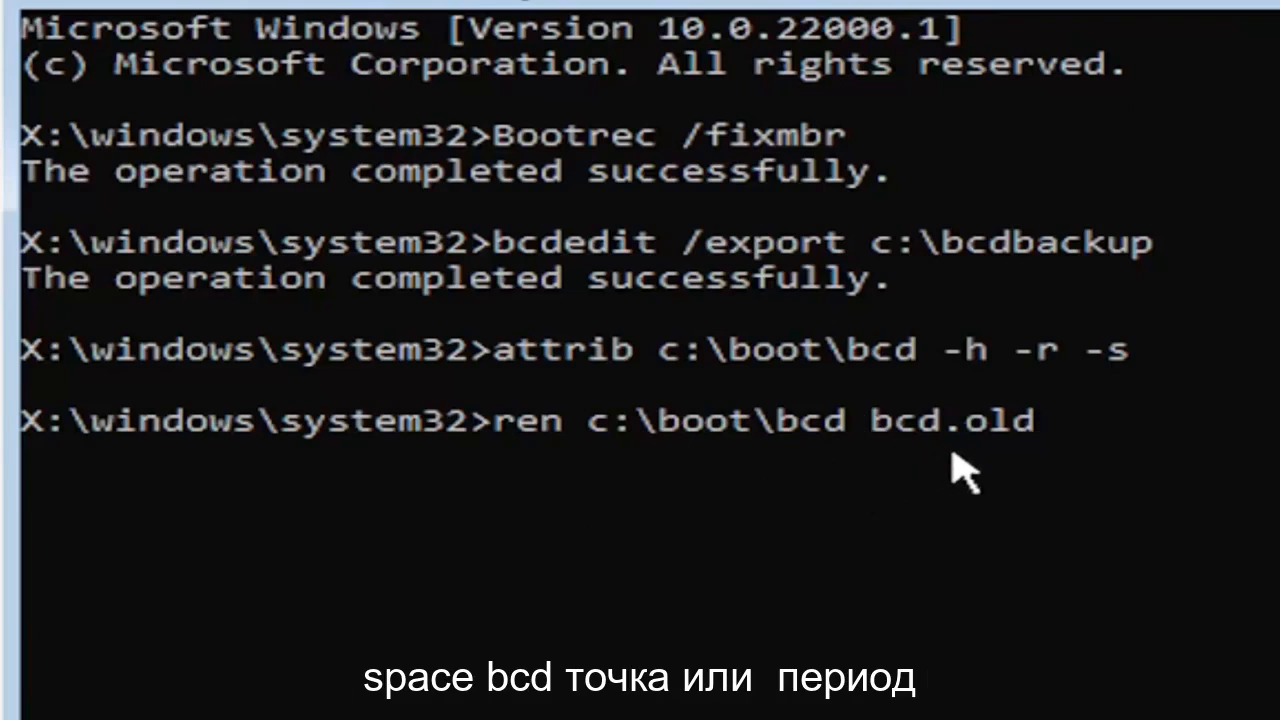
mouse_move(1050, 496)
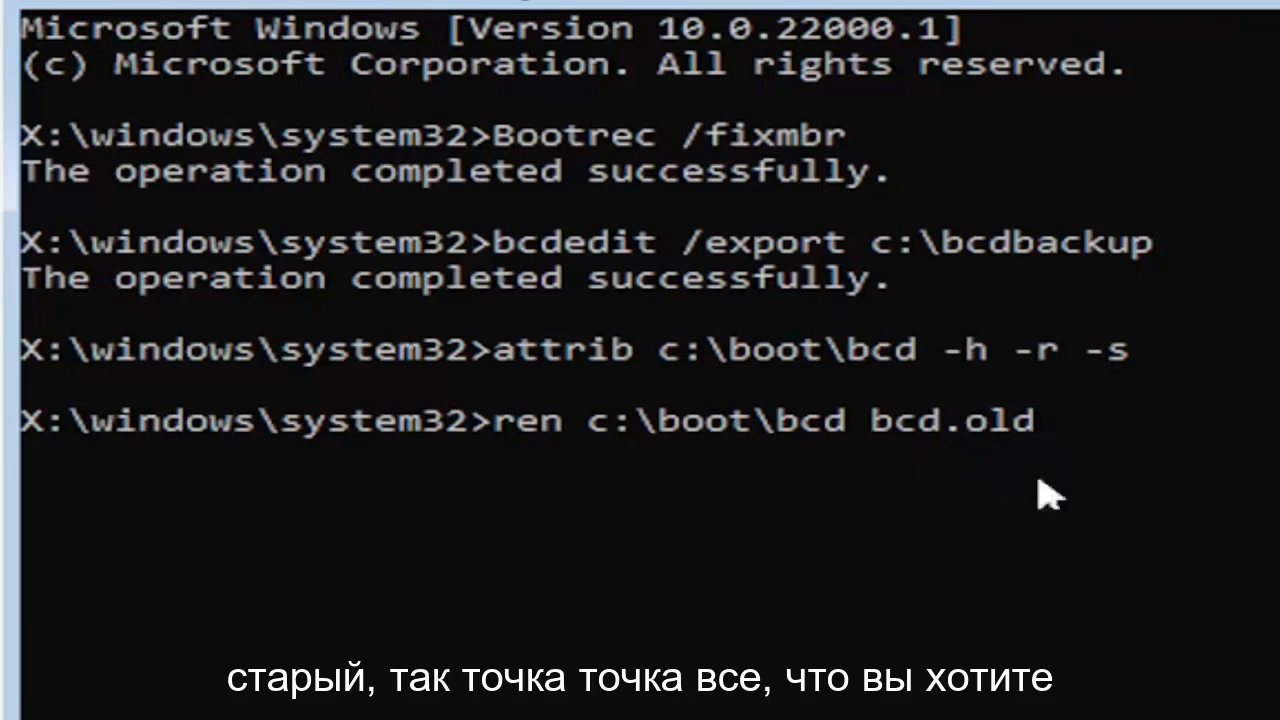
mouse_move(990, 504)
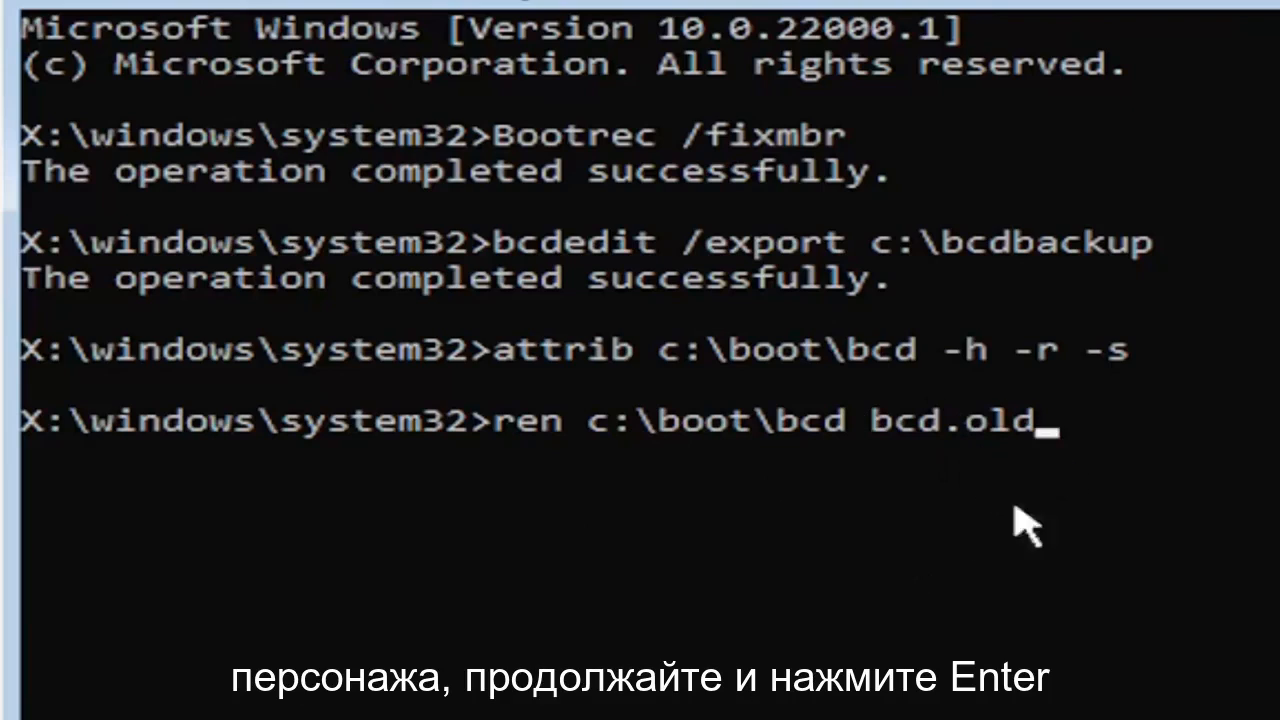
key("Enter")
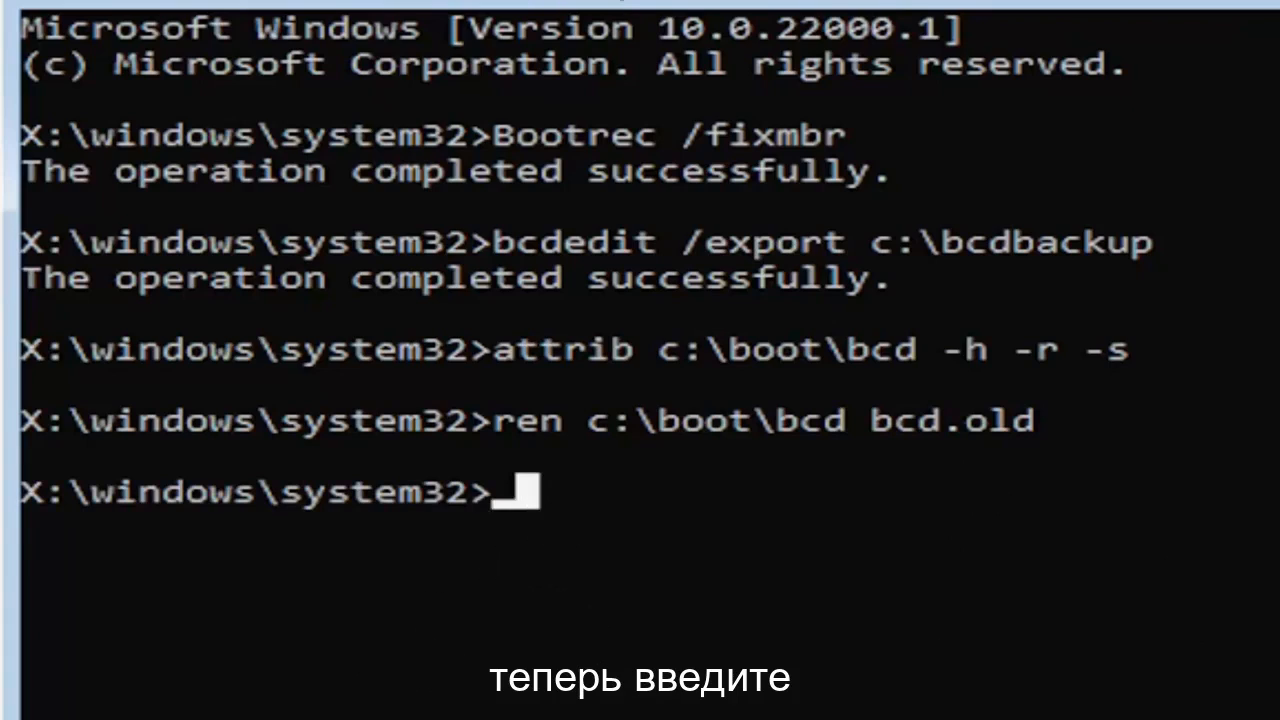
Run bootrec /rebuildbcd and answer y to add D:\Windows to the boot list
type("bootrec")
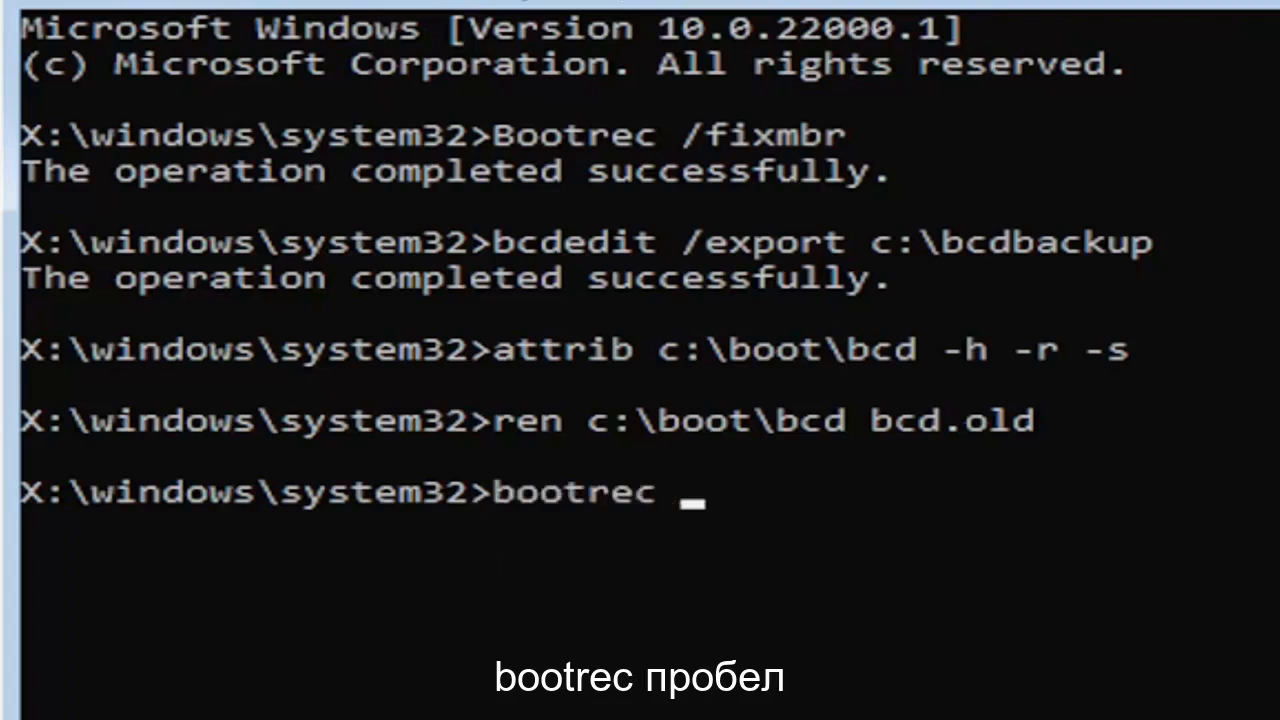
type("/")
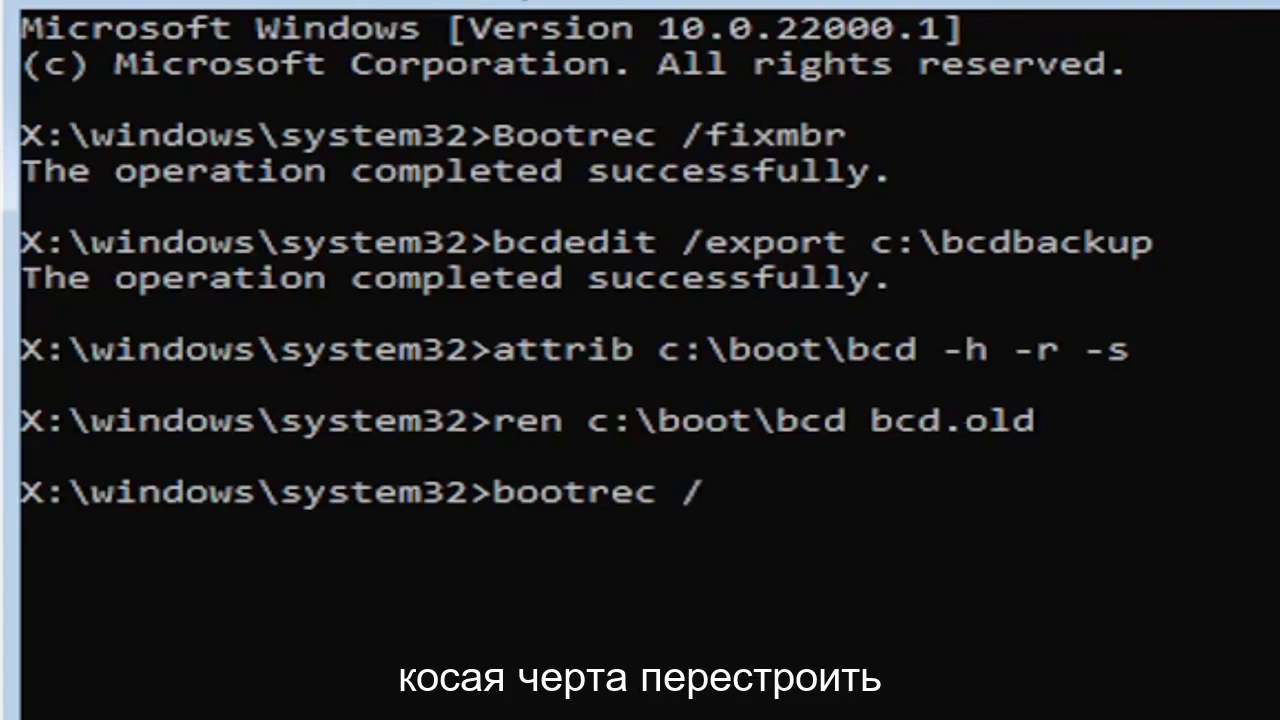
type("rebuild")
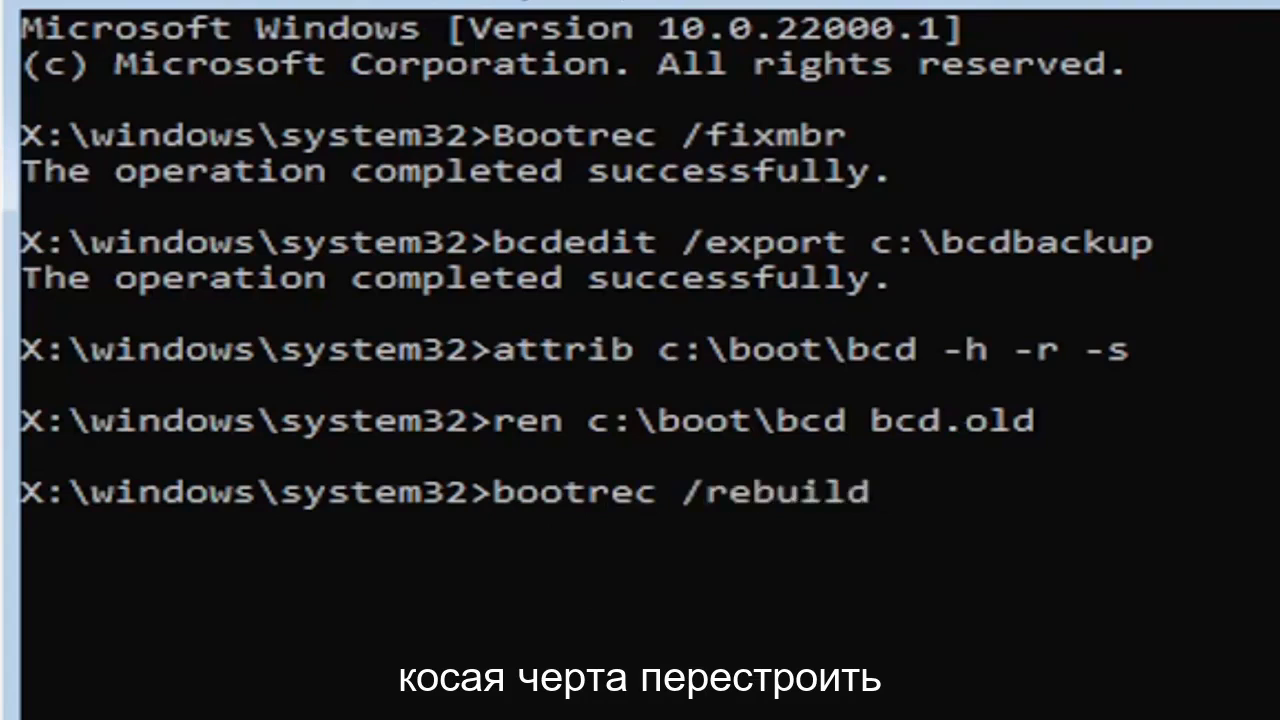
type("bcd")
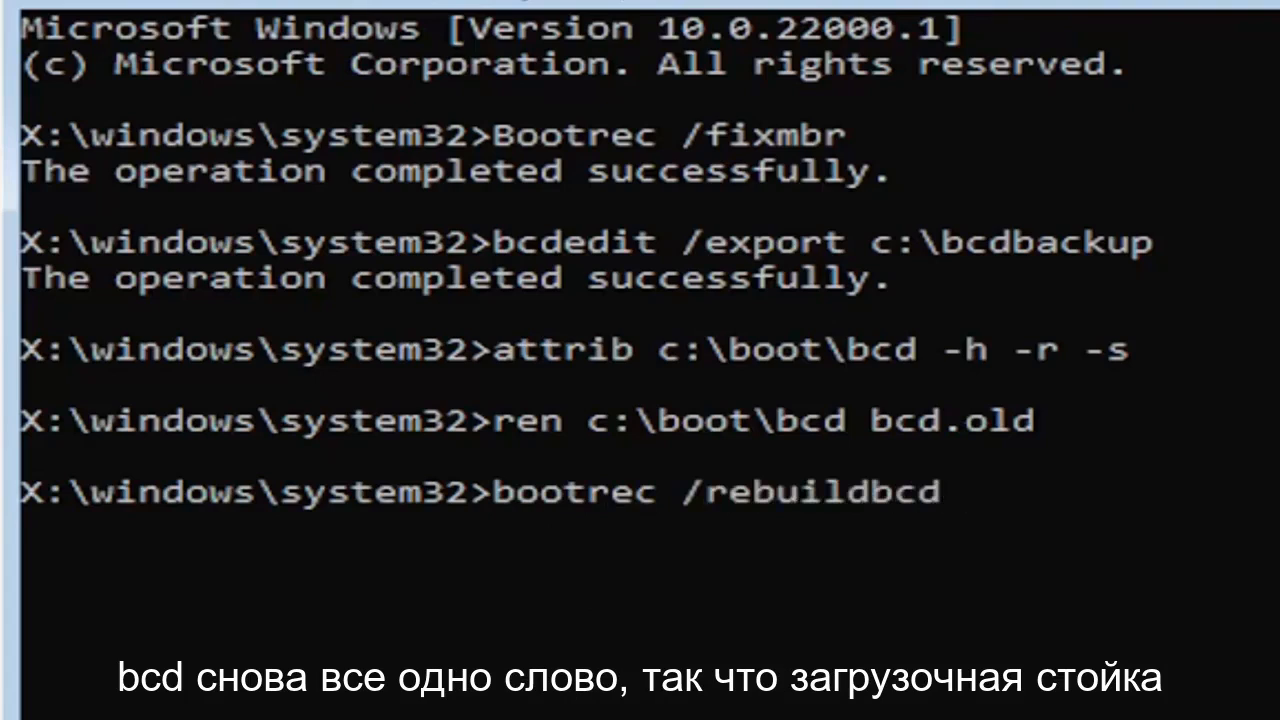
mouse_move(580, 530)
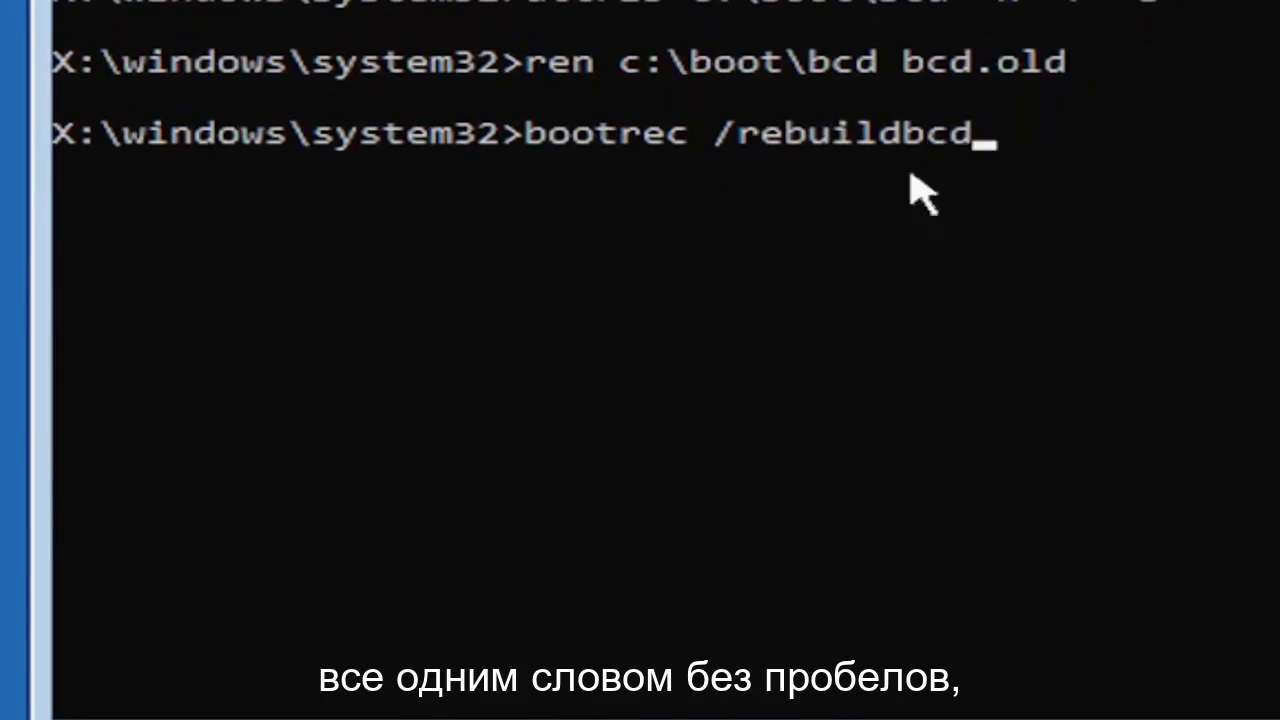
mouse_move(710, 256)
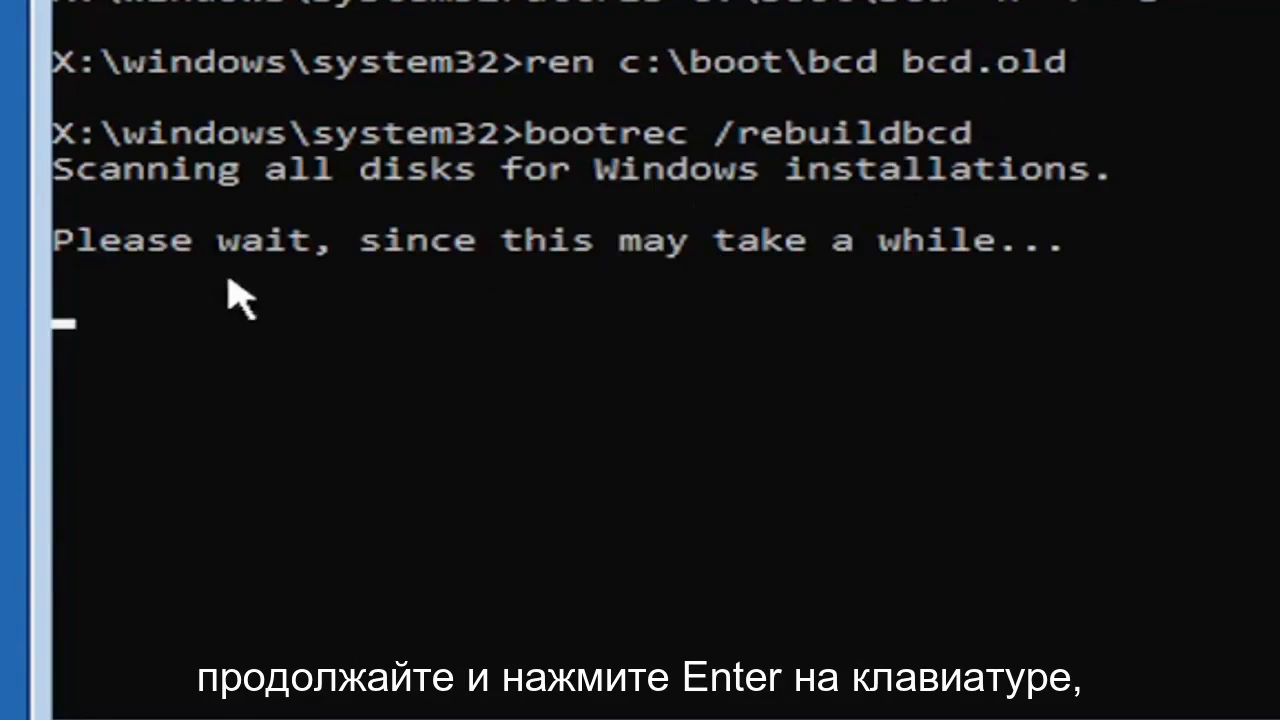
mouse_move(144, 264)
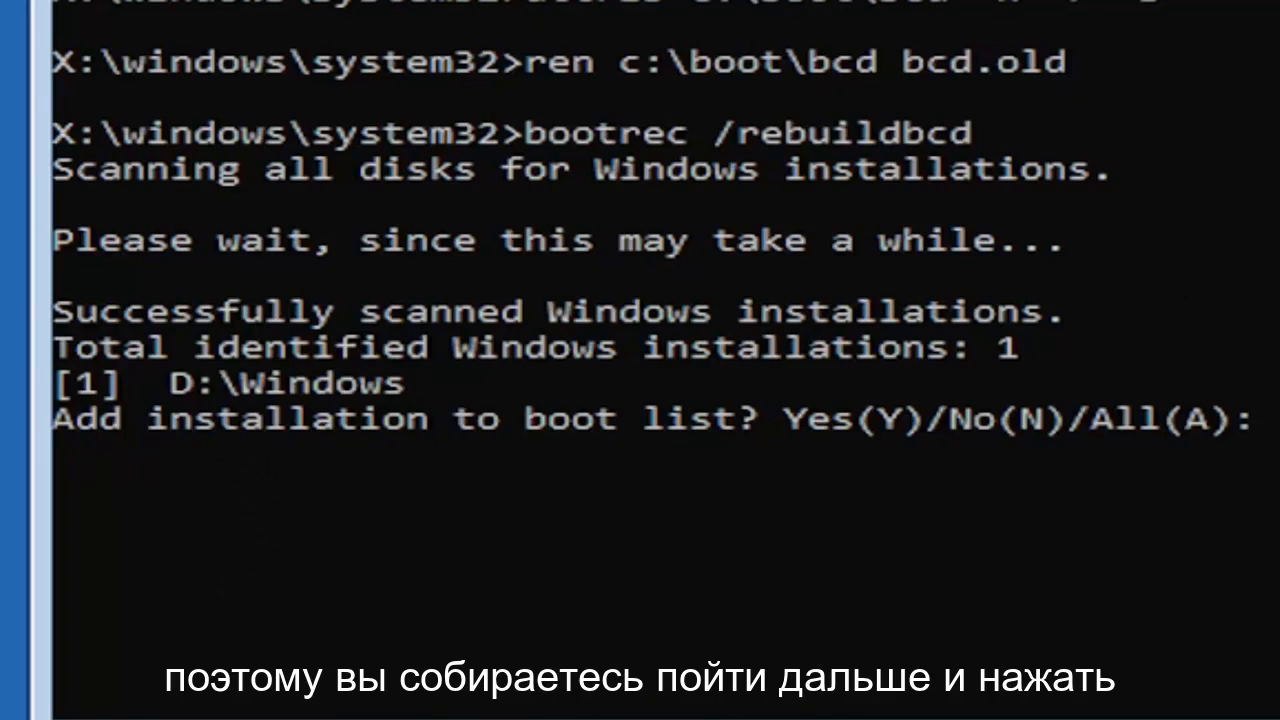
type("y")
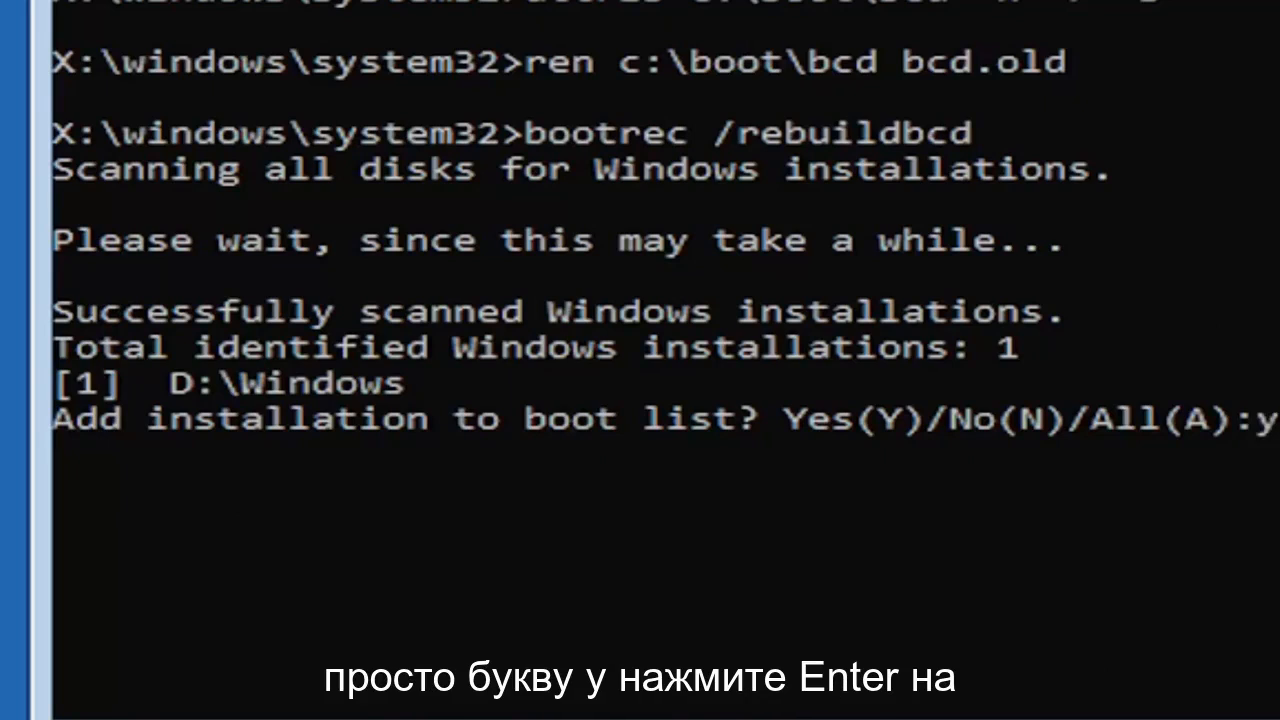
key("enter")
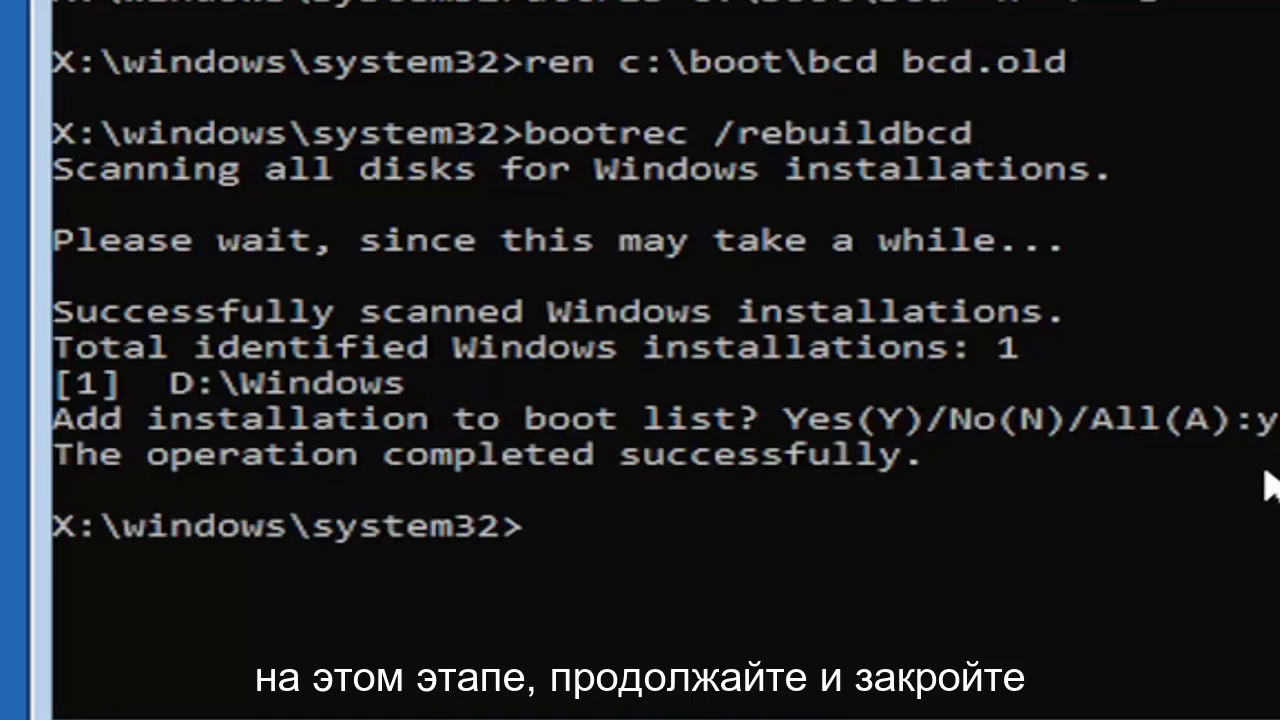
mouse_move(1070, 264)
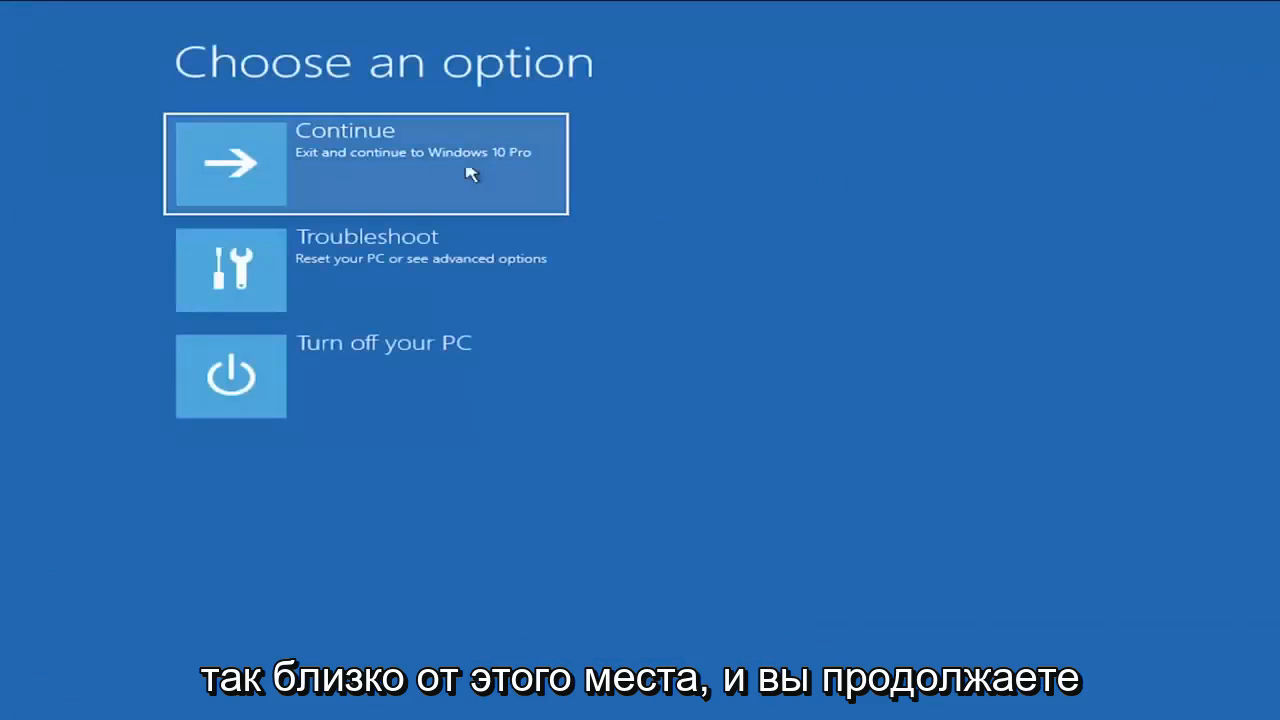
mouse_move(516, 164)
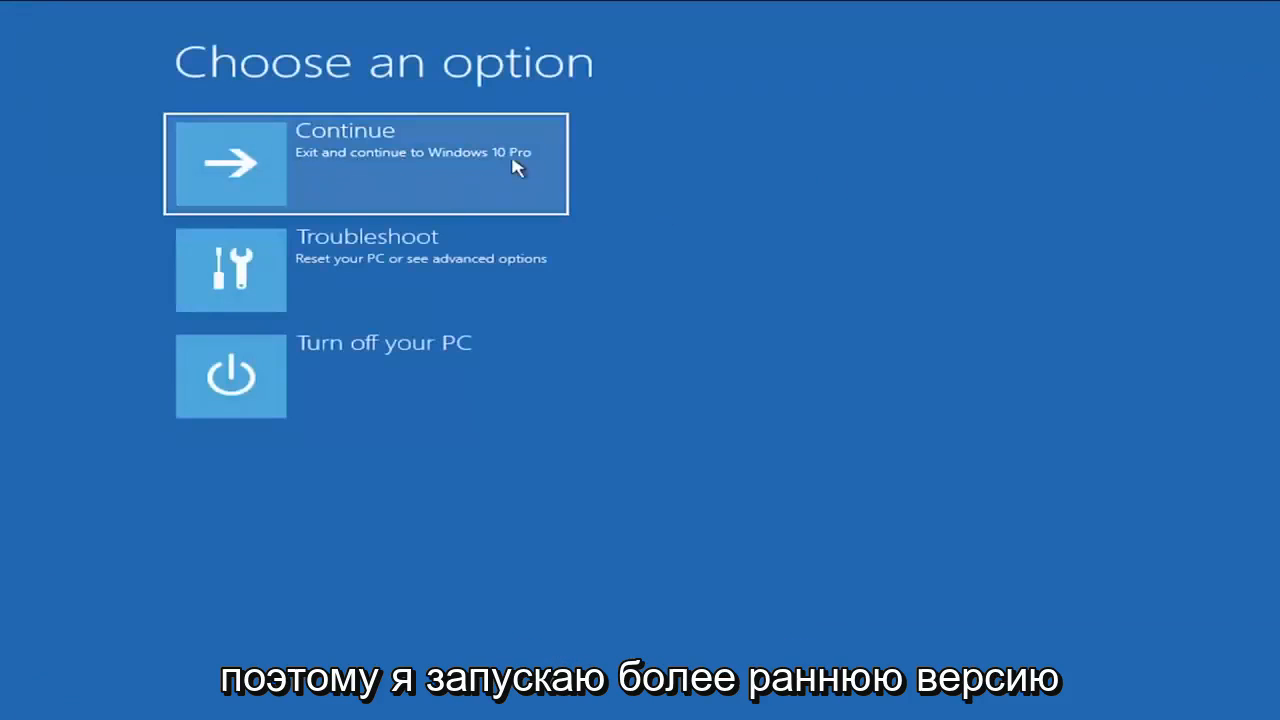
mouse_move(484, 172)
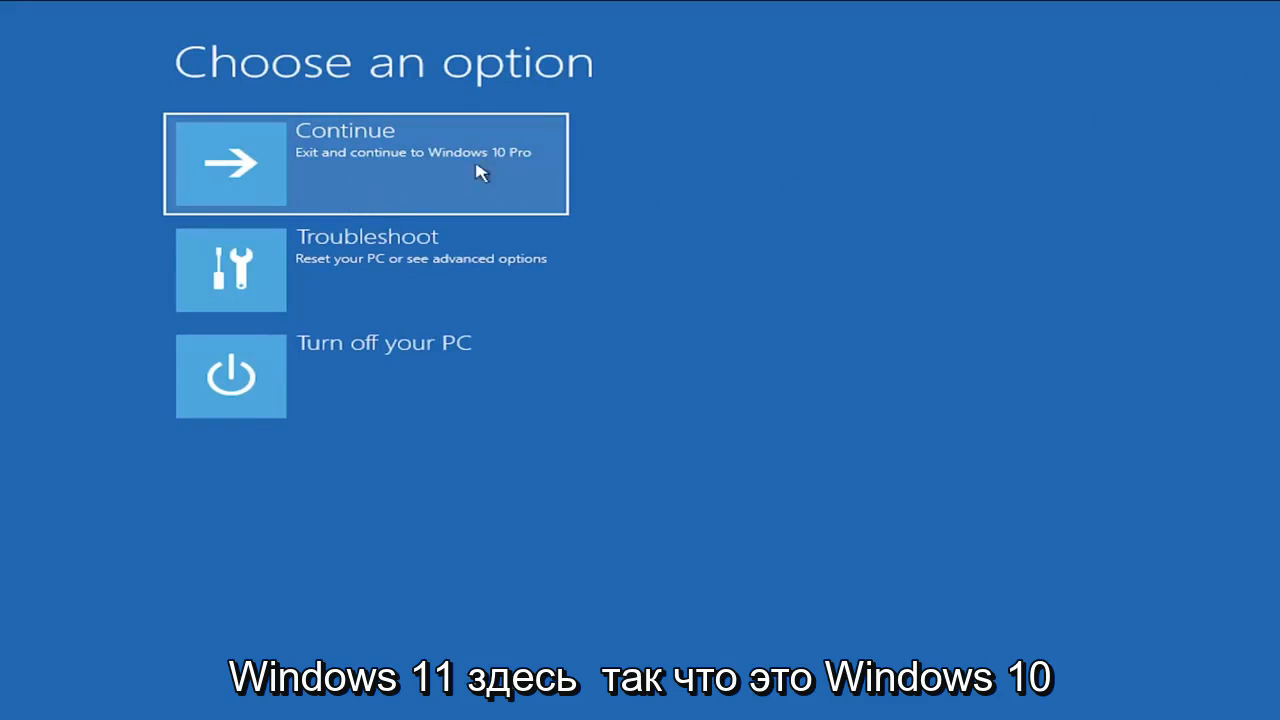
Choose Continue to exit recovery and boot into Windows
left_click(364, 164)
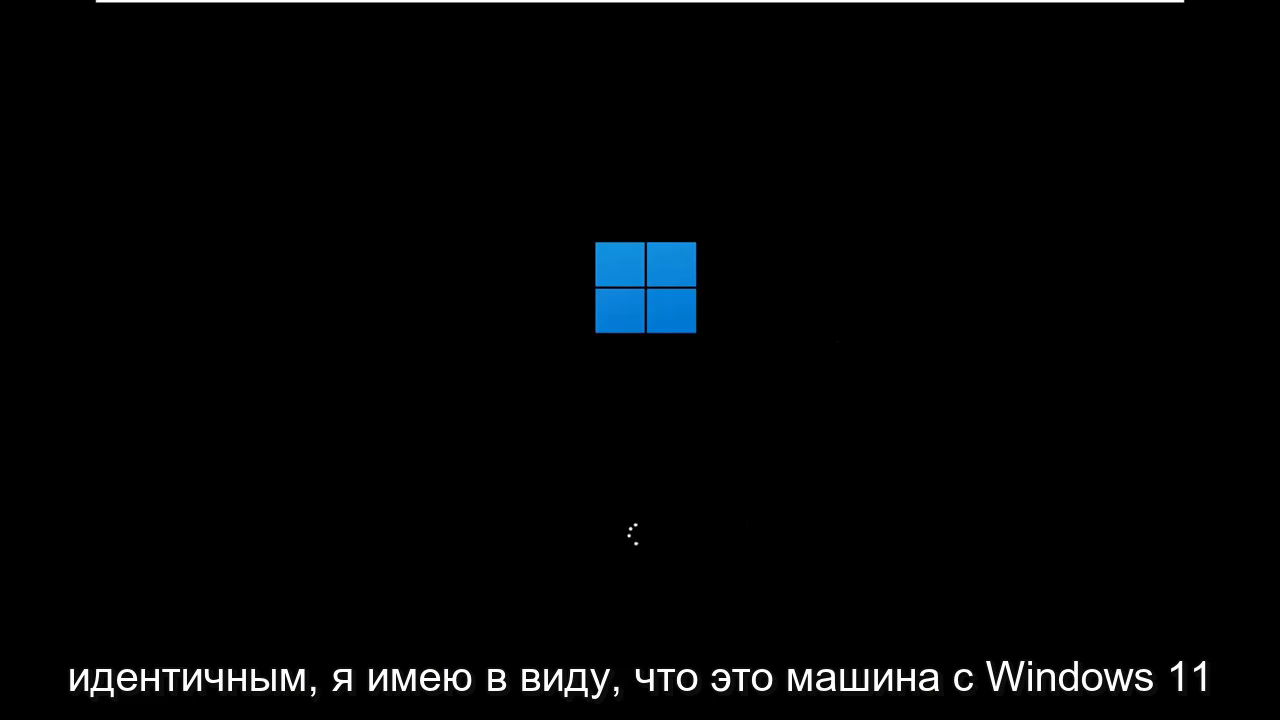